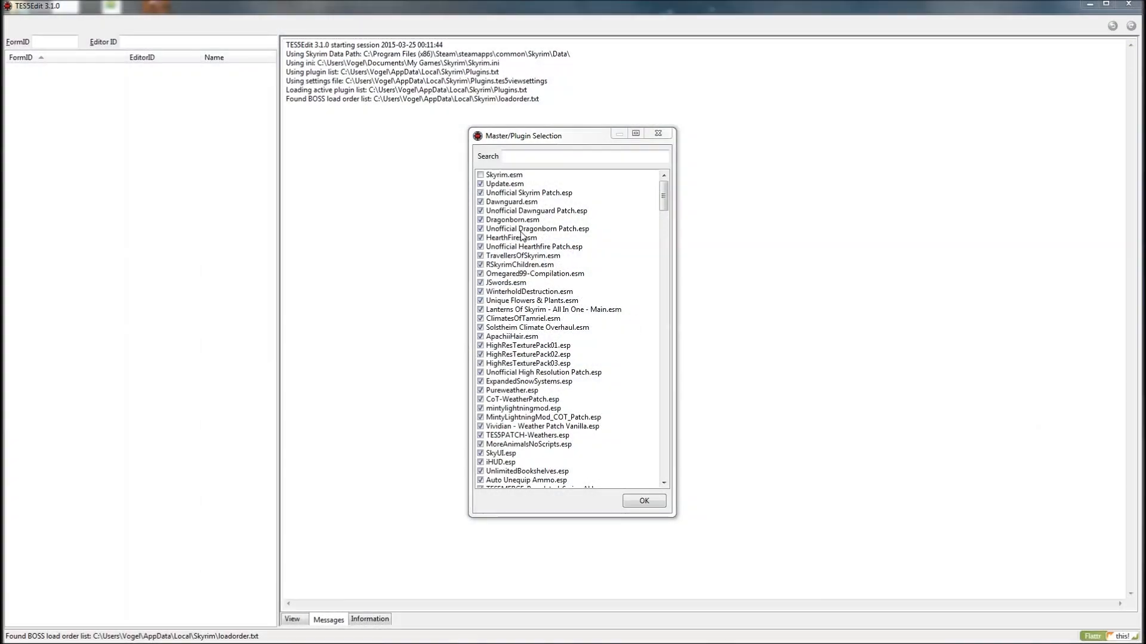
- Deselect all plugins, filter by 'truestor', tick TrueStorms.esp and Supreme Storms.esp, and load them
right_click(537, 229)
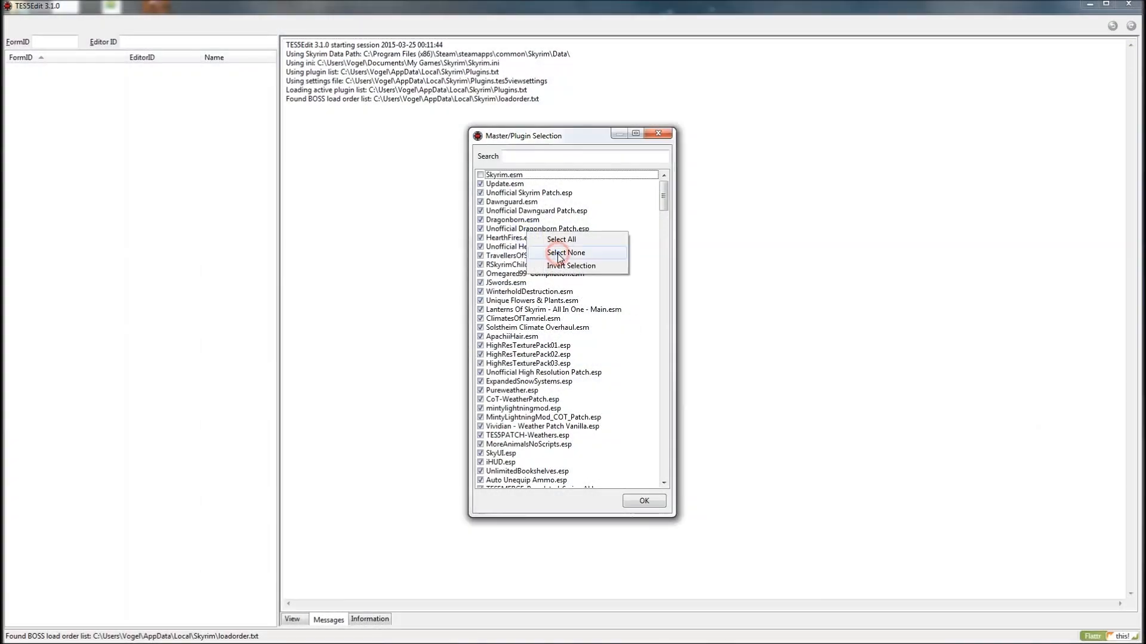
left_click(565, 253)
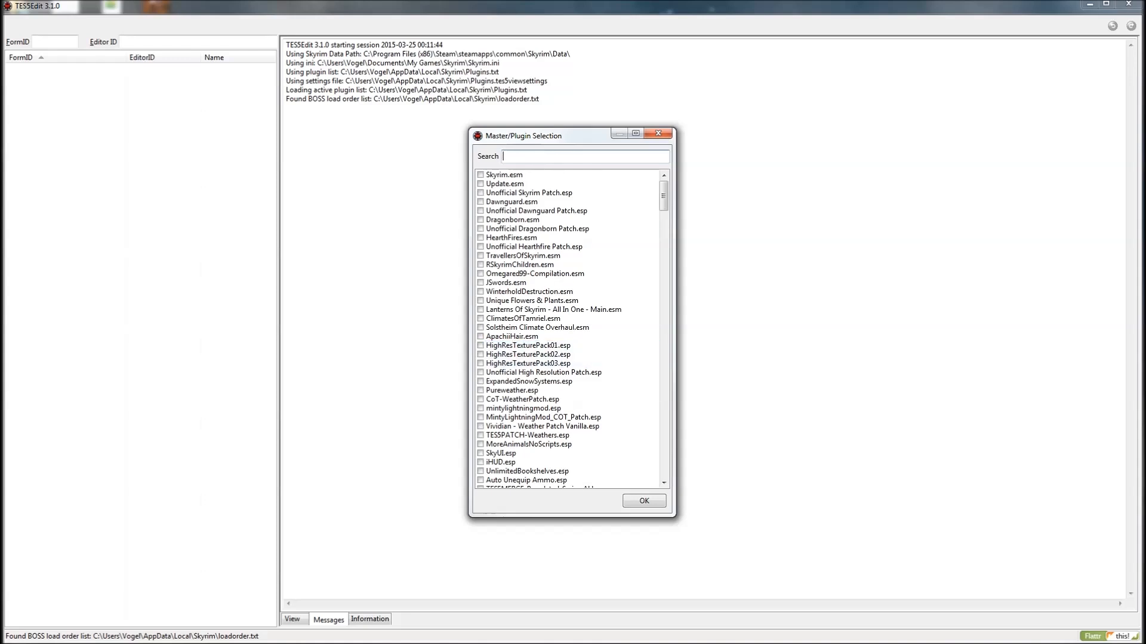
type("truestor")
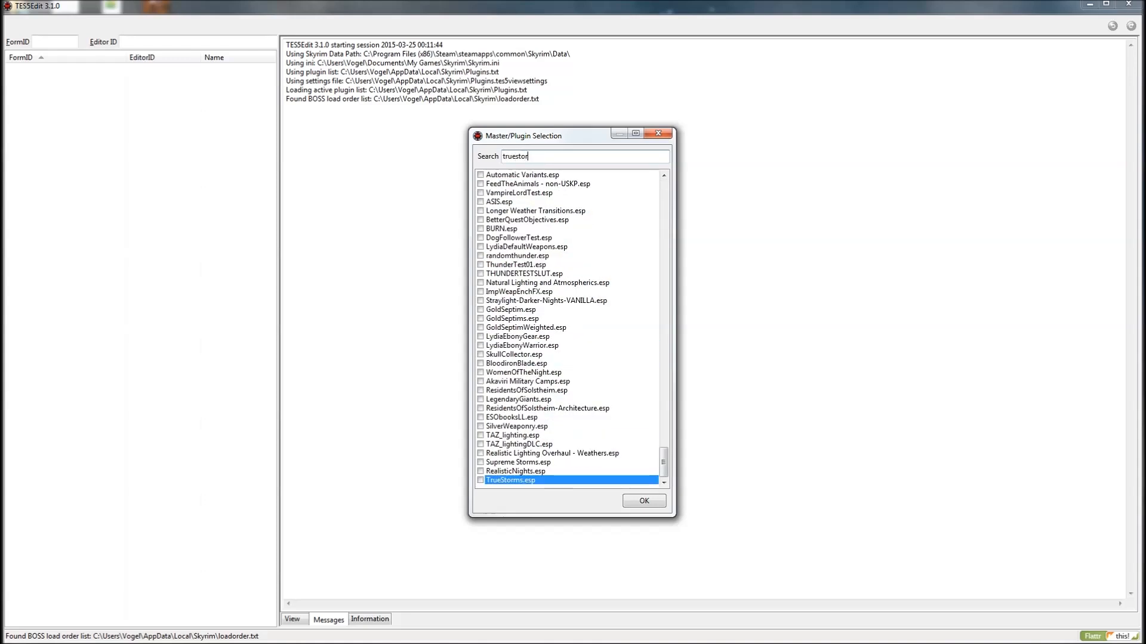
left_click(480, 480)
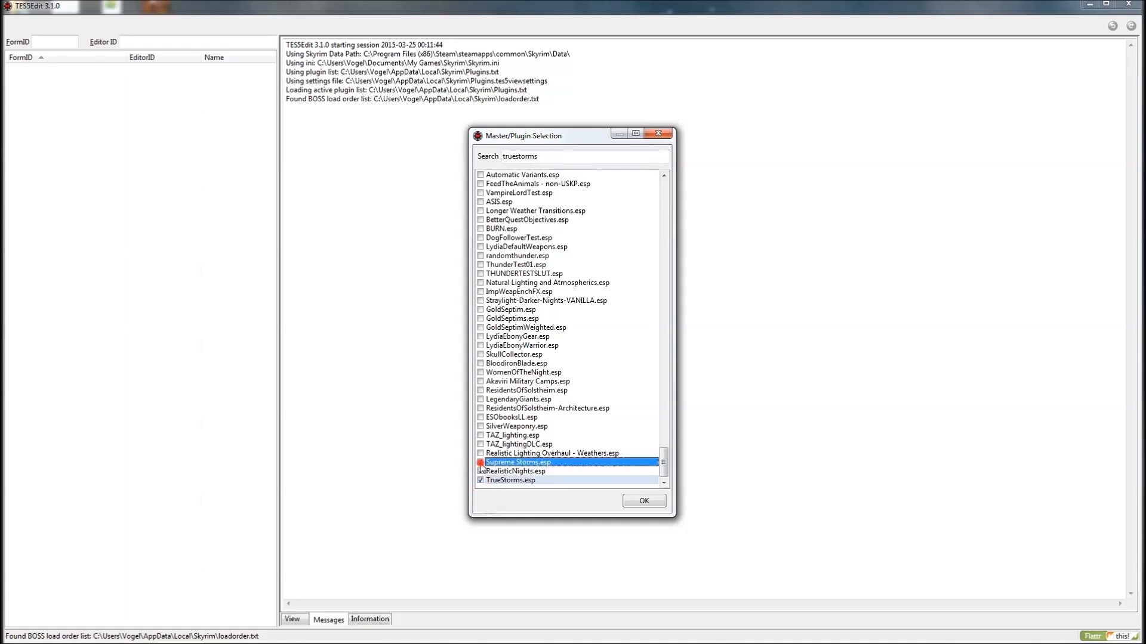
left_click(480, 461)
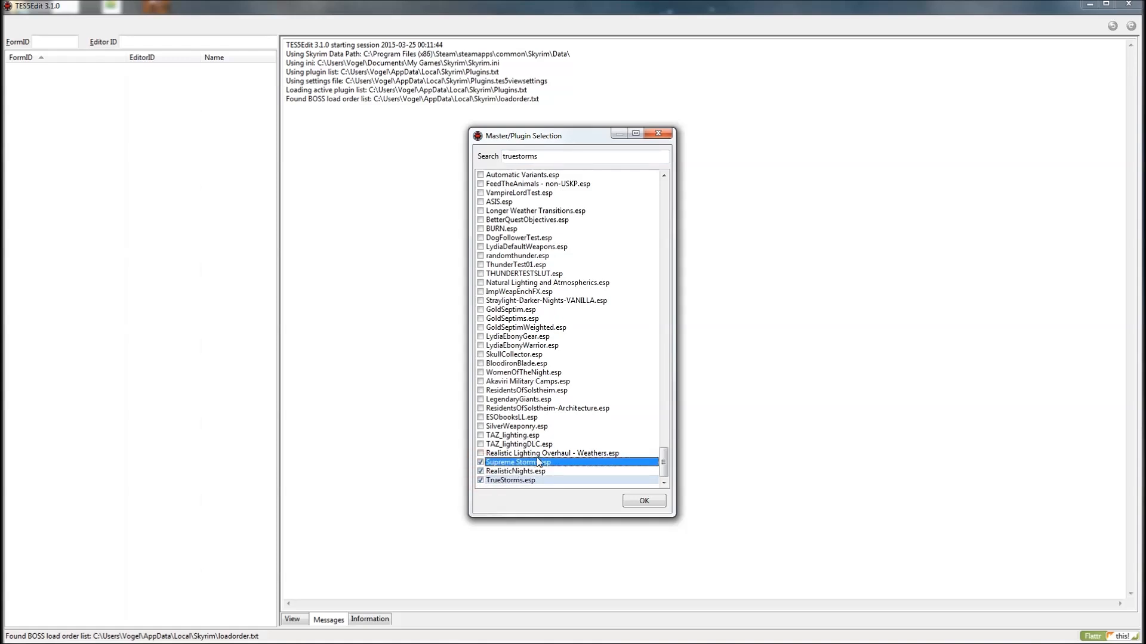
left_click(642, 500)
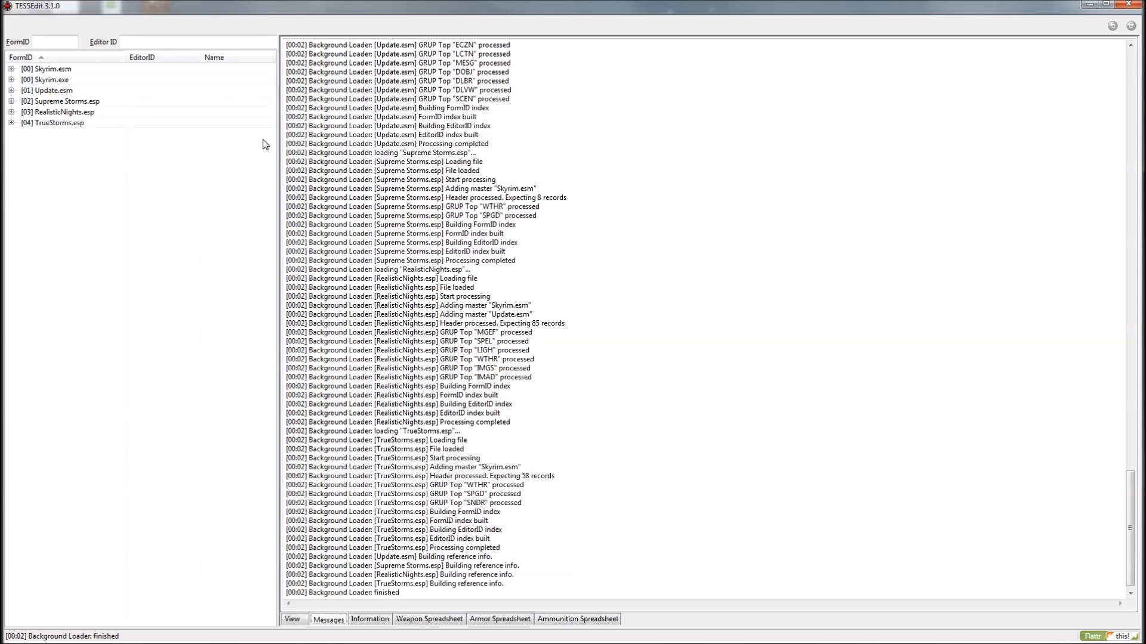
mouse_move(74, 124)
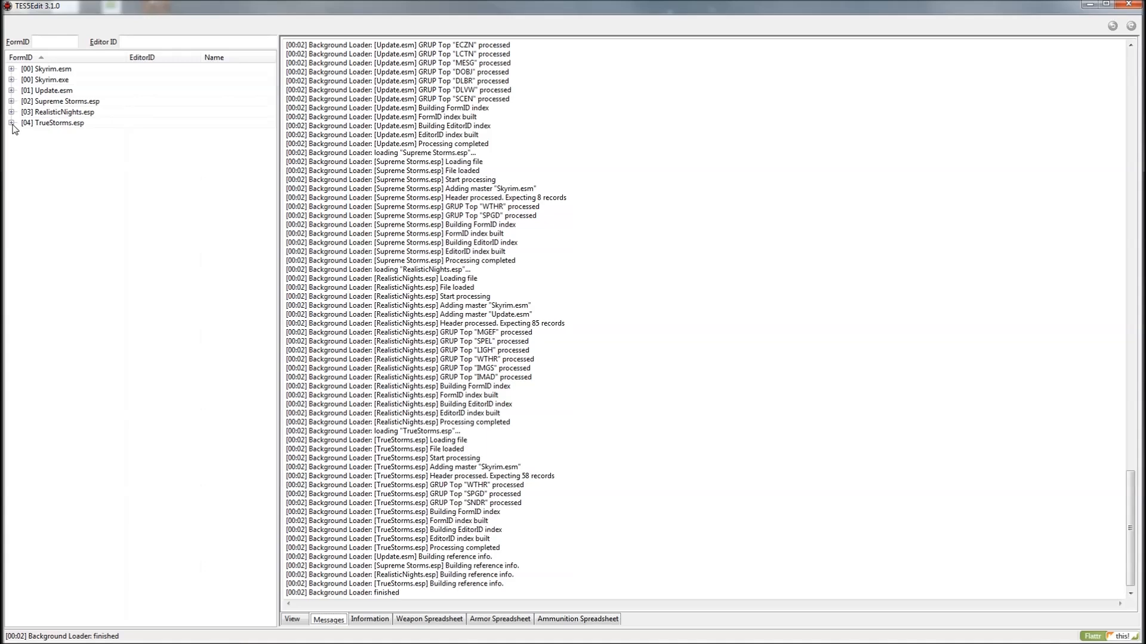
- Expand TrueStorms.esp's groups and select SnowParticlesStorm under Shader Particle Geometry
left_click(11, 123)
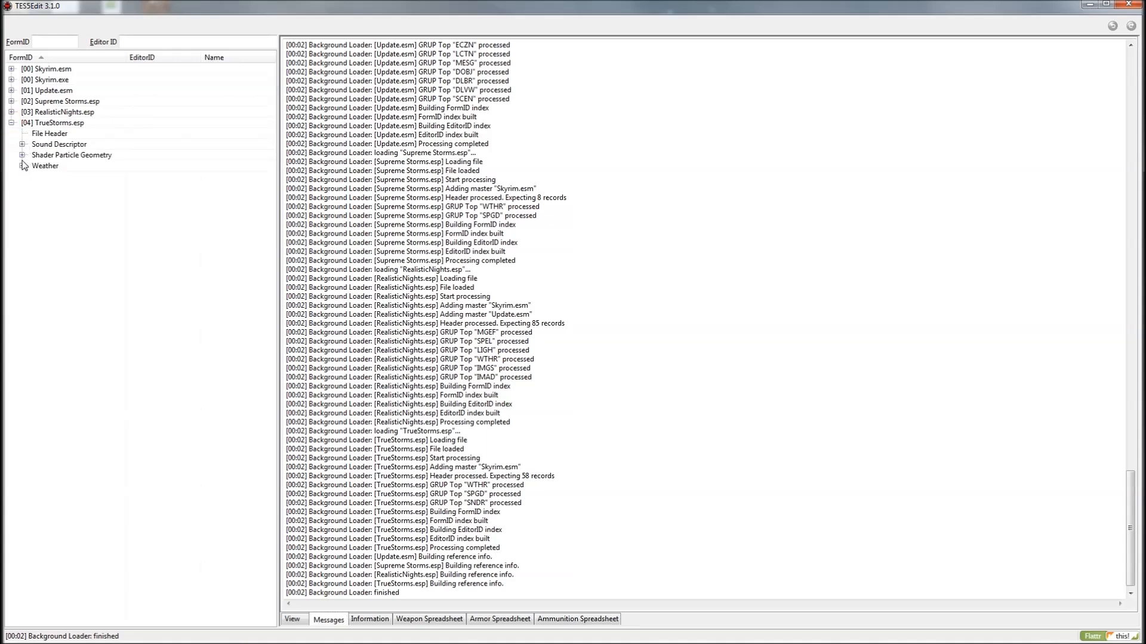
left_click(22, 145)
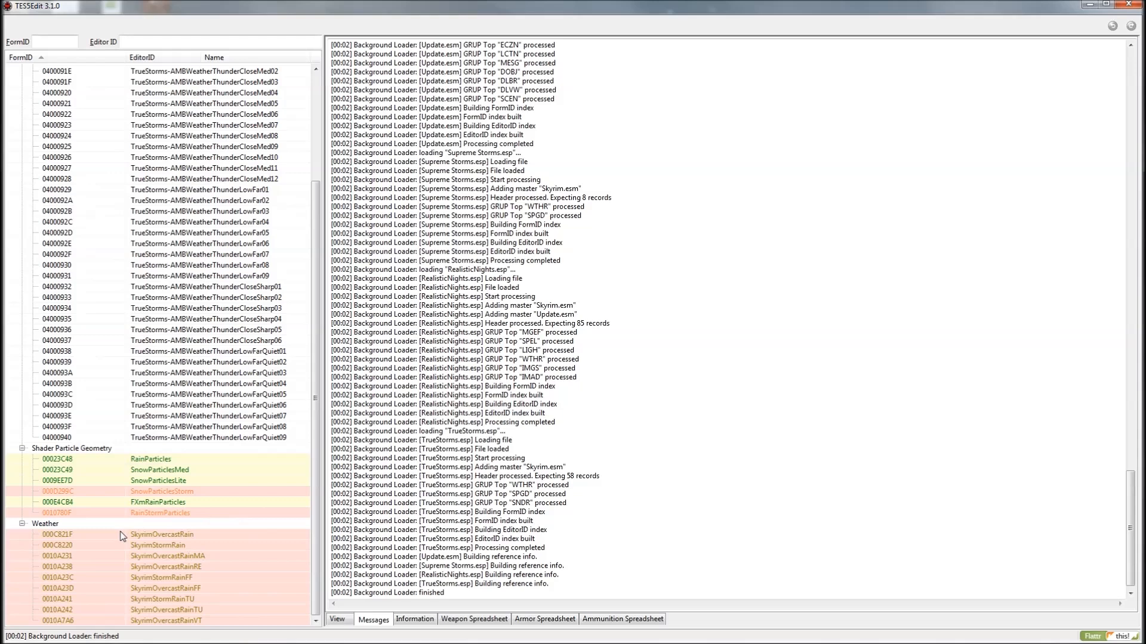
left_click(161, 491)
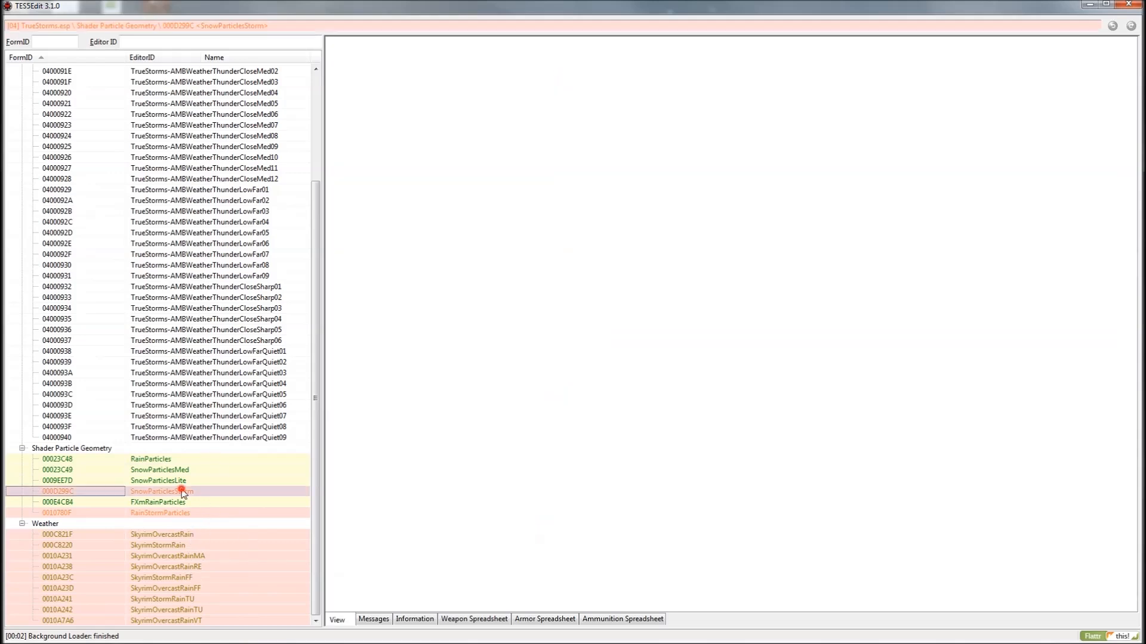
left_click(161, 491)
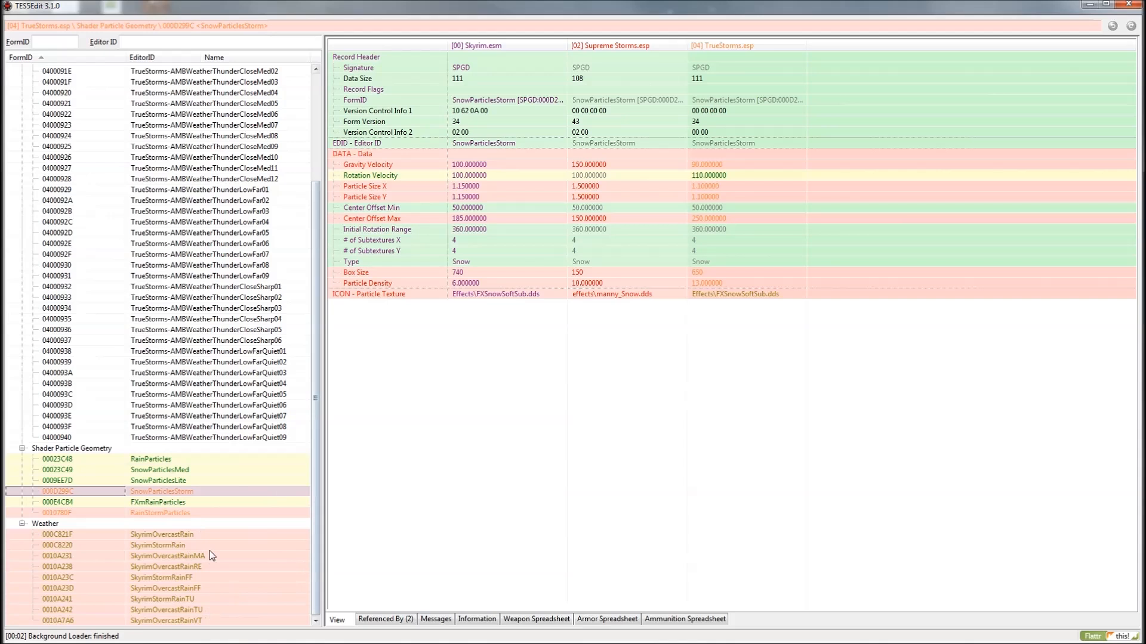
mouse_move(203, 487)
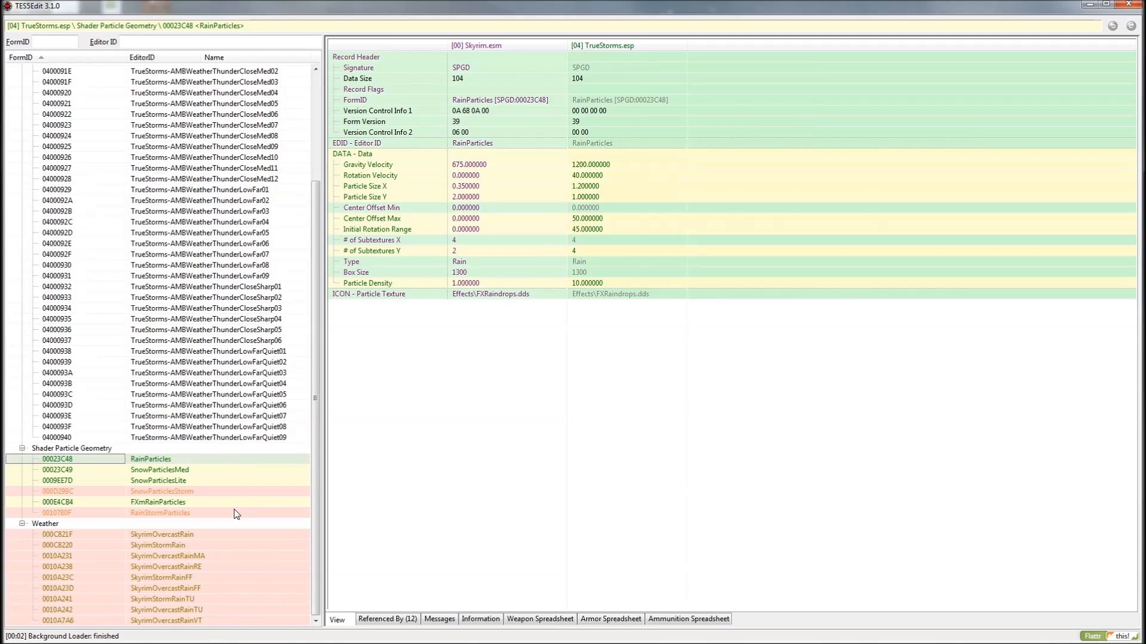
mouse_move(582, 147)
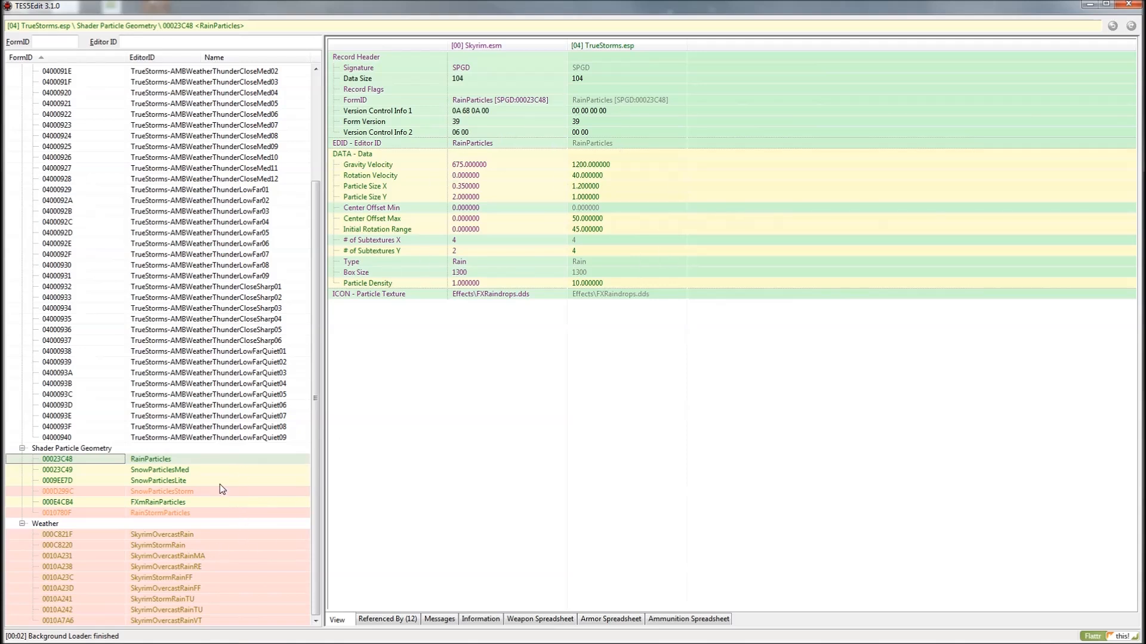
left_click(162, 490)
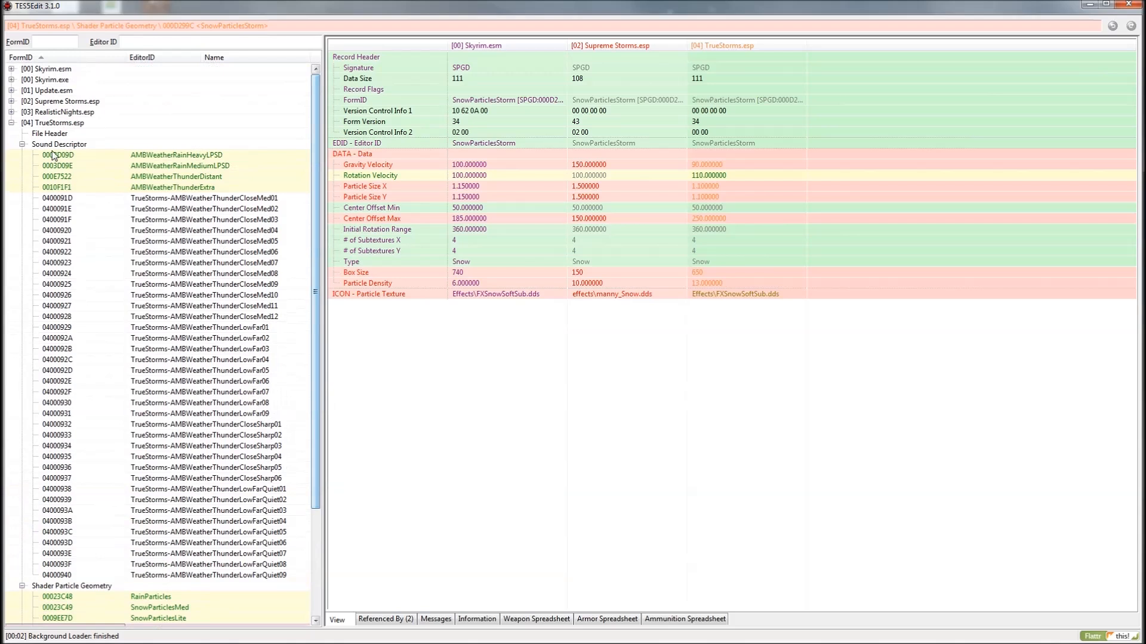
- Collapse TrueStorms.esp's groups and expand RealisticNights.esp's Image Space Adapter, Light, Spell and Weather groups
left_click(23, 144)
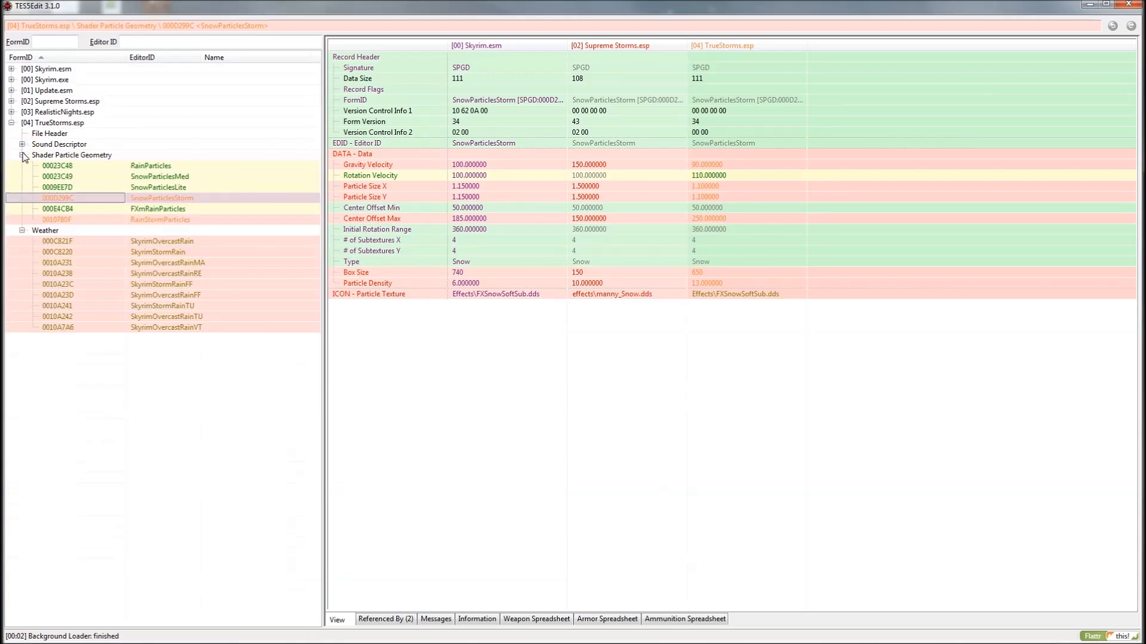
left_click(23, 155)
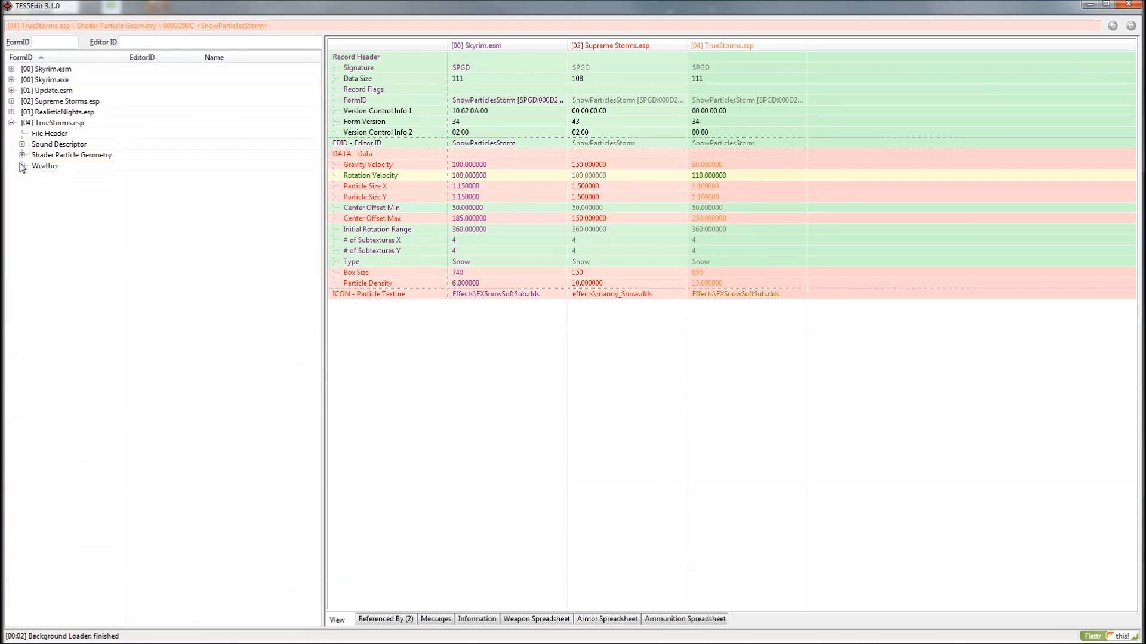
left_click(12, 113)
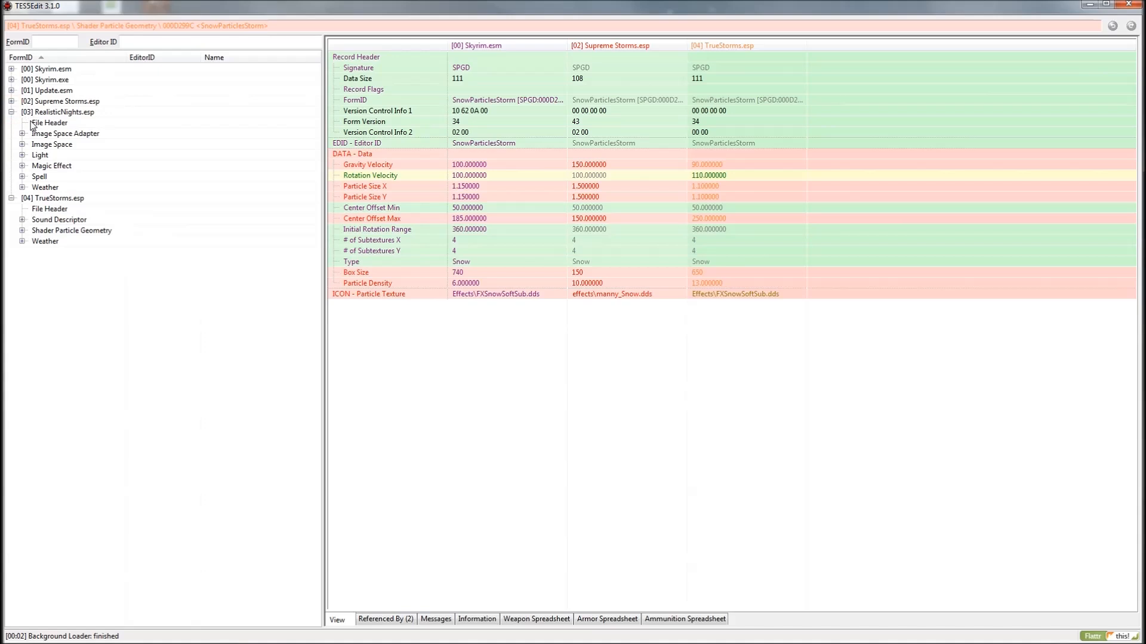
left_click(21, 134)
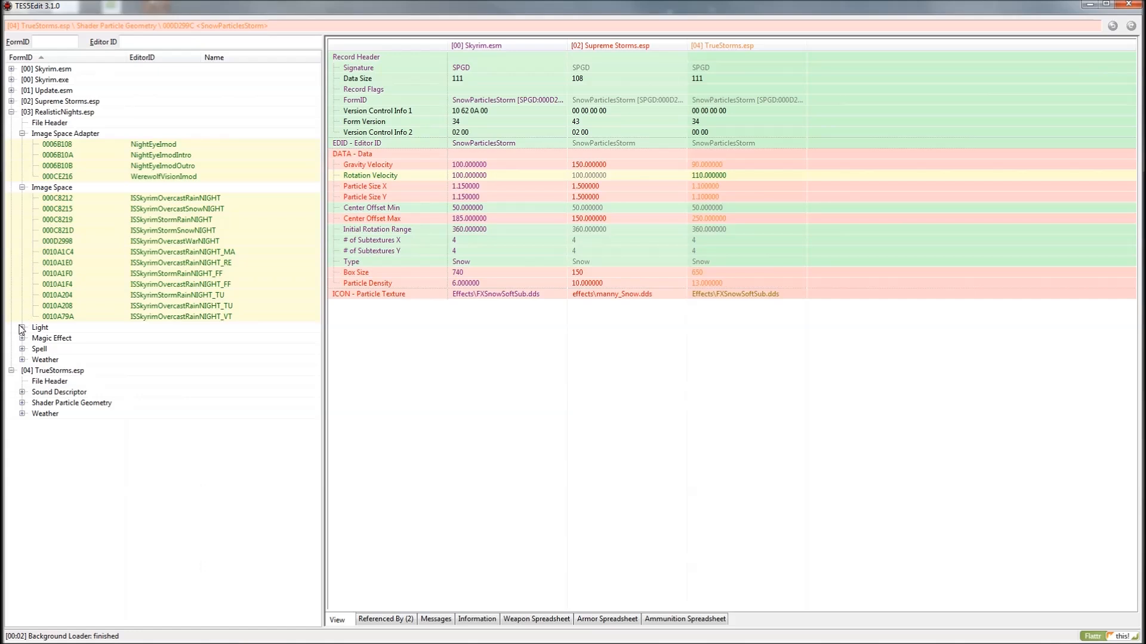
left_click(22, 327)
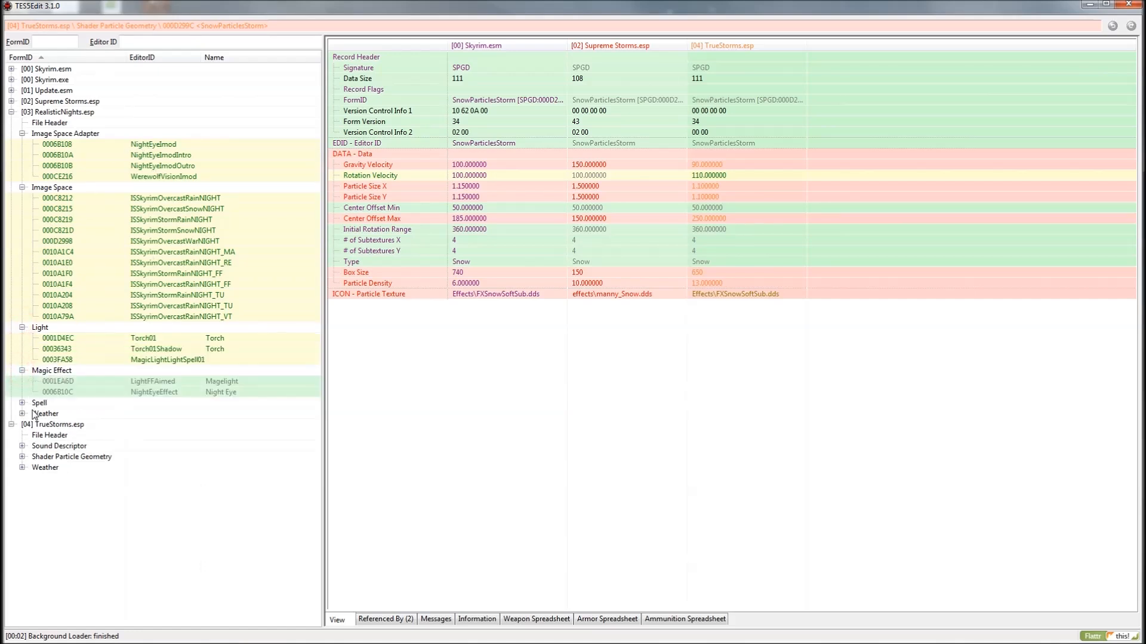
left_click(23, 402)
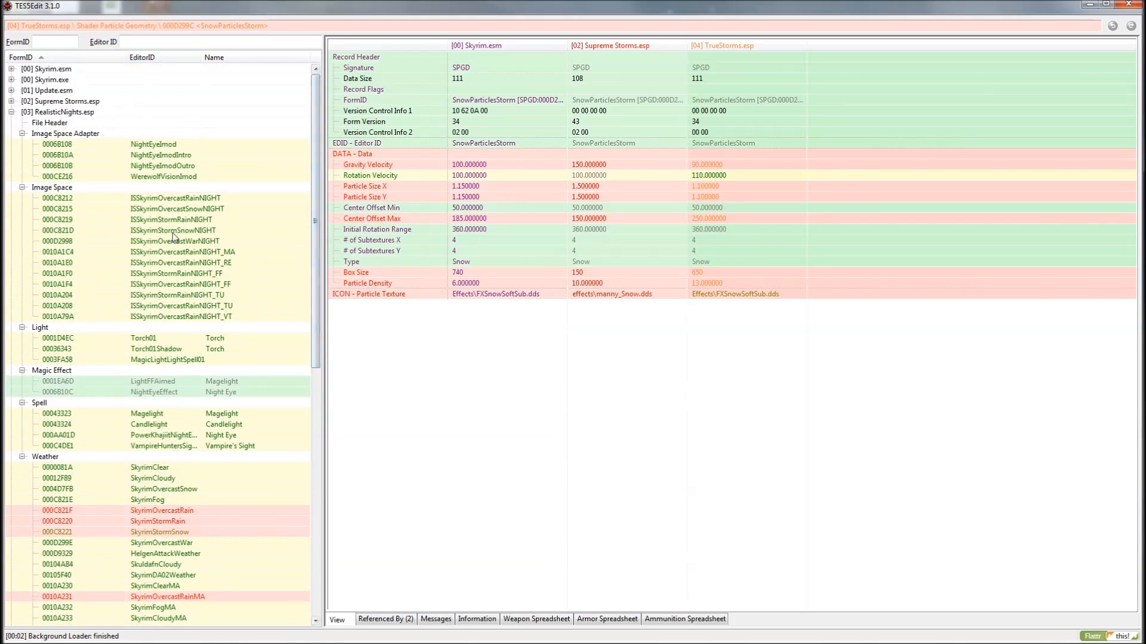
- Select RealisticNights' NightEyeImod record and scroll down to its Weather list
left_click(154, 145)
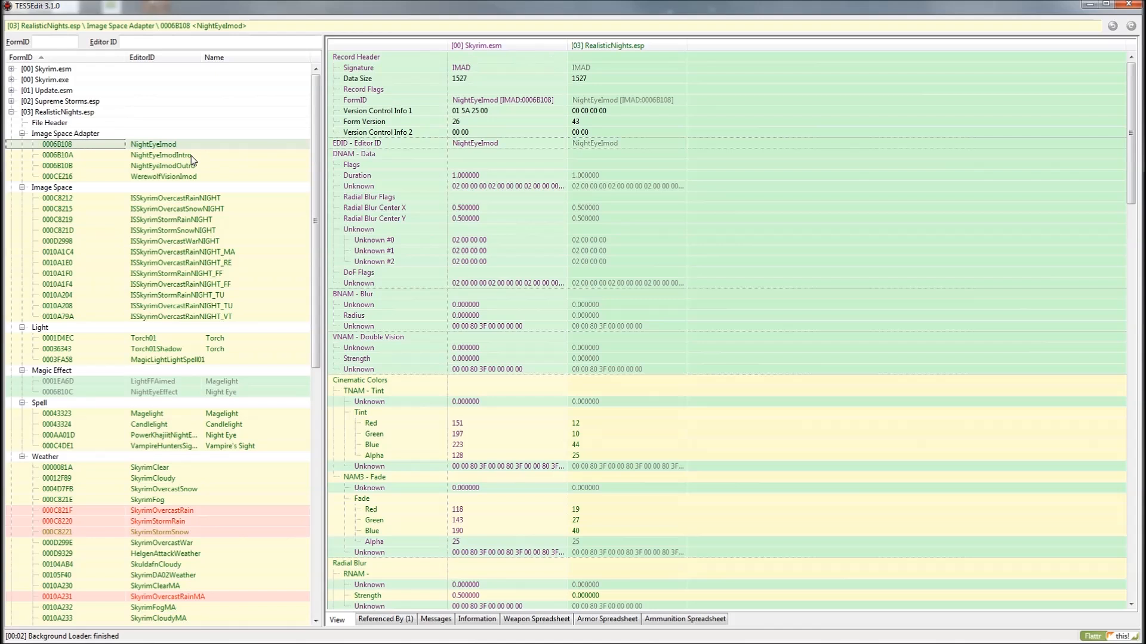
mouse_move(204, 203)
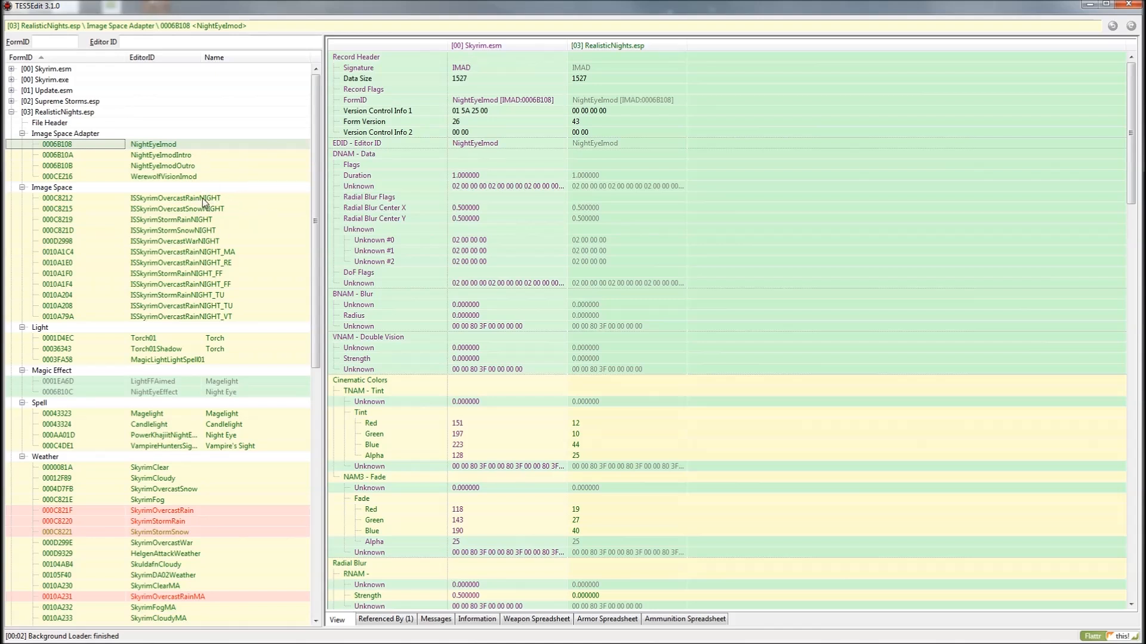
mouse_move(599, 83)
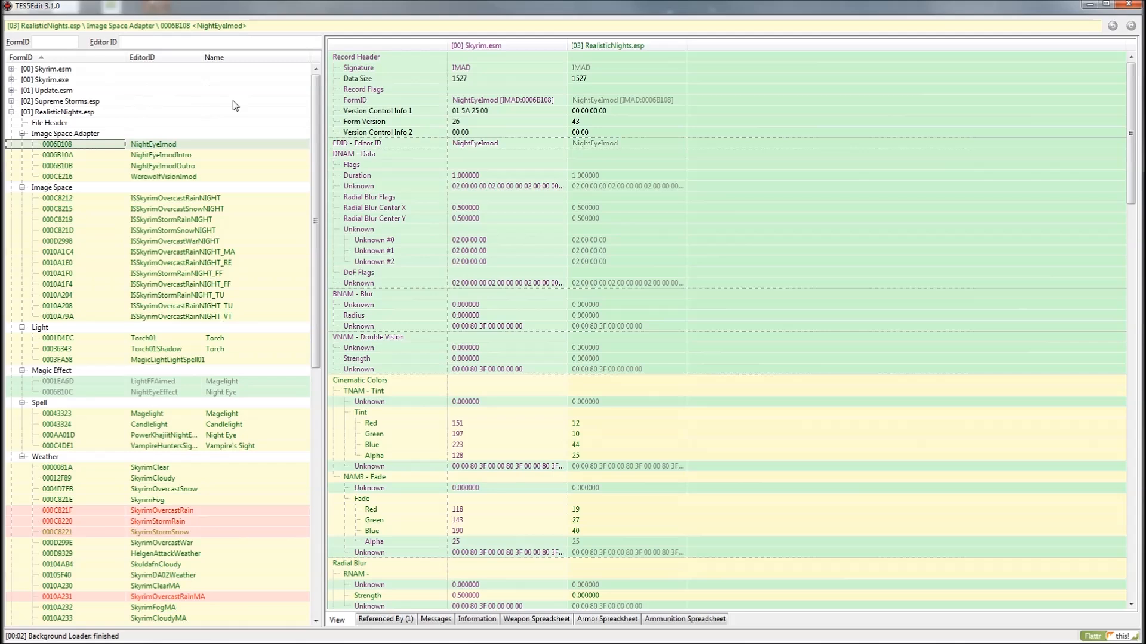
scroll("down", 3)
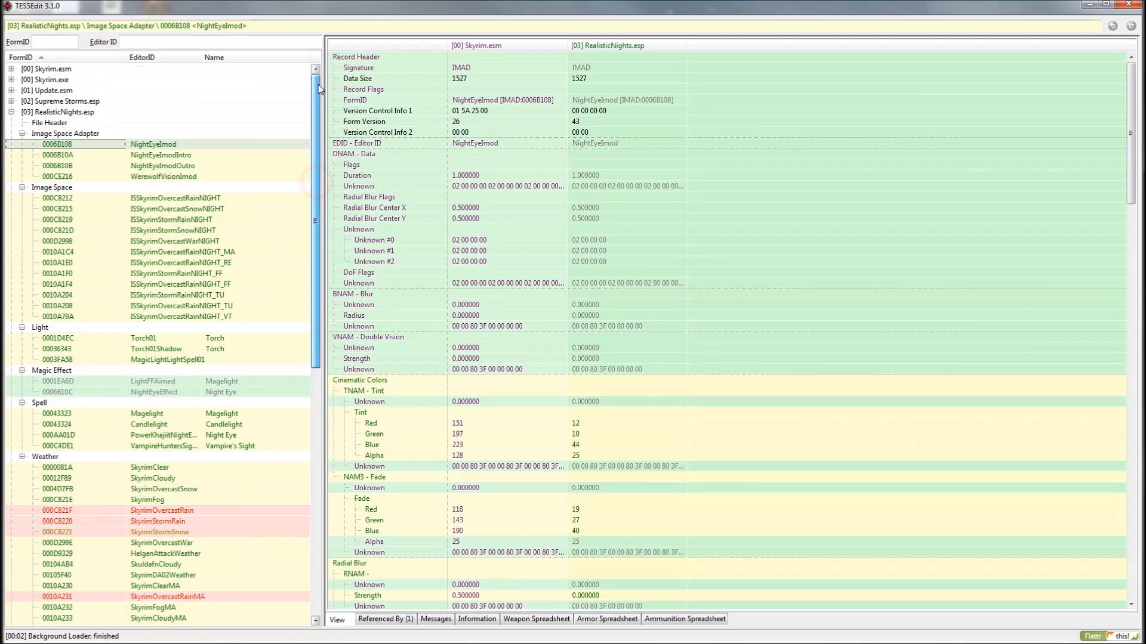
scroll("down", 3)
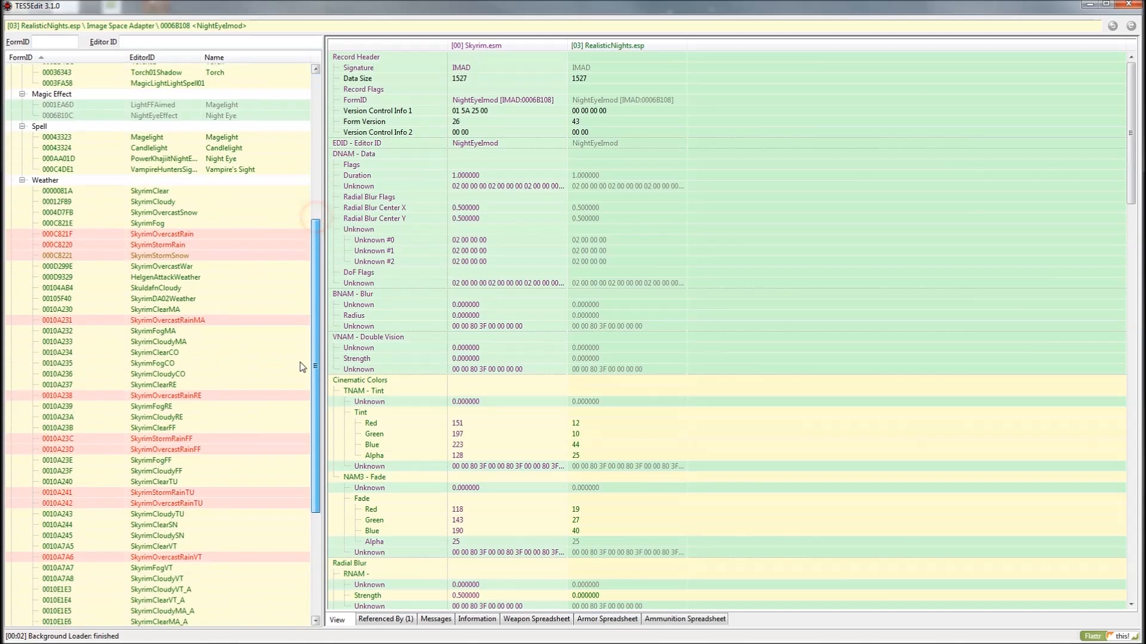
left_click(161, 234)
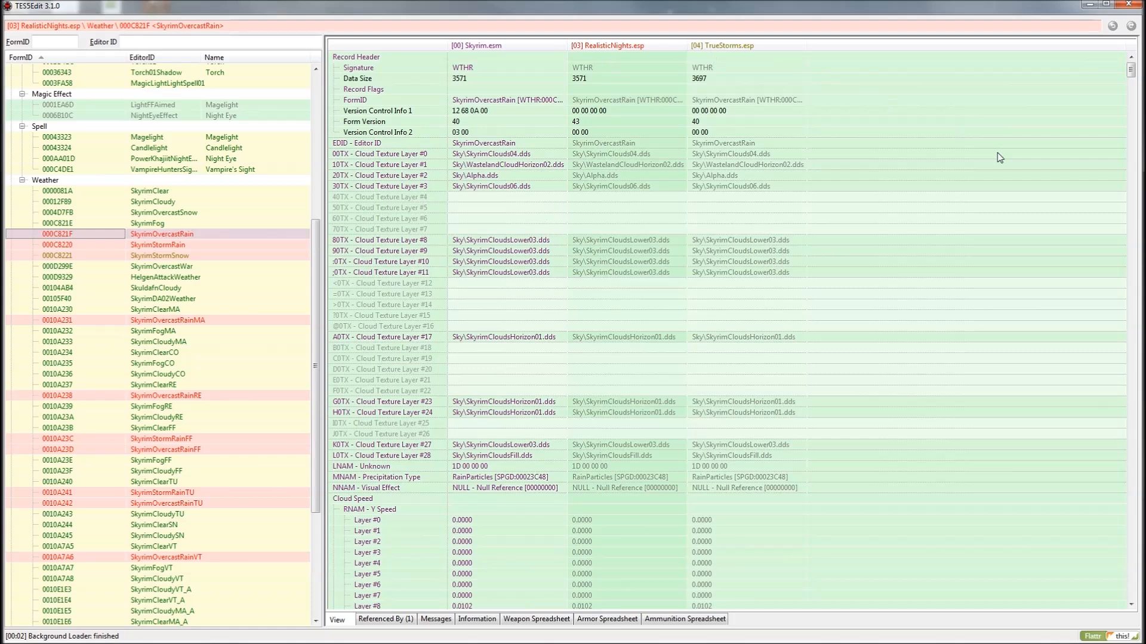
right_click(745, 208)
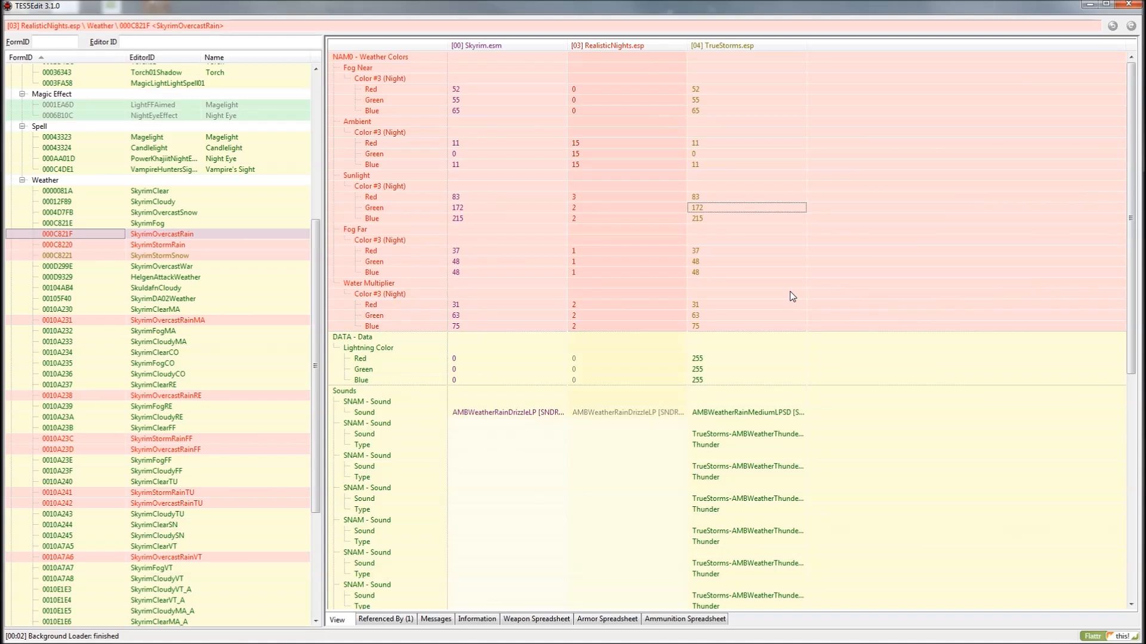
mouse_move(627, 51)
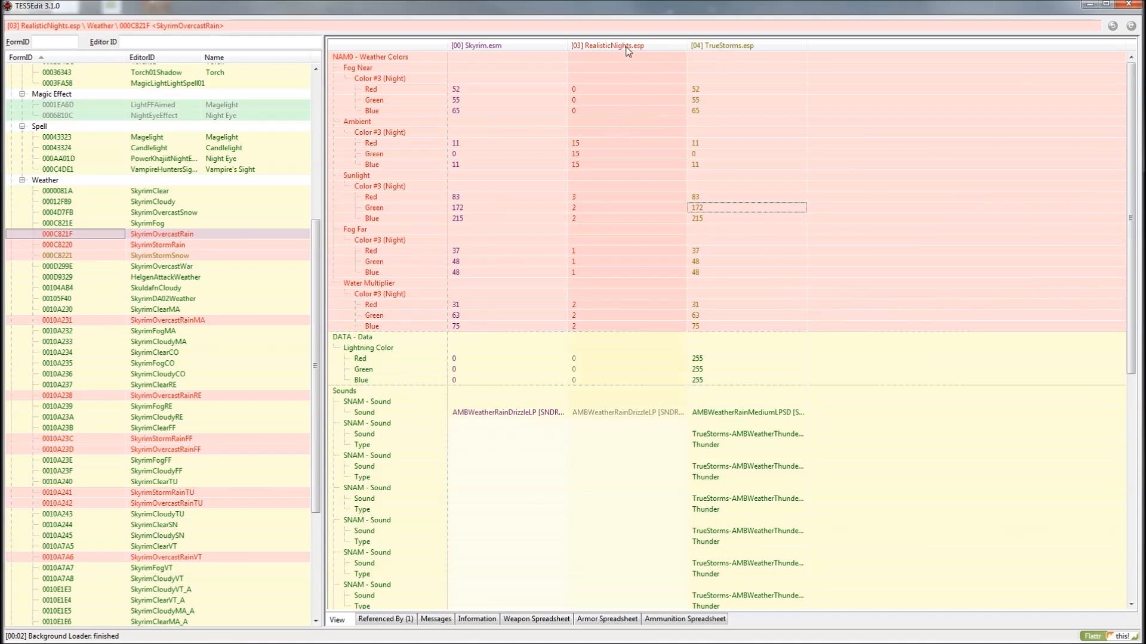
mouse_move(589, 249)
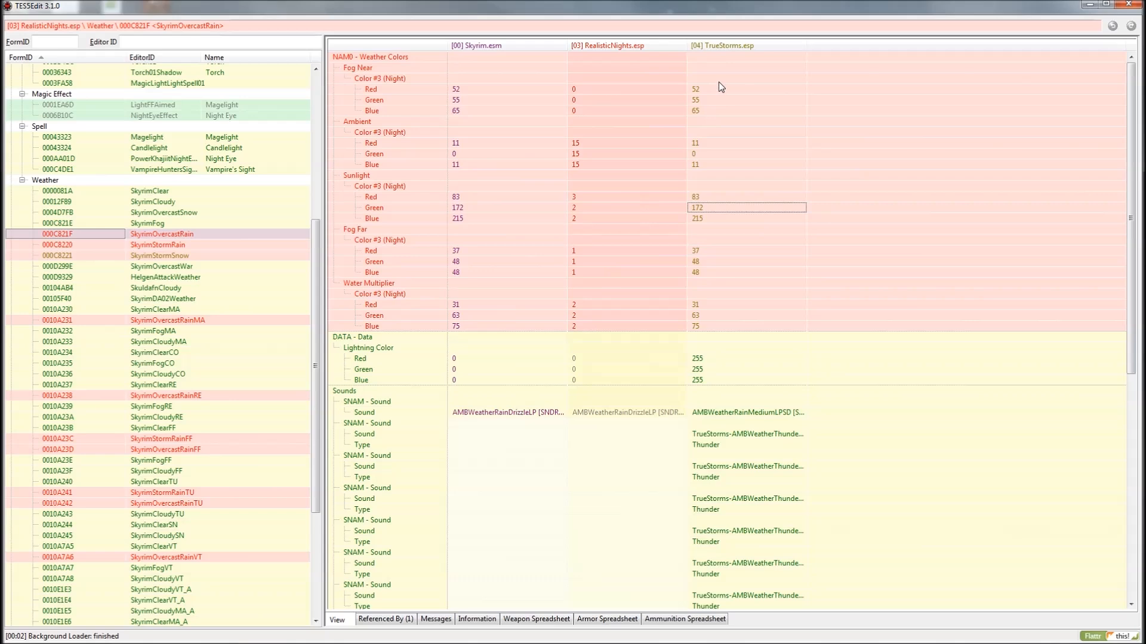
mouse_move(491, 262)
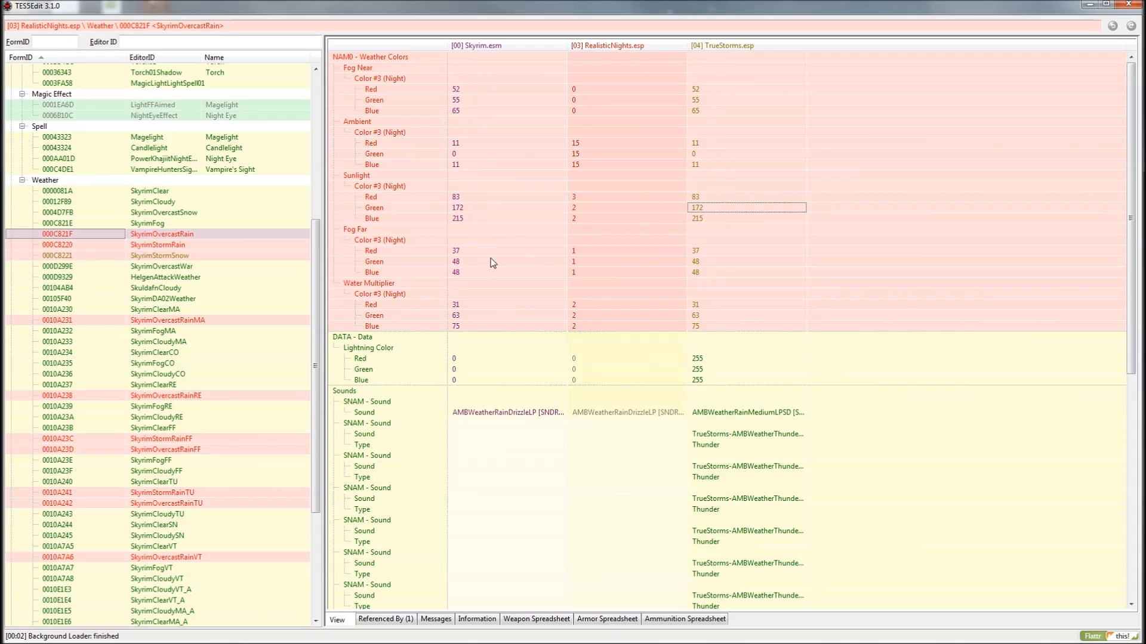
mouse_move(783, 116)
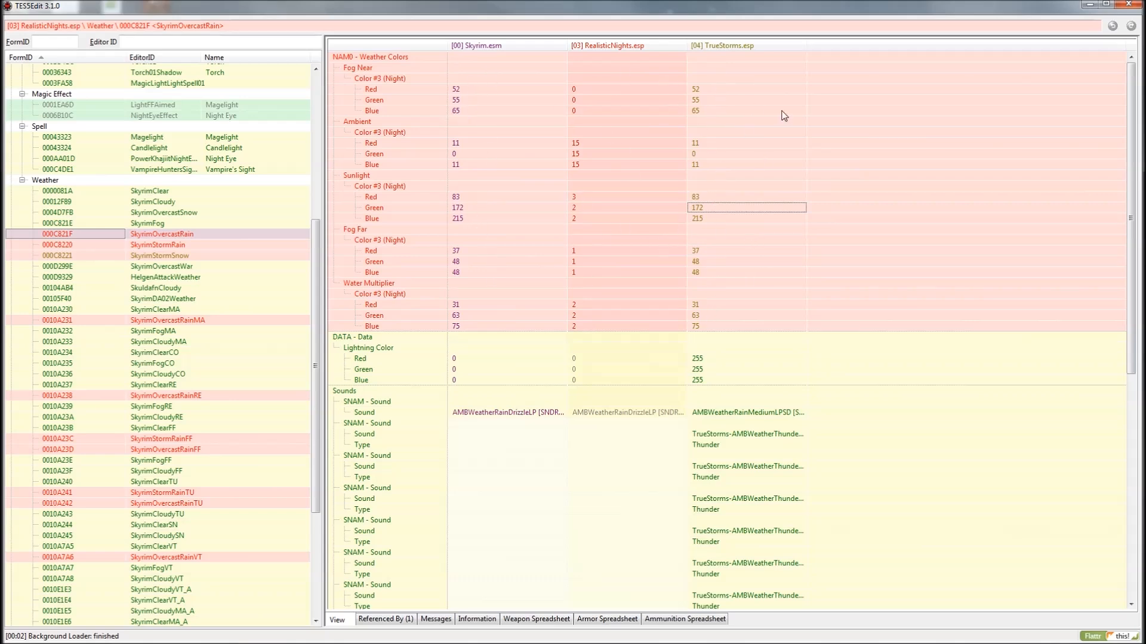
scroll("down", 3)
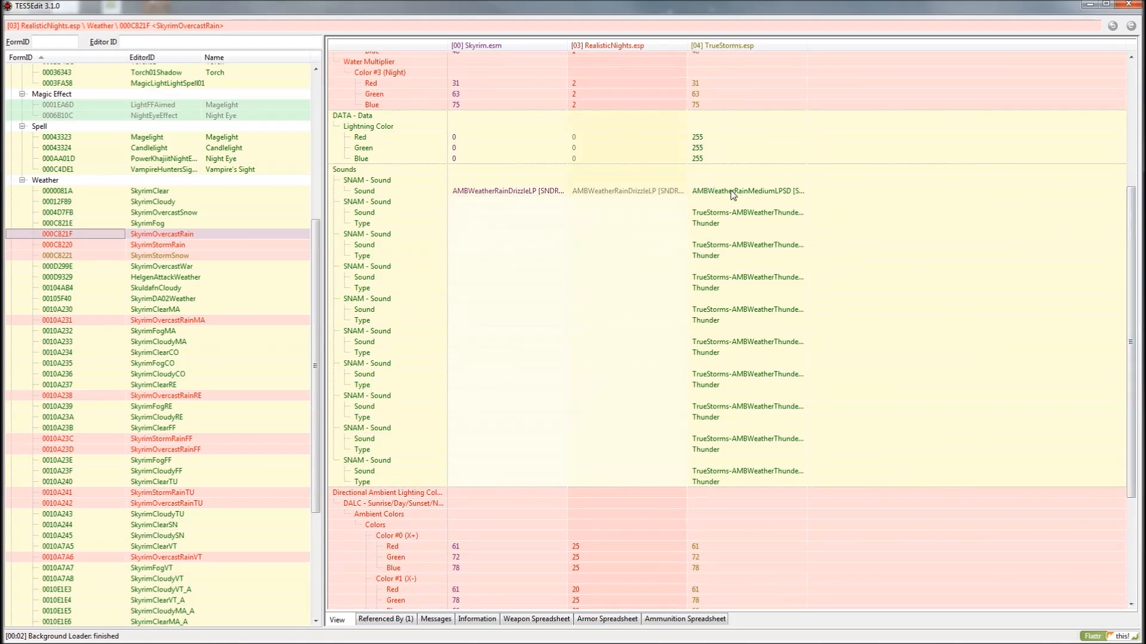
mouse_move(653, 172)
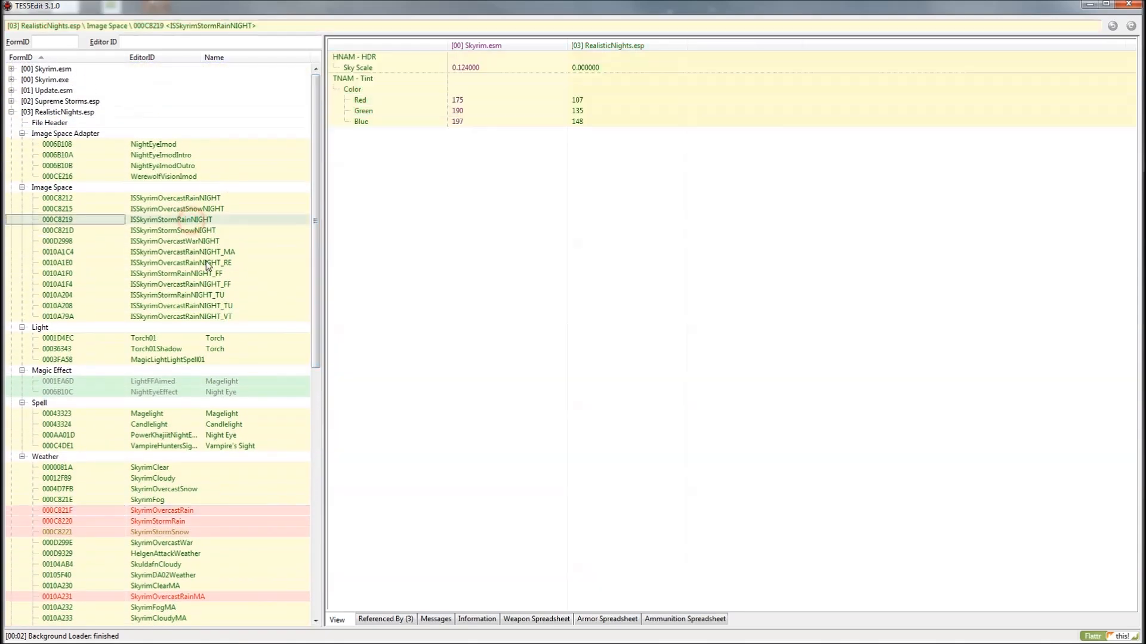
- View ISSkyrimStormRainNIGHT_FF, collapse RealisticNights' groups, and select the SkyrimStormRainFF weather record
left_click(176, 305)
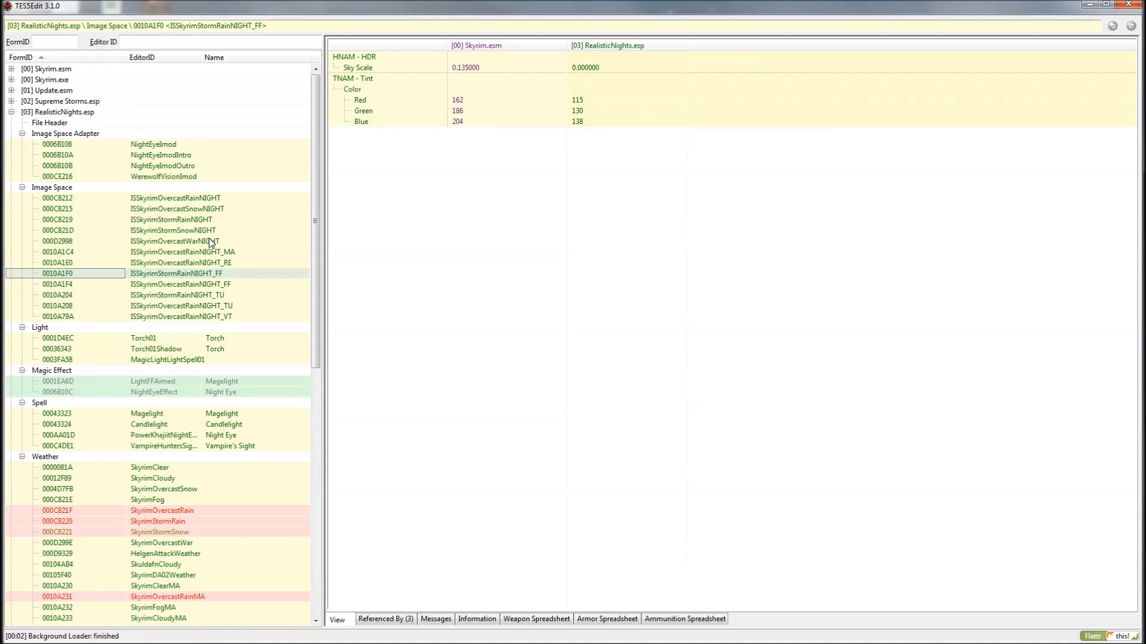
mouse_move(150, 344)
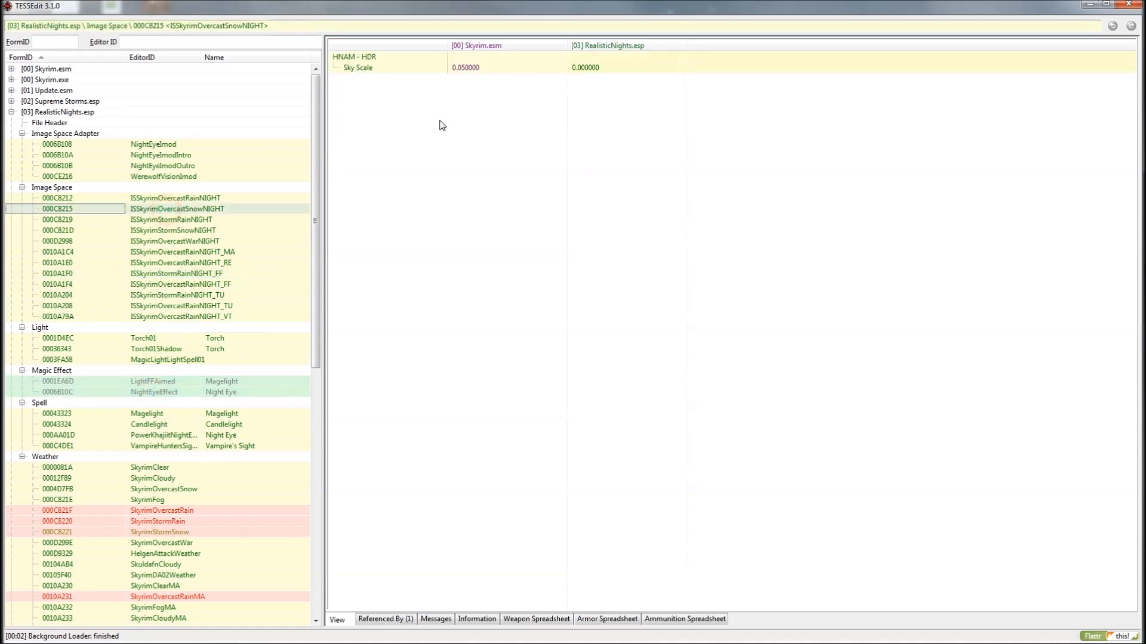
mouse_move(168, 175)
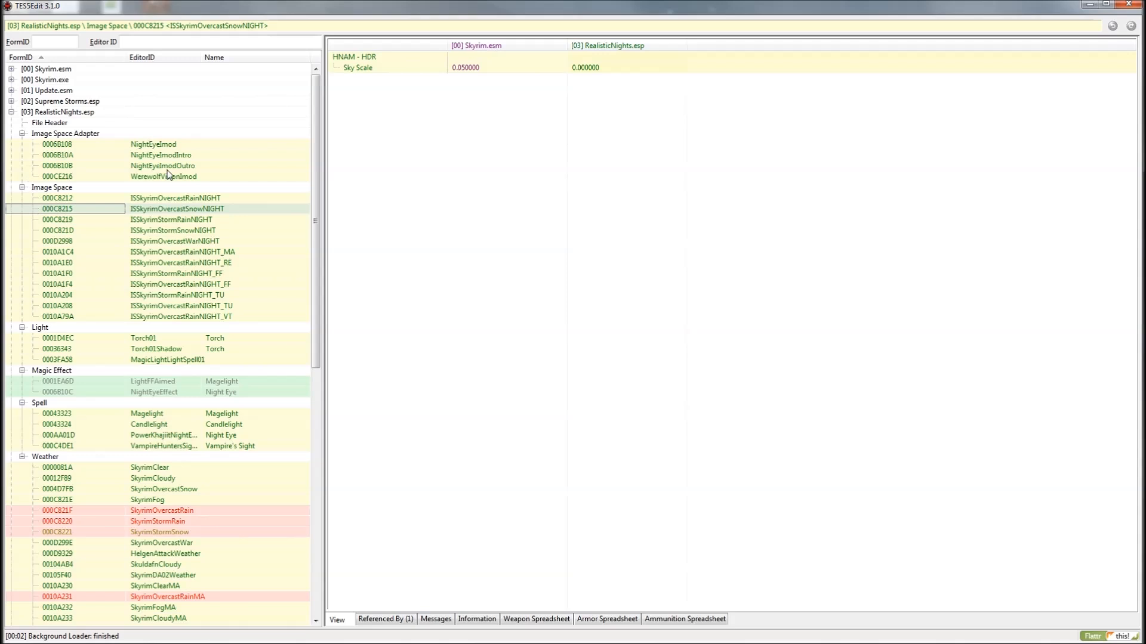
left_click(21, 145)
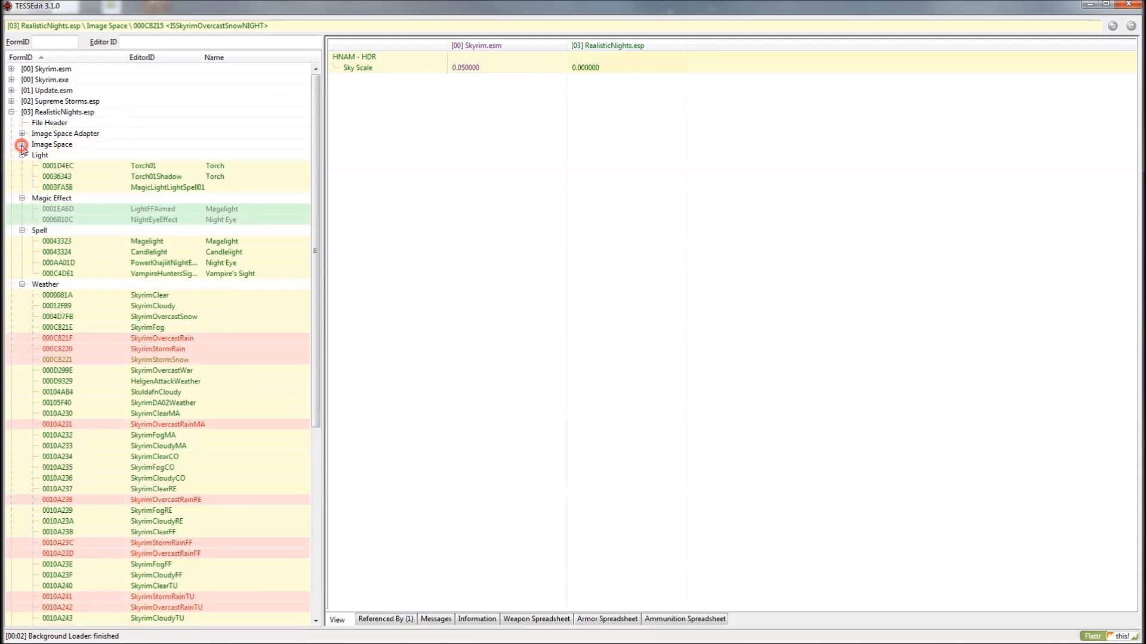
left_click(22, 155)
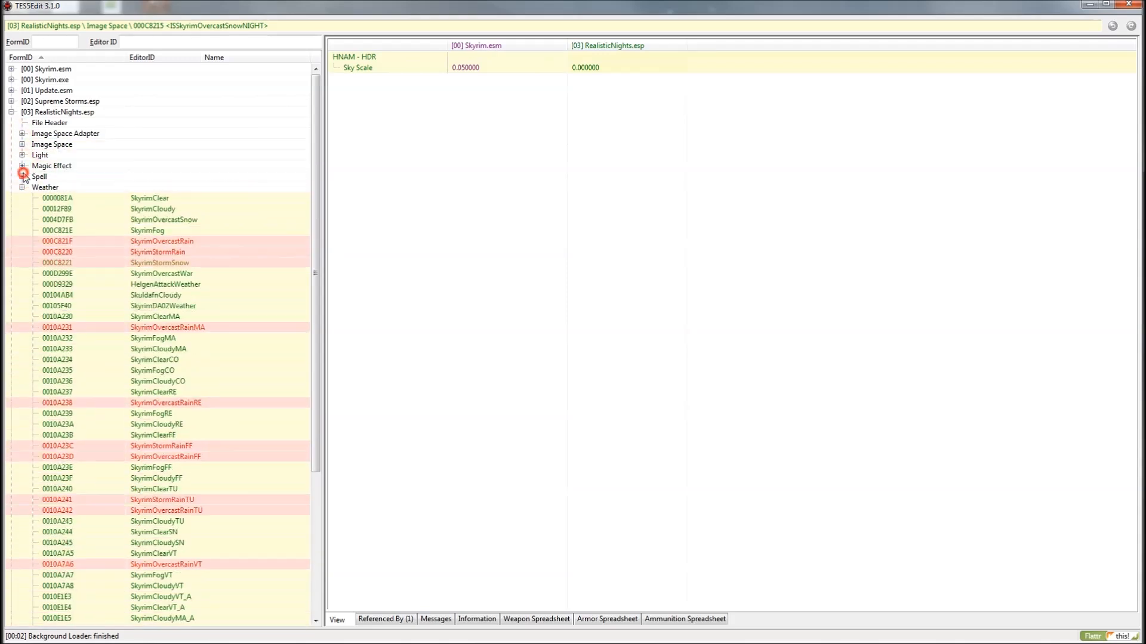
left_click(23, 177)
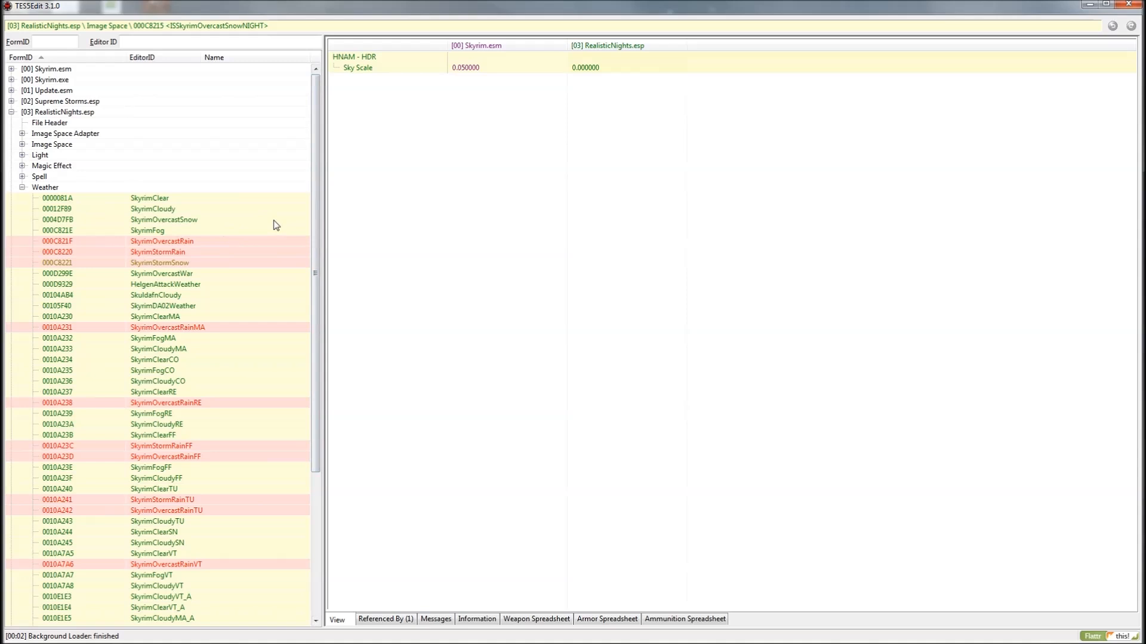
scroll("down", 3)
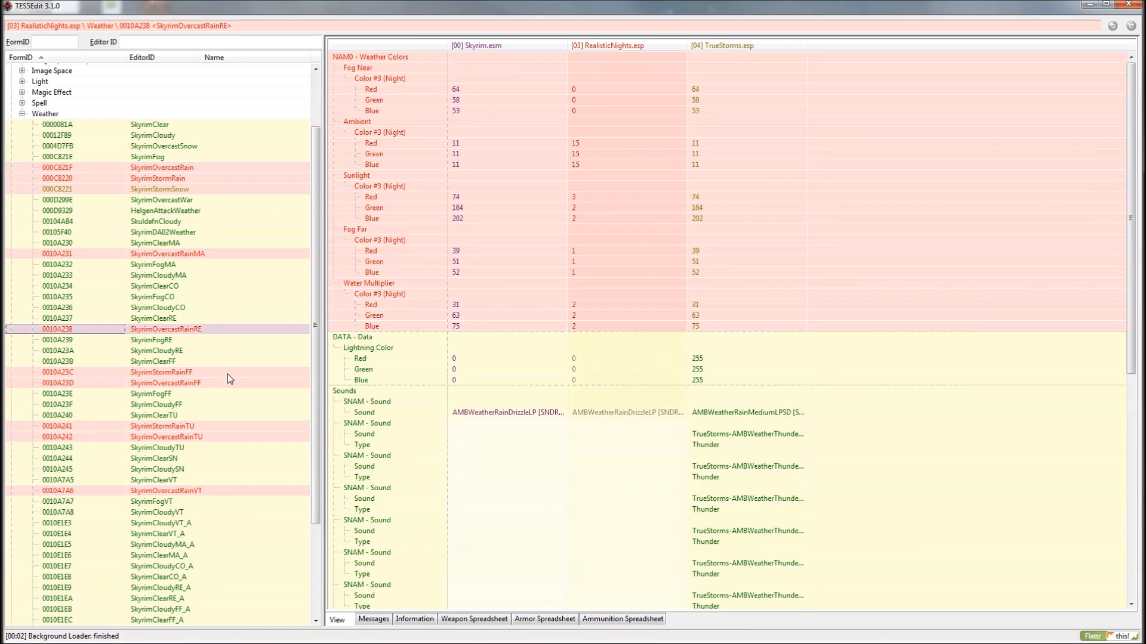
left_click(161, 372)
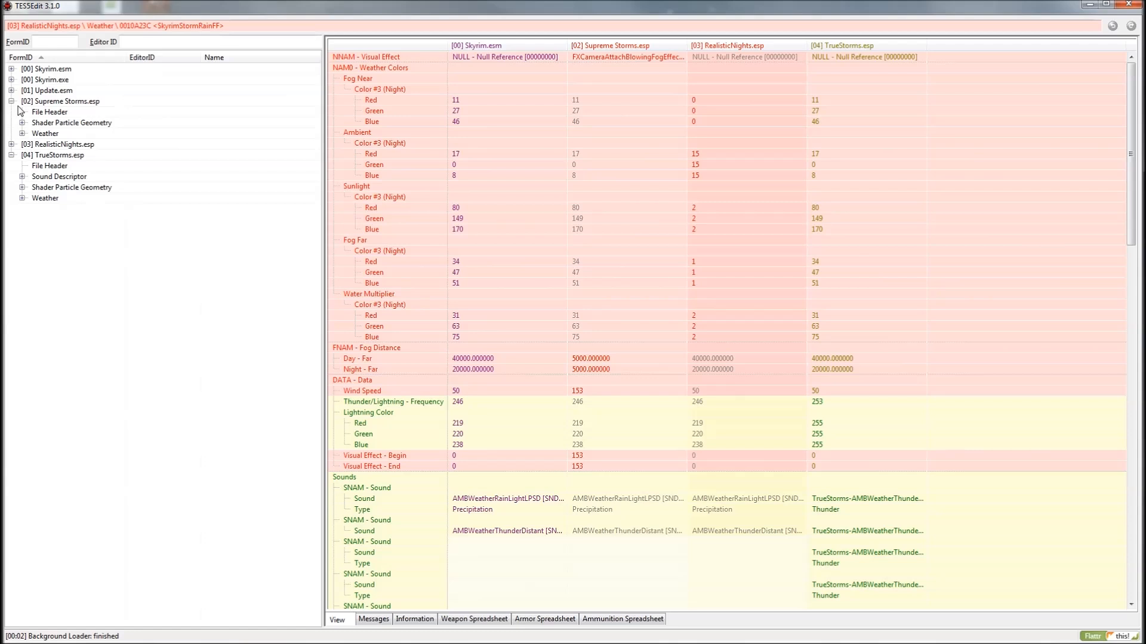
mouse_move(47, 161)
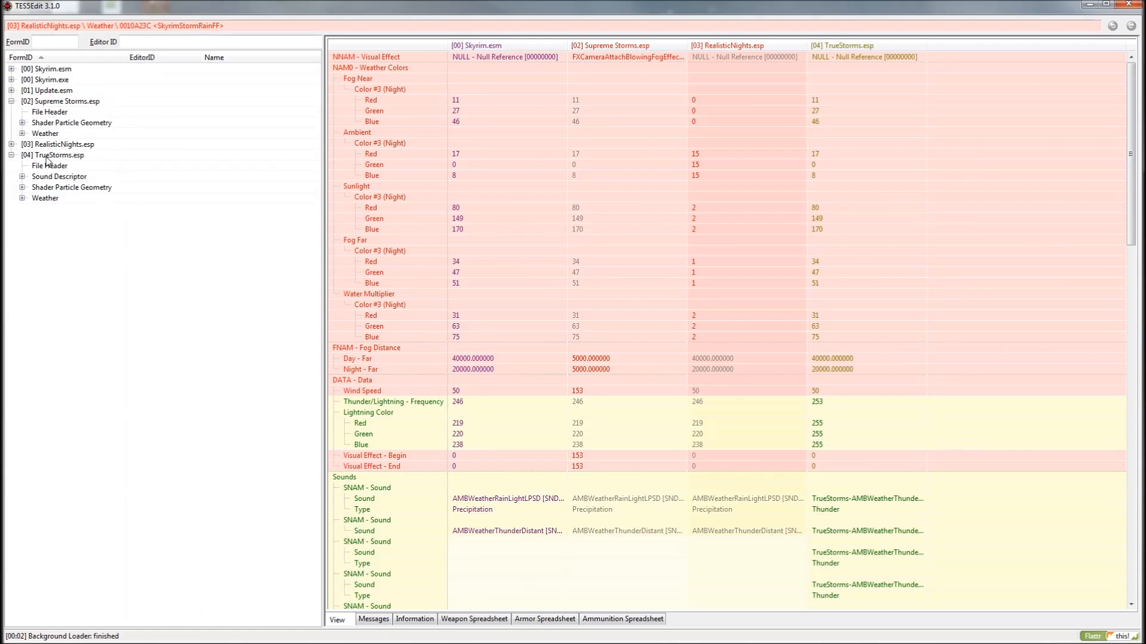
- Expand Supreme Storms' Shader Particle Geometry and select its RainStormParticles record
left_click(21, 122)
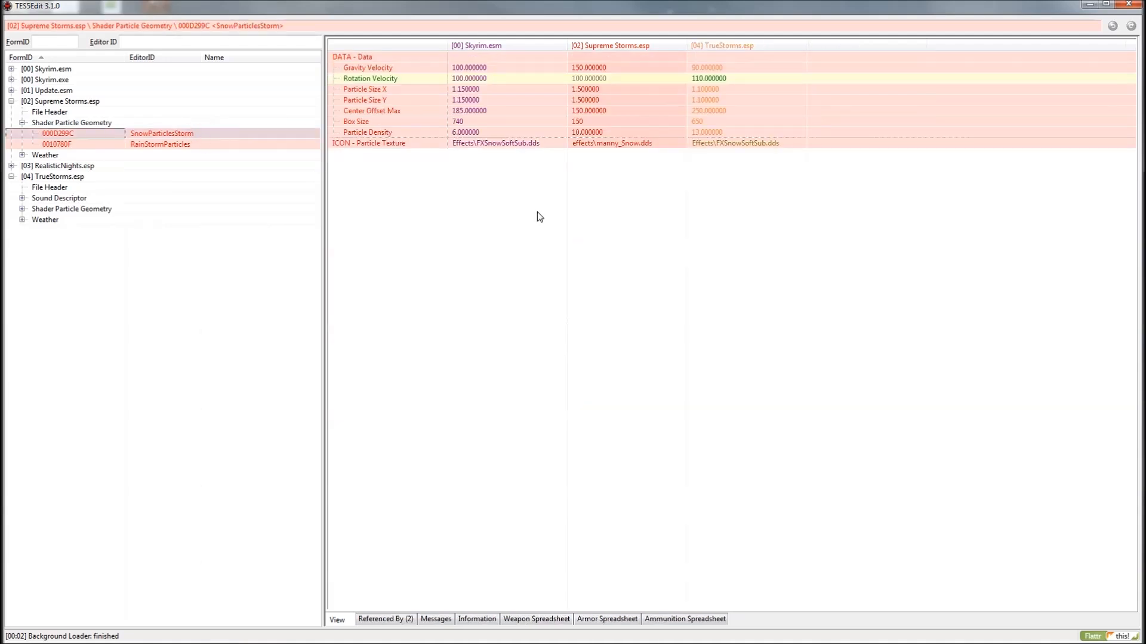
mouse_move(720, 51)
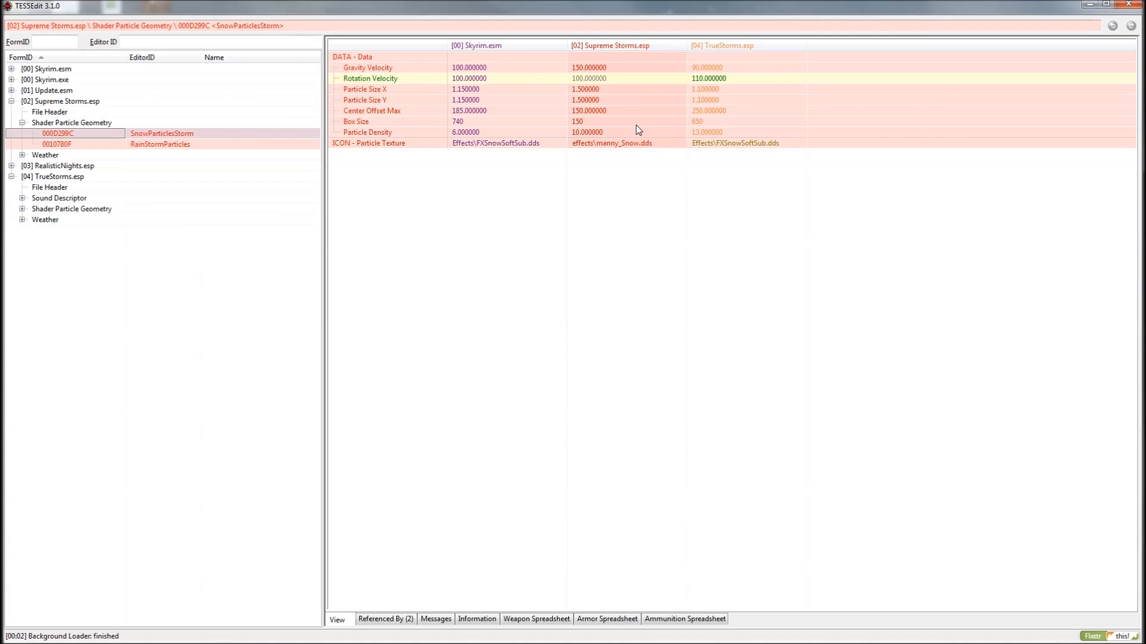
mouse_move(619, 91)
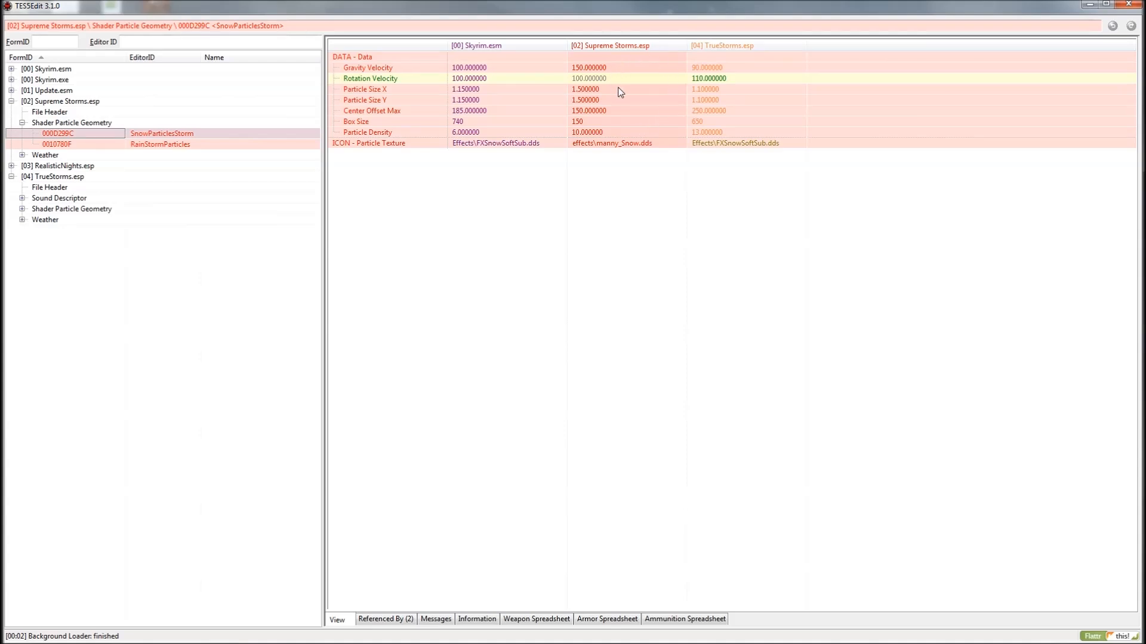
mouse_move(768, 177)
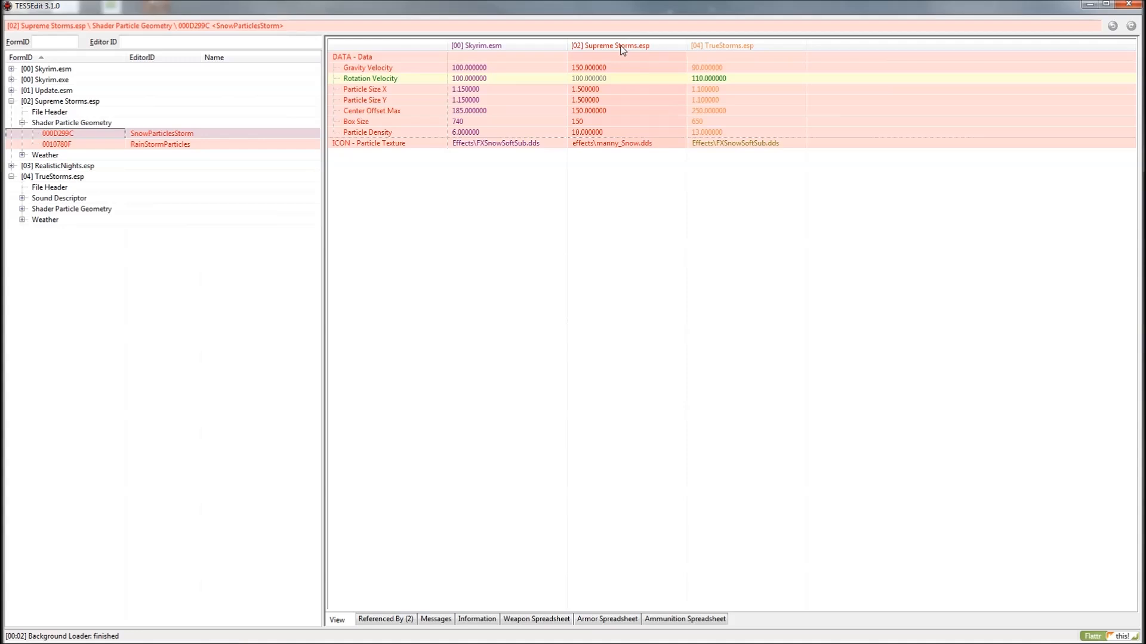
mouse_move(656, 79)
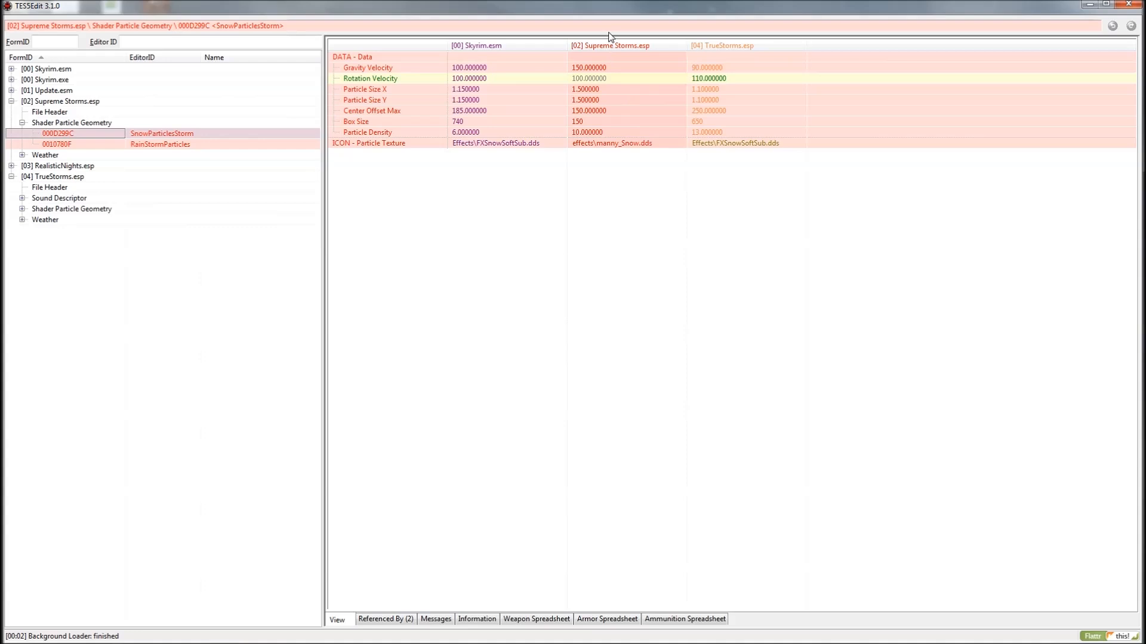
left_click(57, 144)
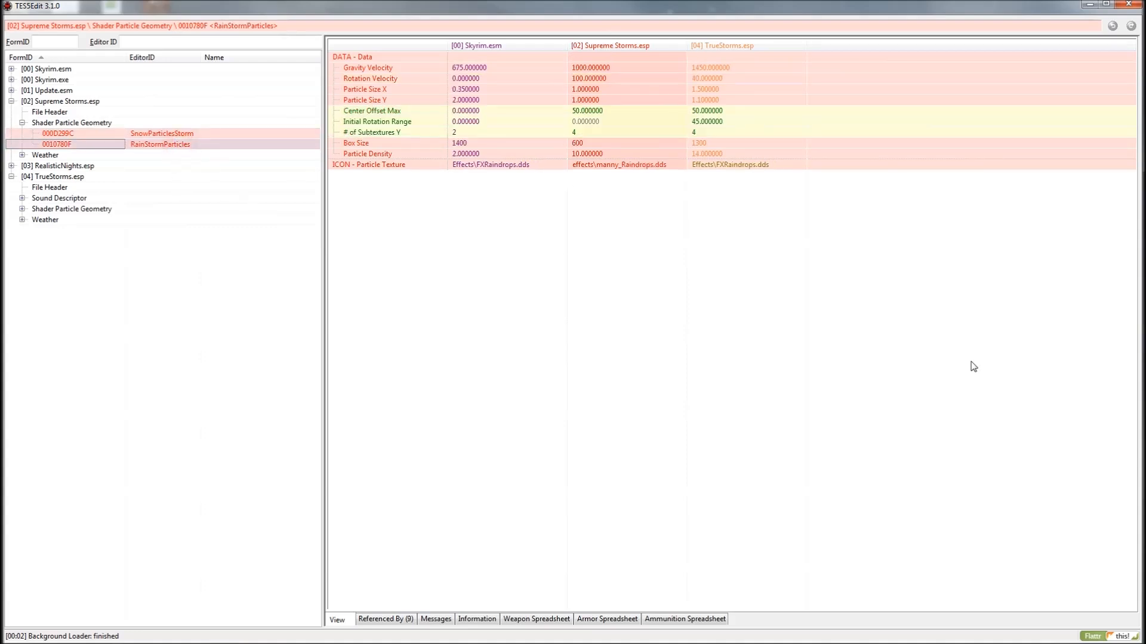
mouse_move(718, 265)
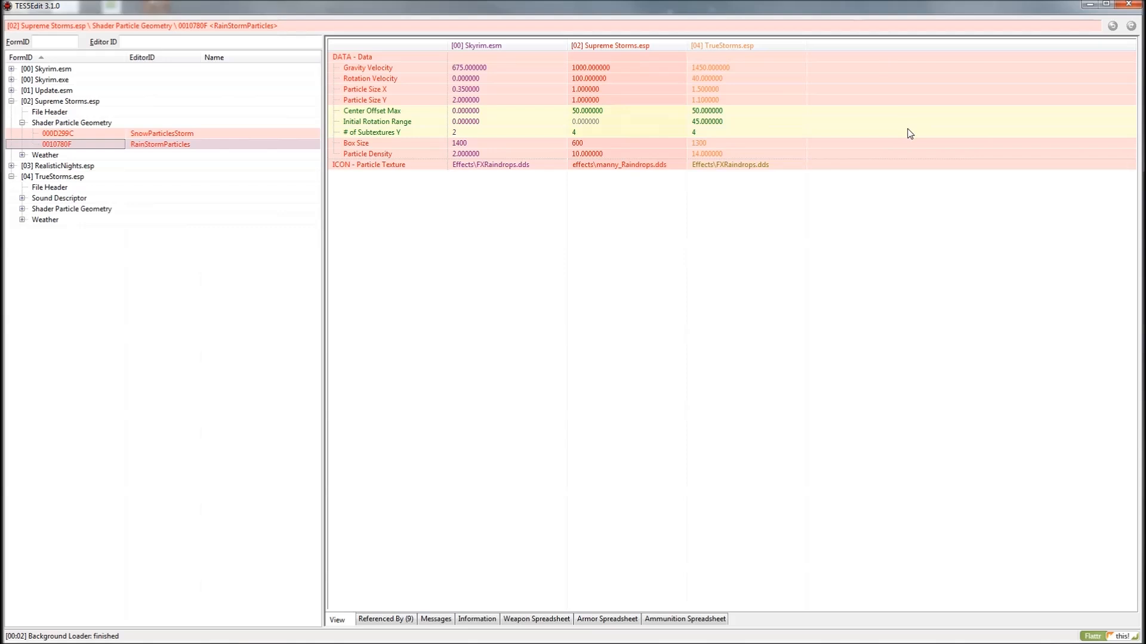
mouse_move(727, 50)
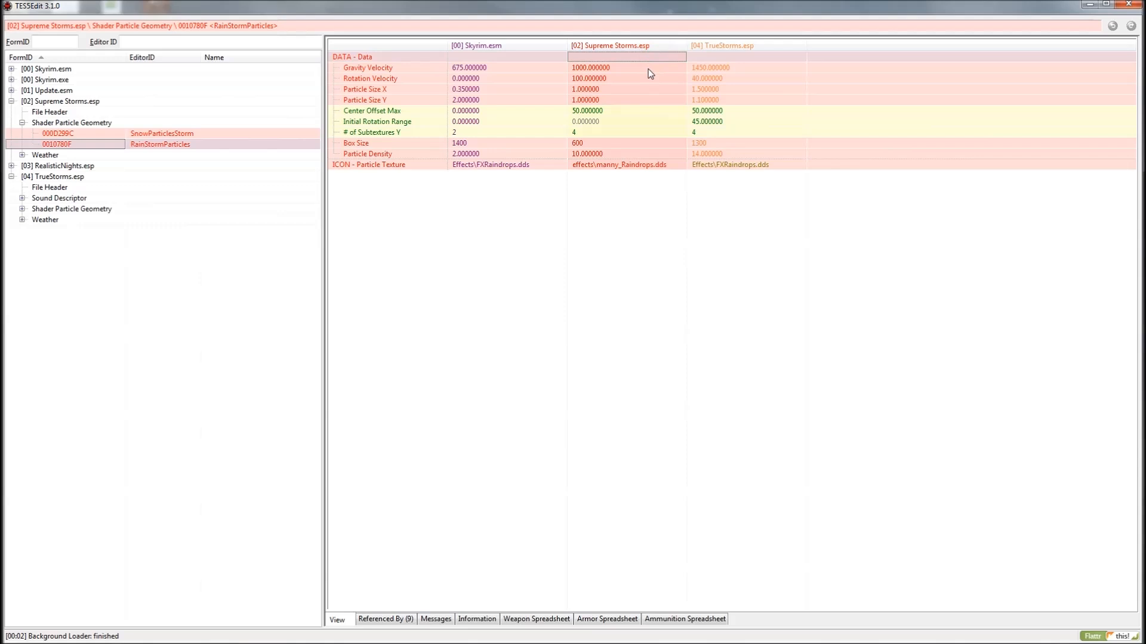
mouse_move(718, 217)
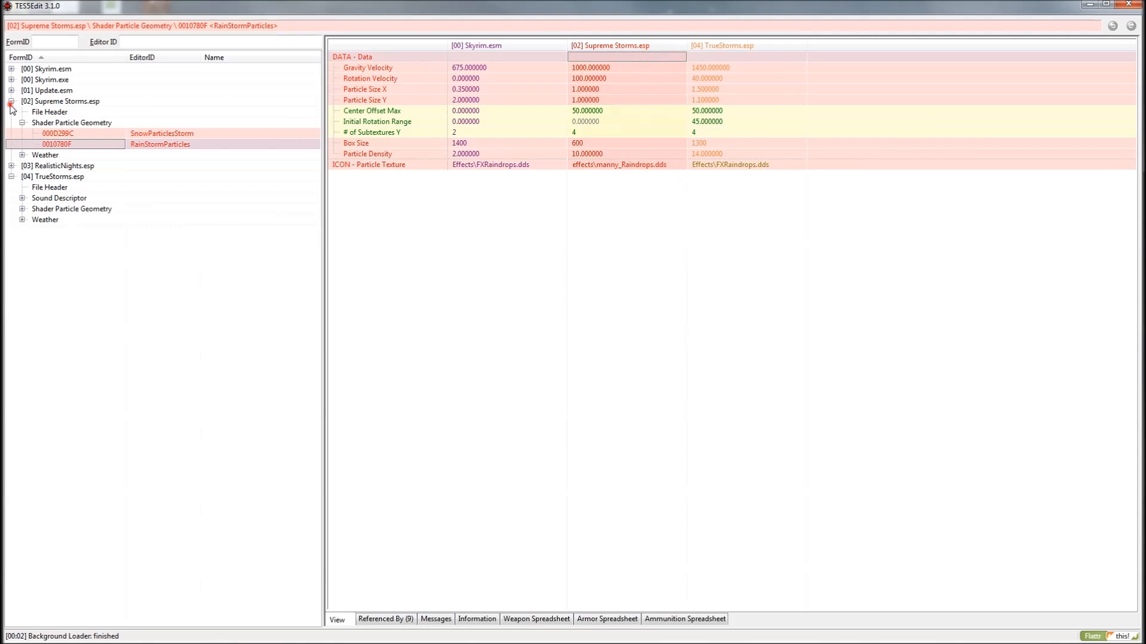
left_click(11, 100)
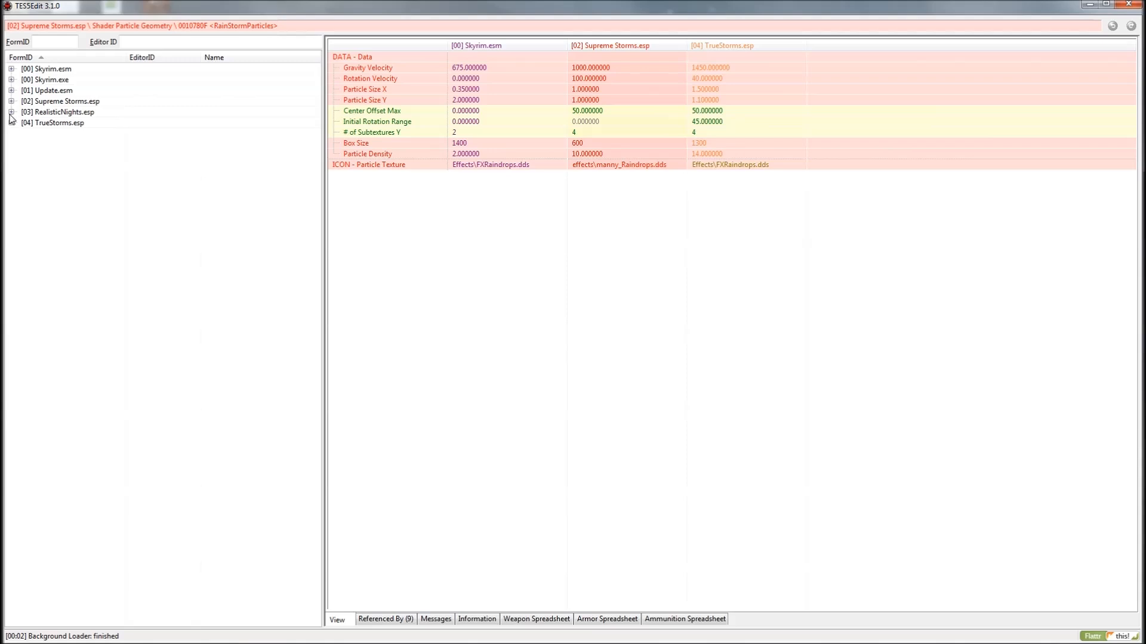
left_click(11, 112)
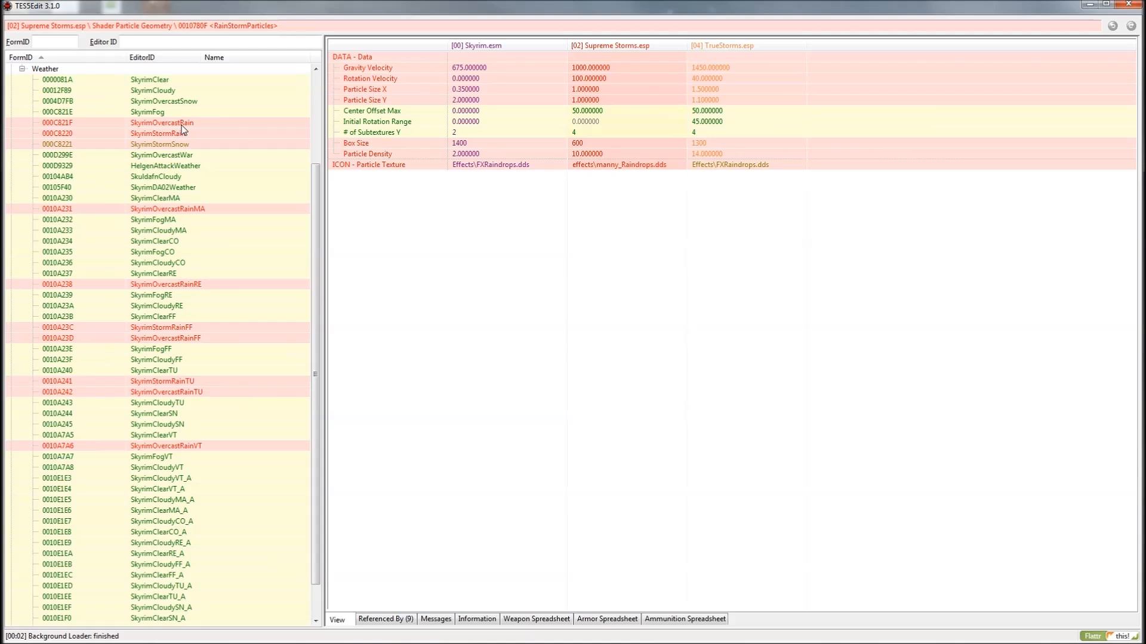
left_click(161, 122)
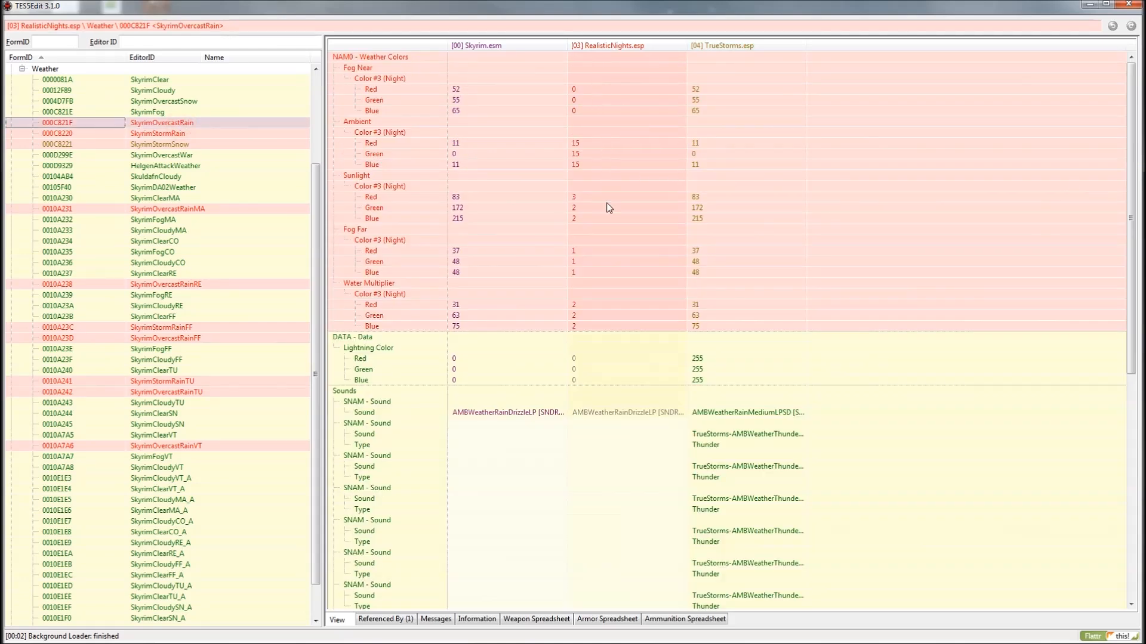
mouse_move(617, 70)
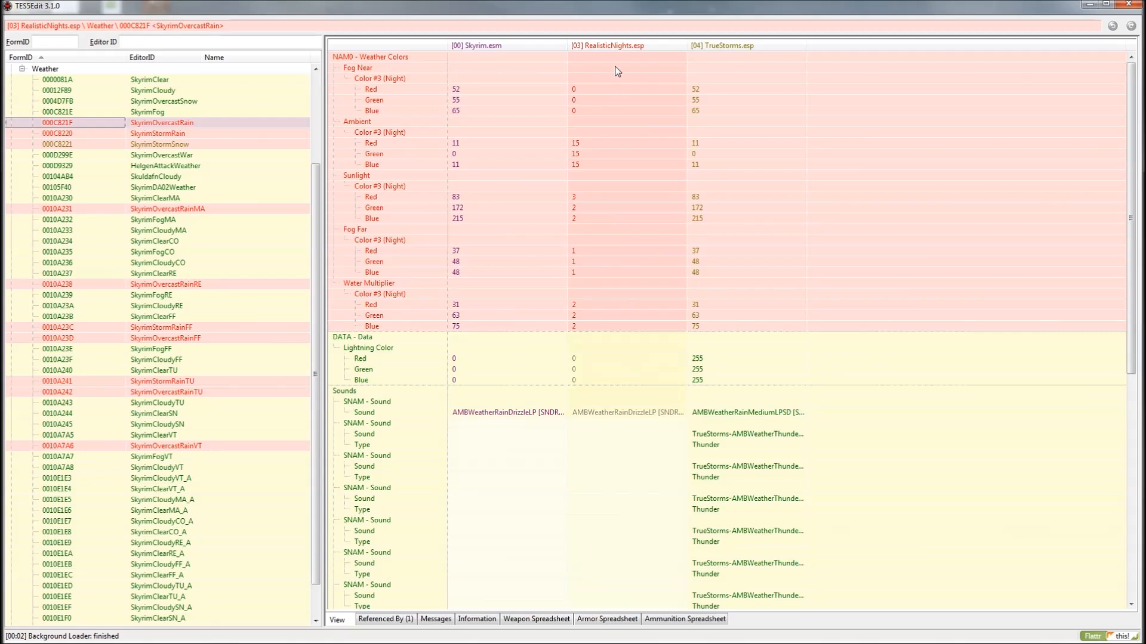
mouse_move(803, 178)
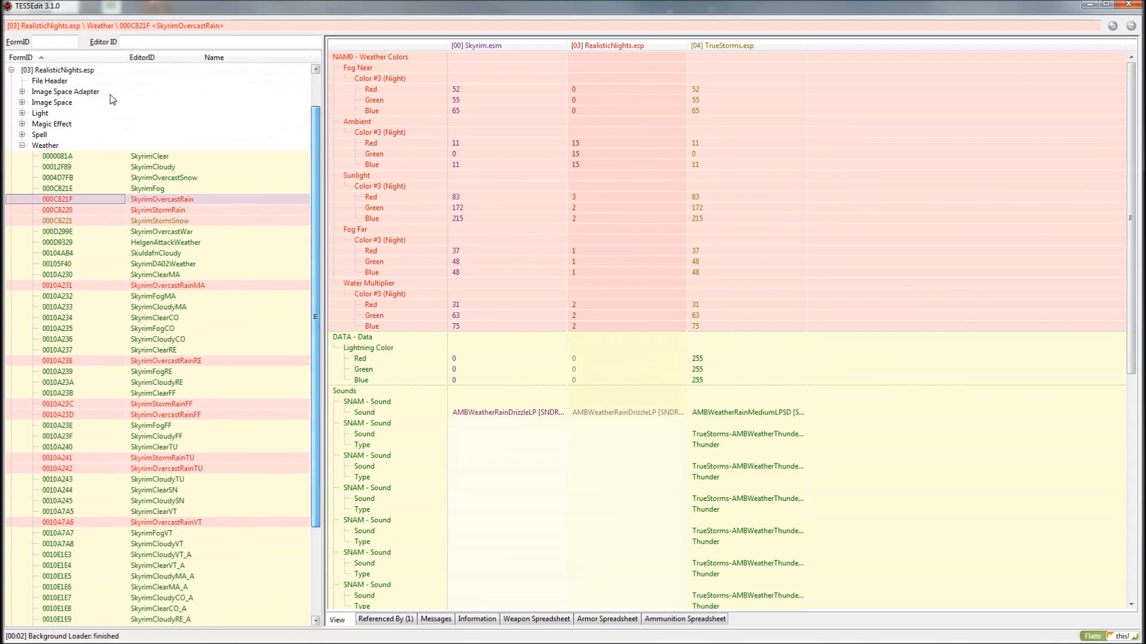
scroll("down", 3)
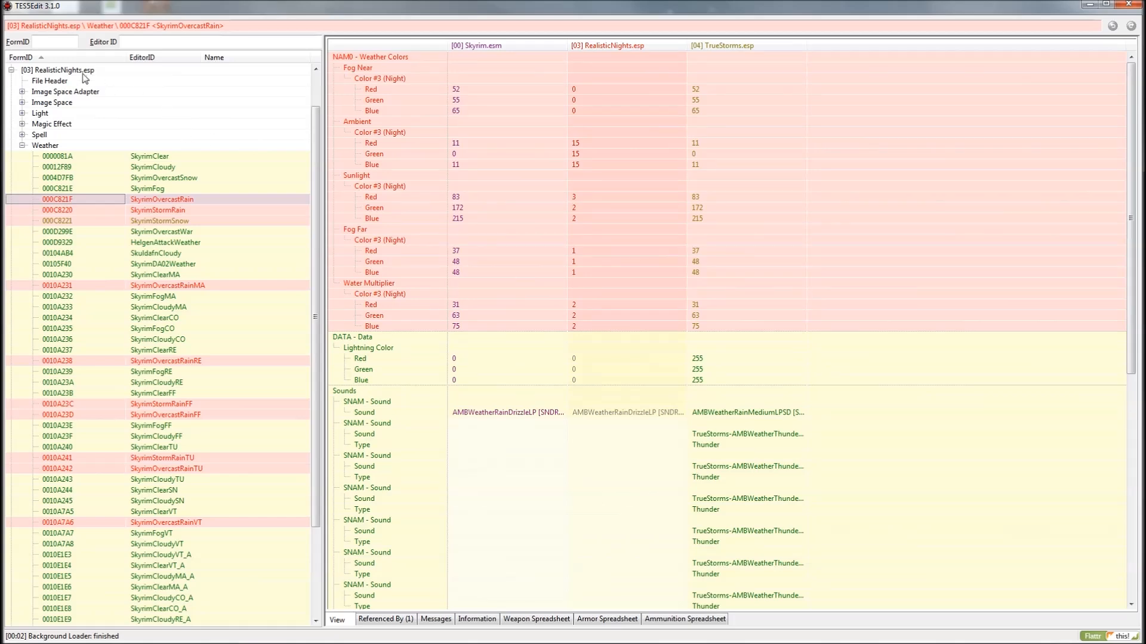
mouse_move(296, 202)
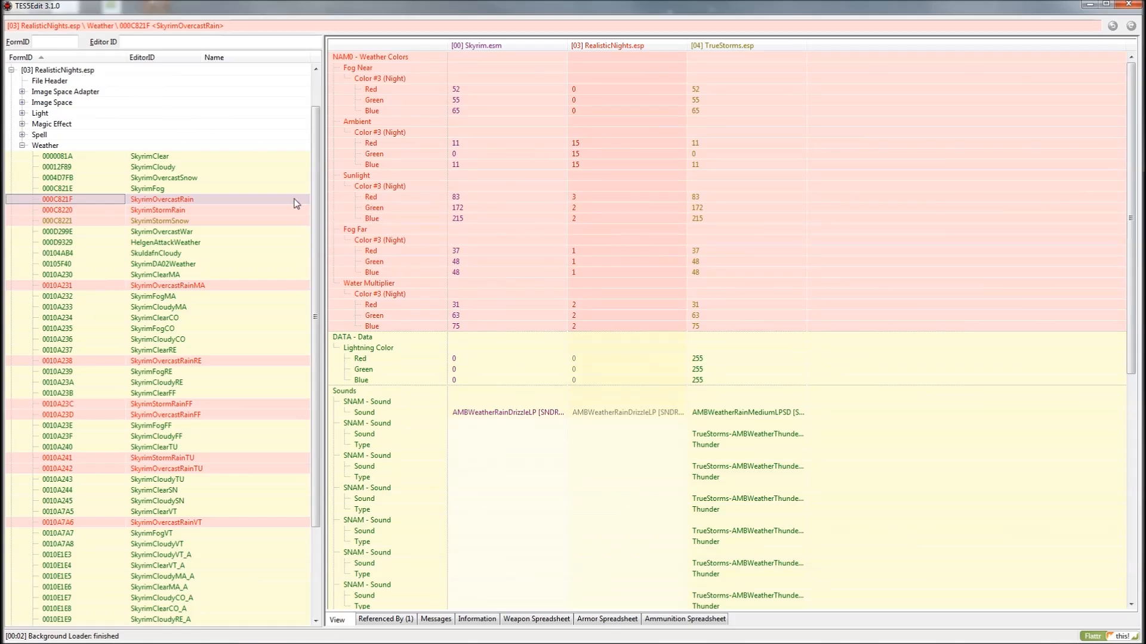
- Select the conflicting storm rain, snow and SkyrimOvercastRainMA weather records together
left_click(159, 220)
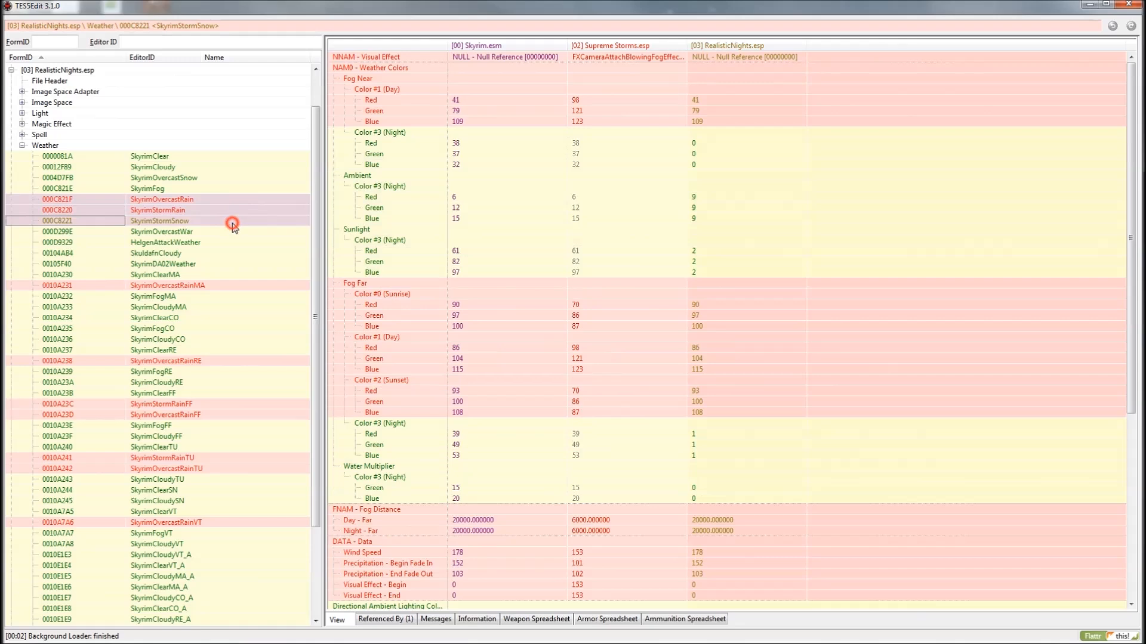
left_click(167, 285)
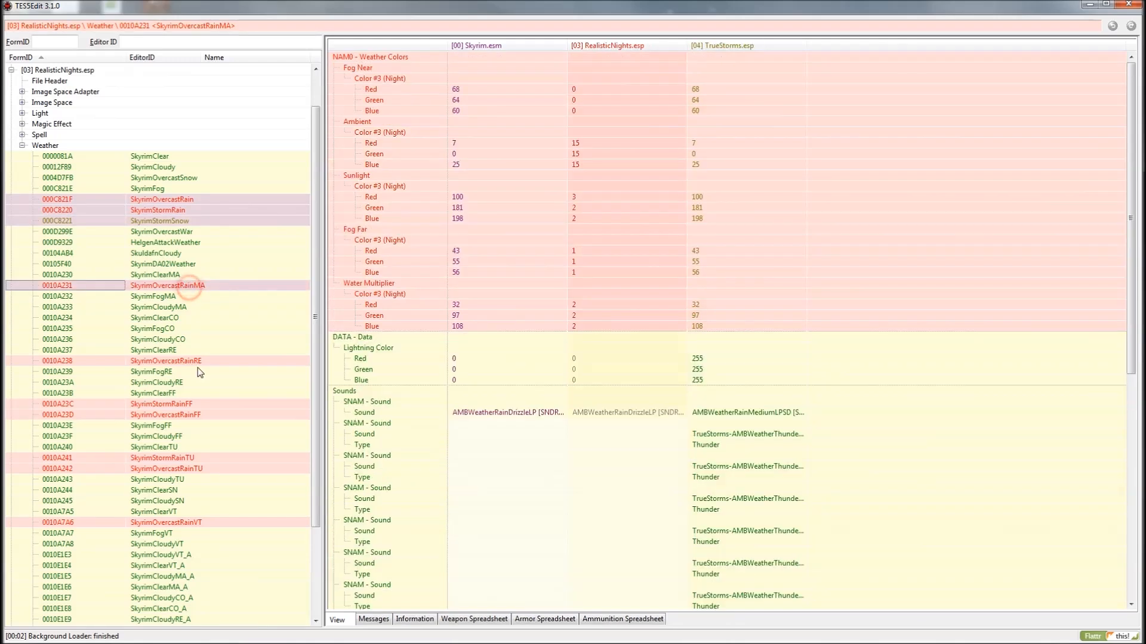
left_click(166, 468)
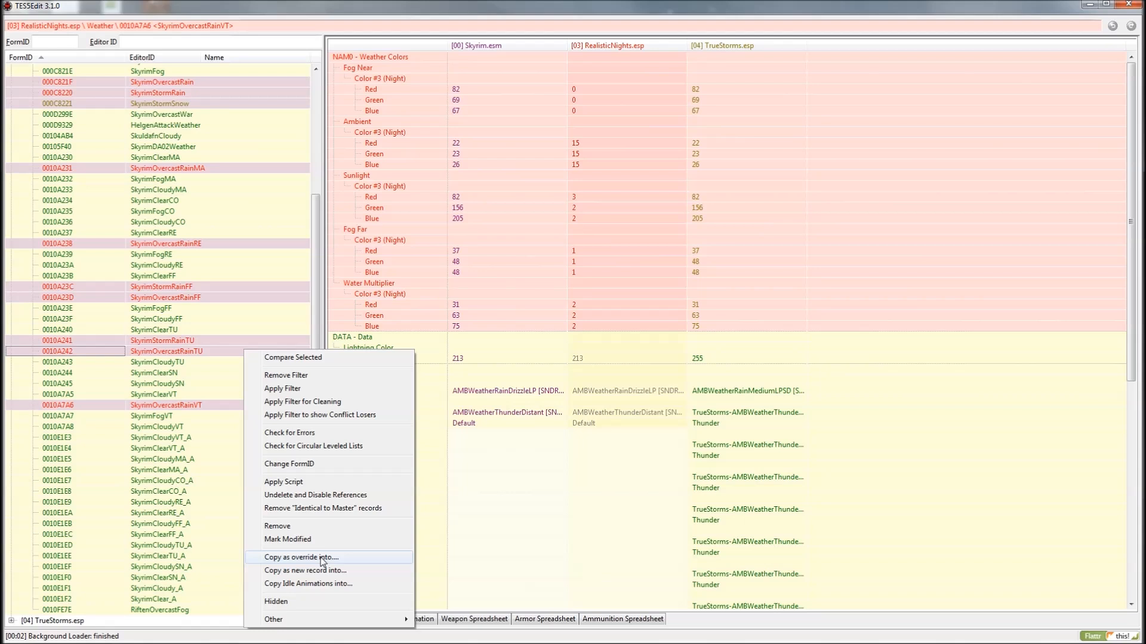
- Copy the selected records as overrides into a new file, confirming the edit warning
left_click(298, 557)
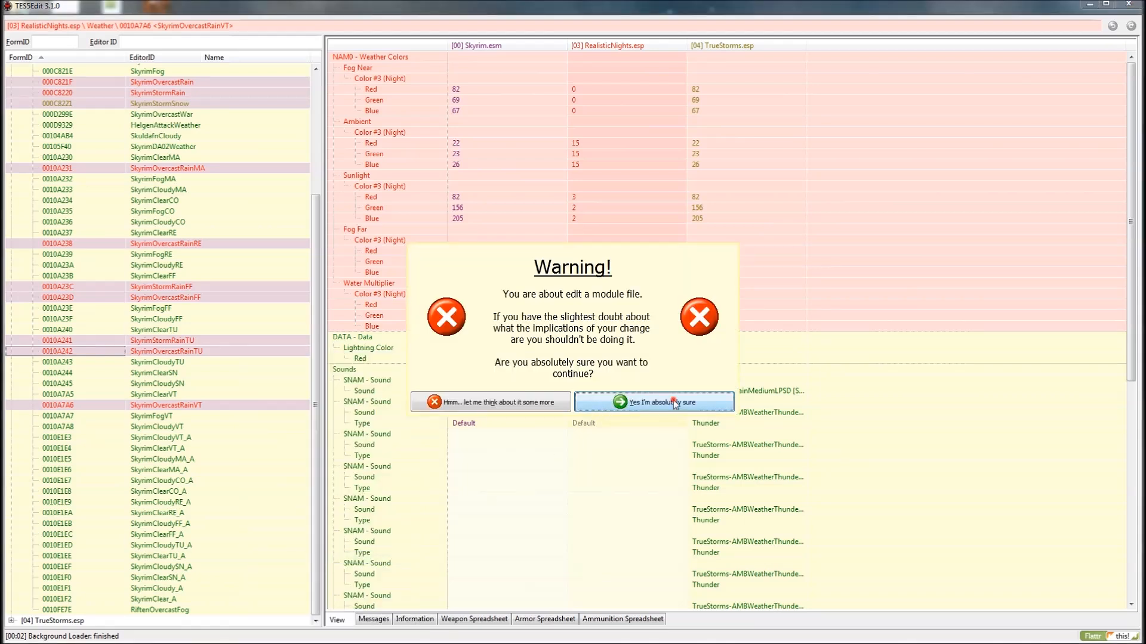
left_click(654, 402)
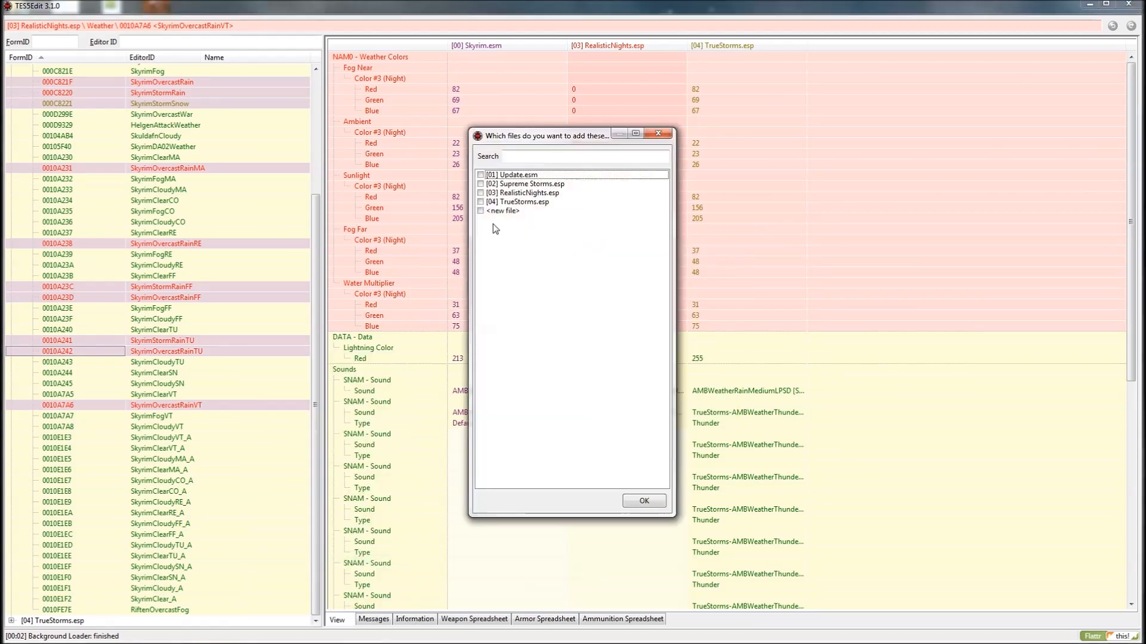
left_click(481, 212)
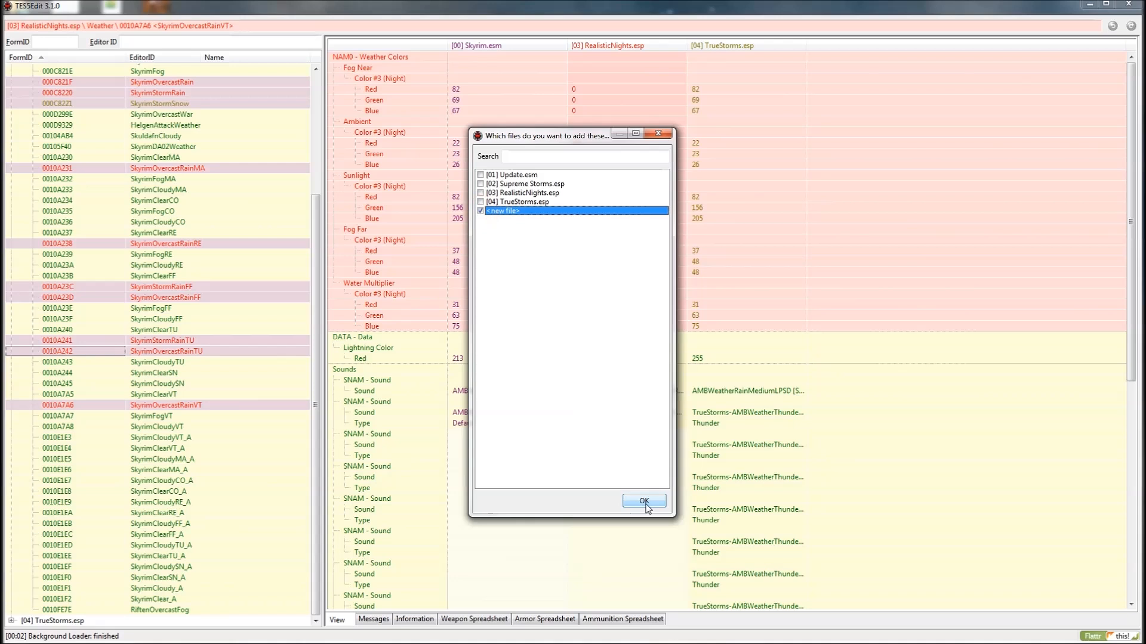
left_click(644, 500)
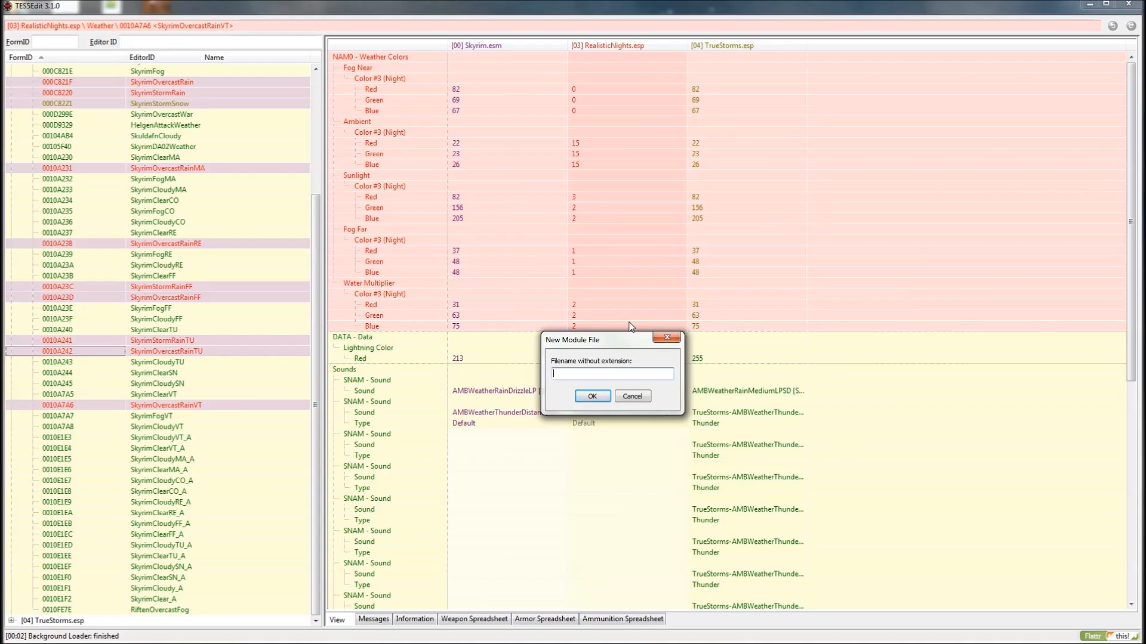
- Name the new plugin TESSPATCH-Weather-Master-Patch and accept Skyrim.esm as its master
type("TESSPATCH")
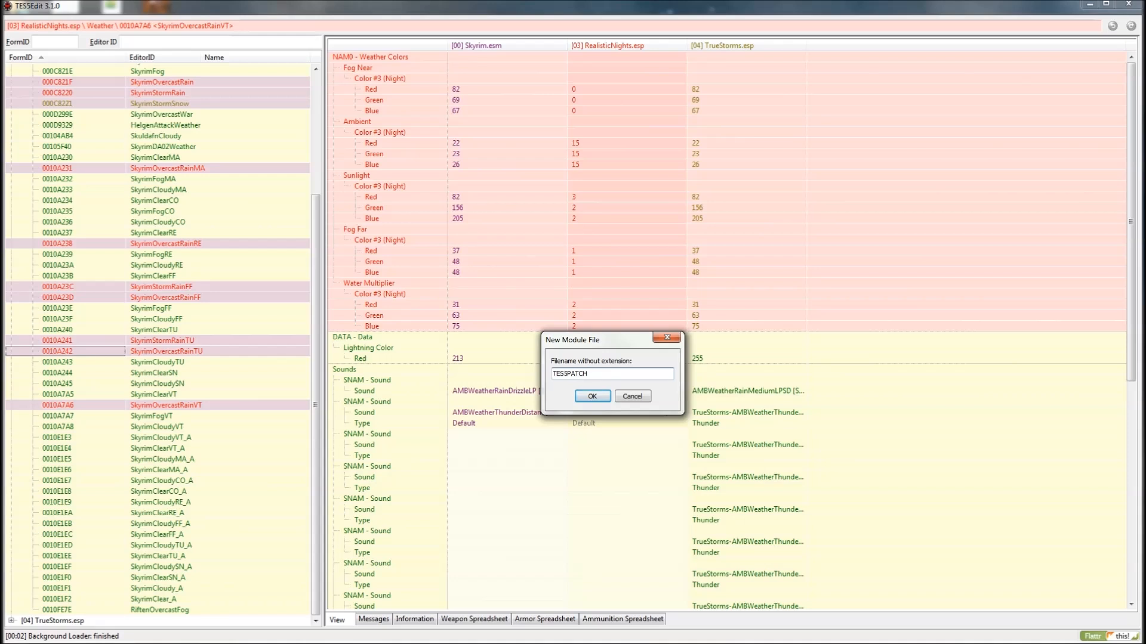
type("-")
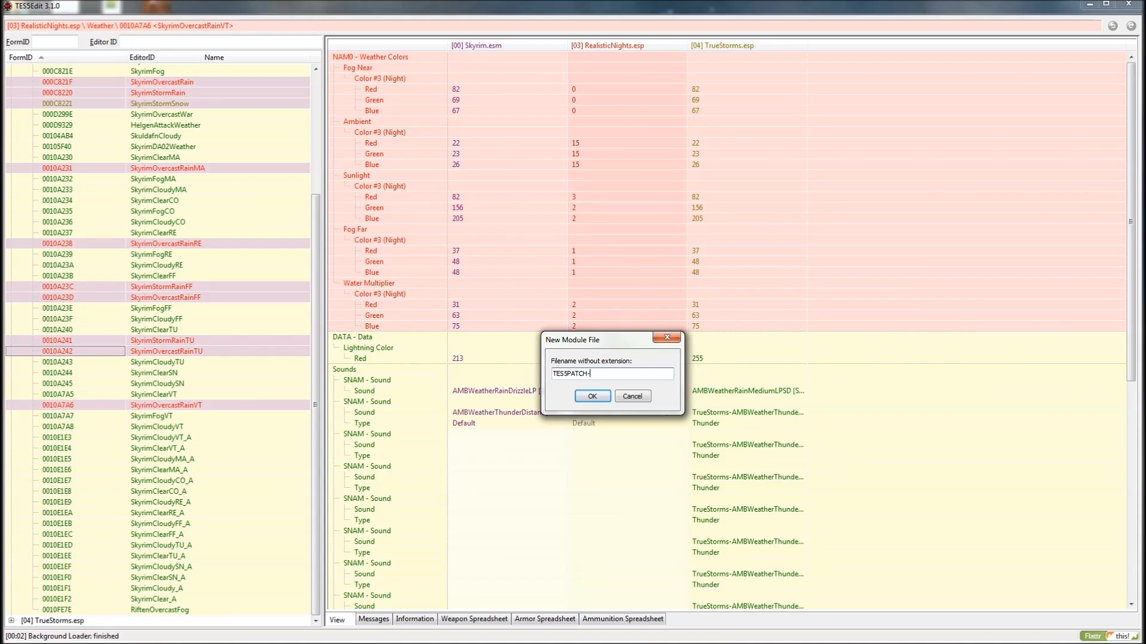
type("Weather-Master-Patch")
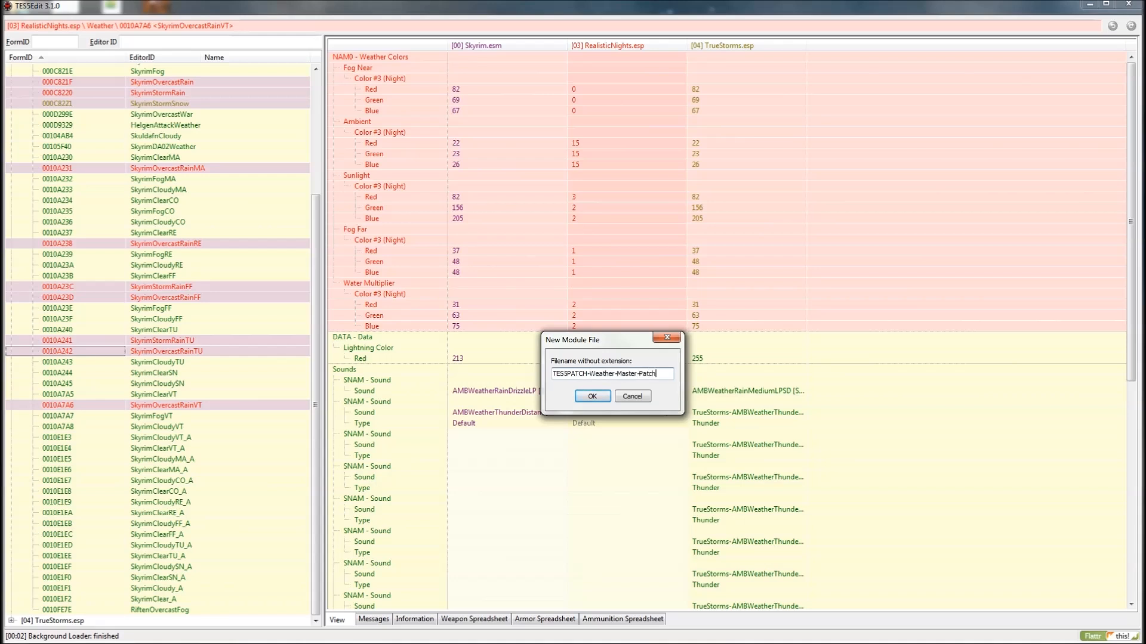
triple_click(612, 373)
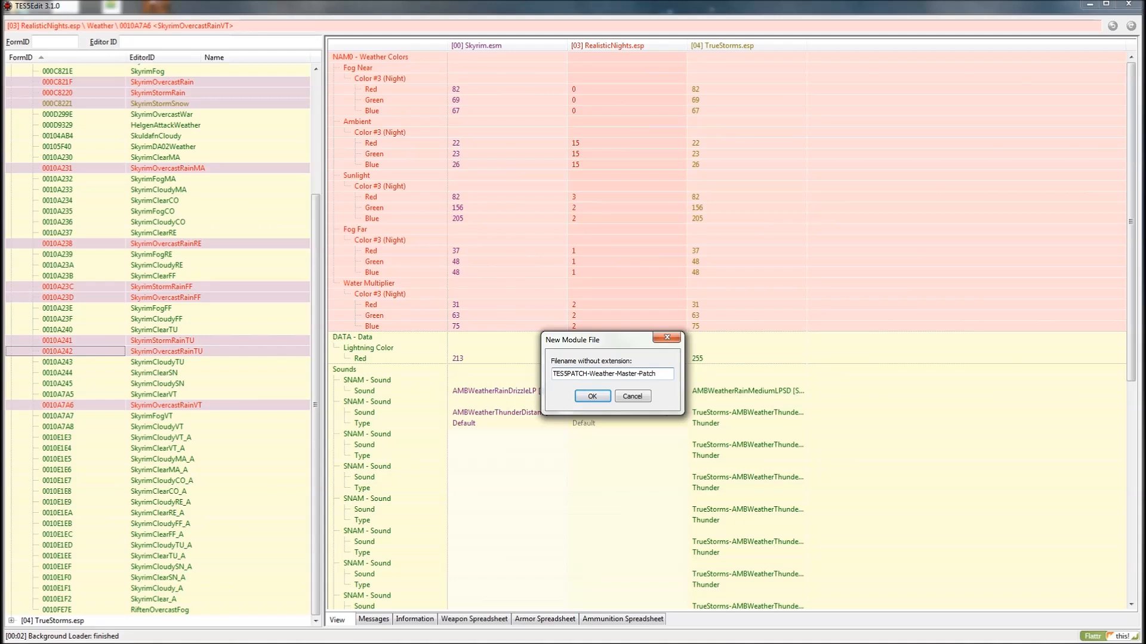
triple_click(612, 373)
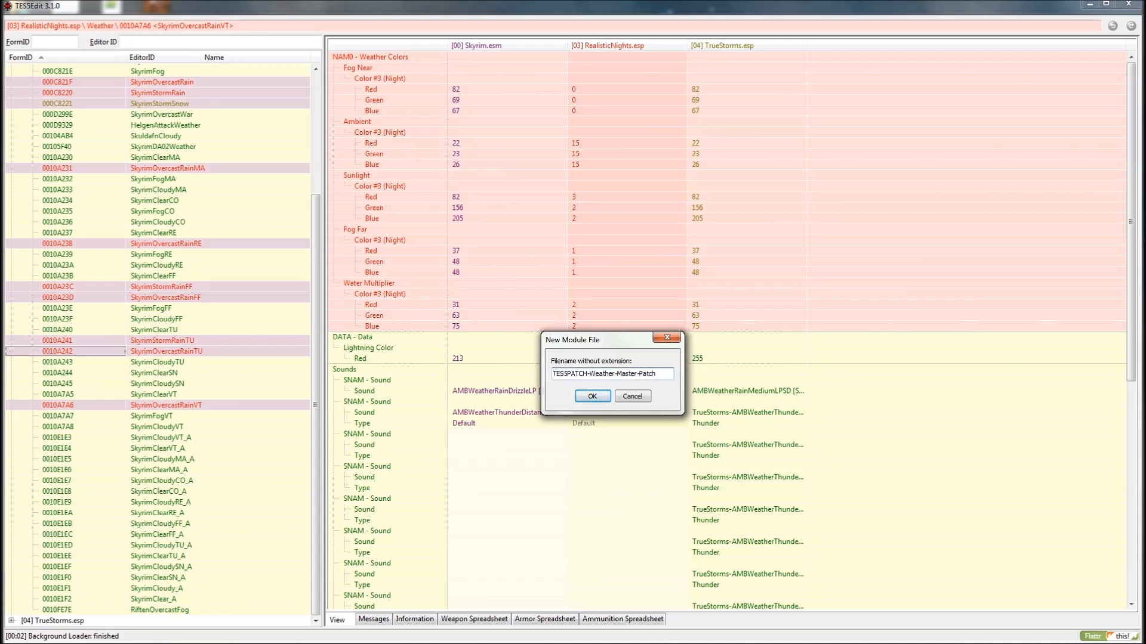
left_click(590, 396)
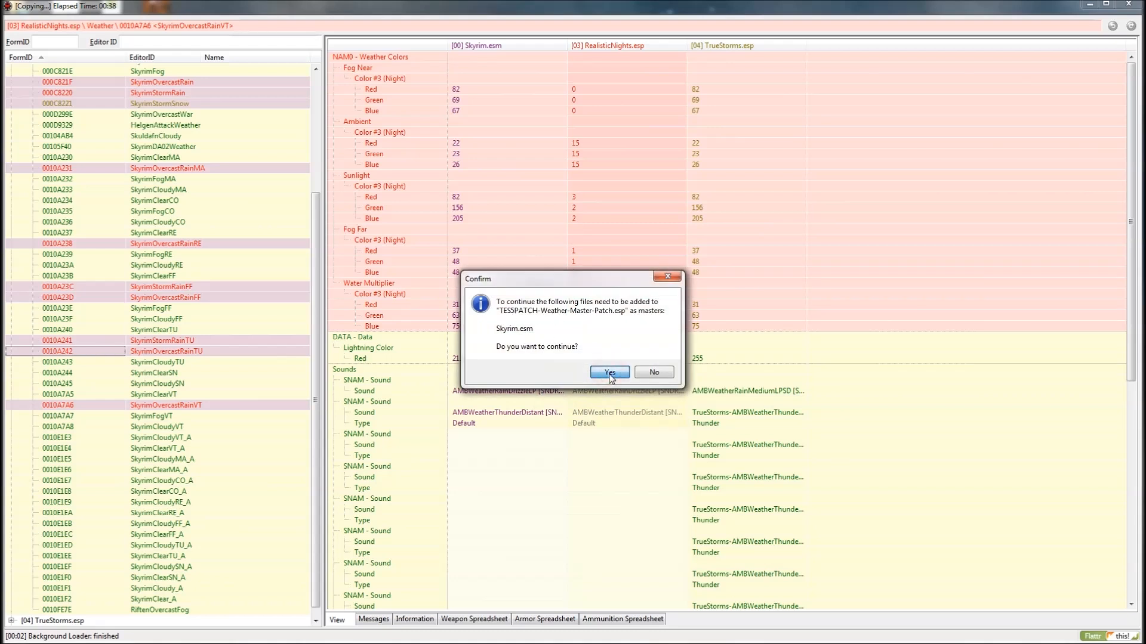
left_click(609, 372)
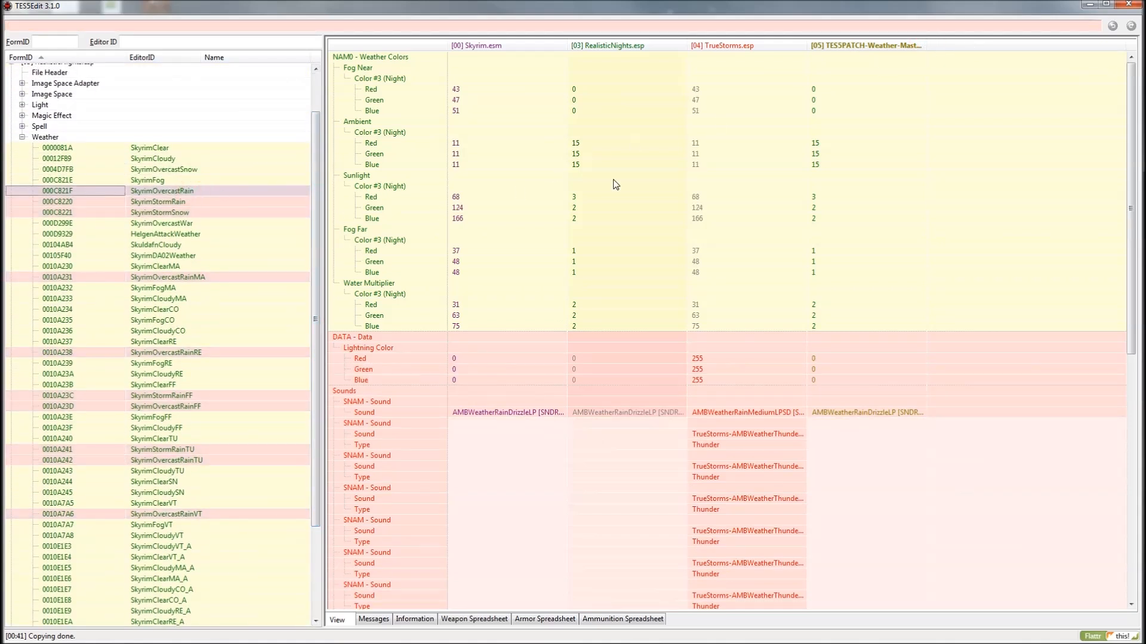
mouse_move(488, 53)
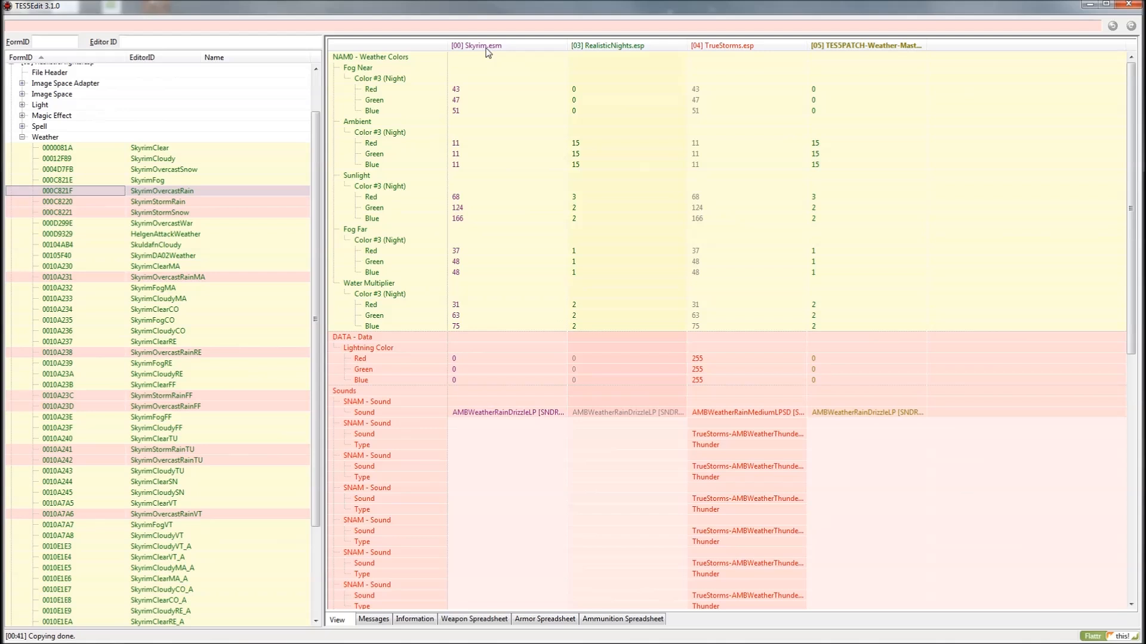
mouse_move(890, 60)
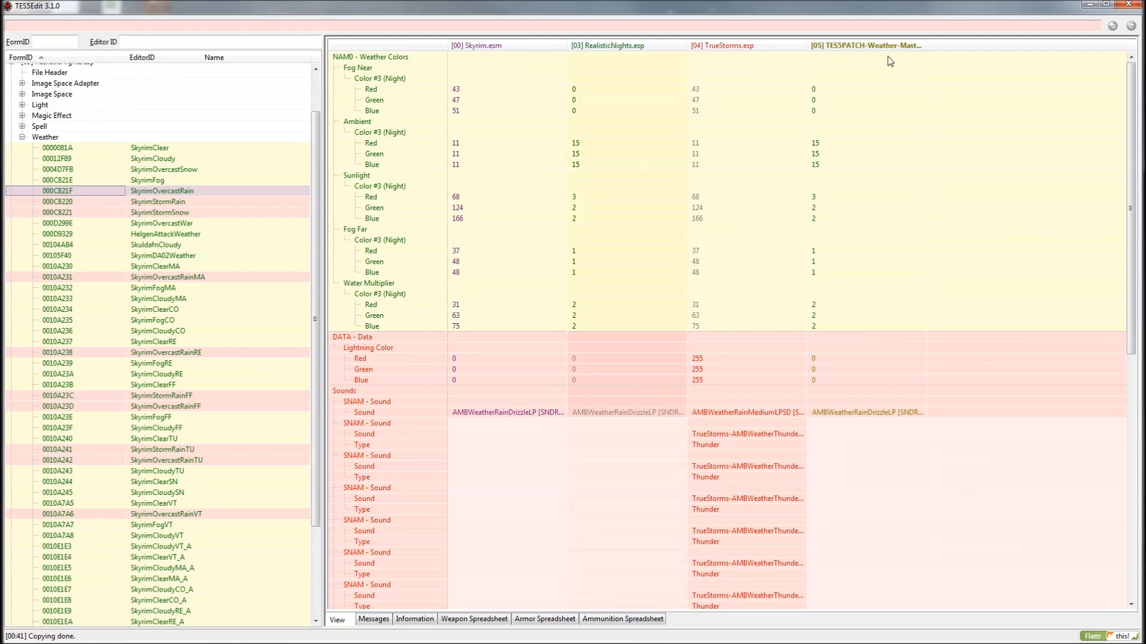
mouse_move(618, 86)
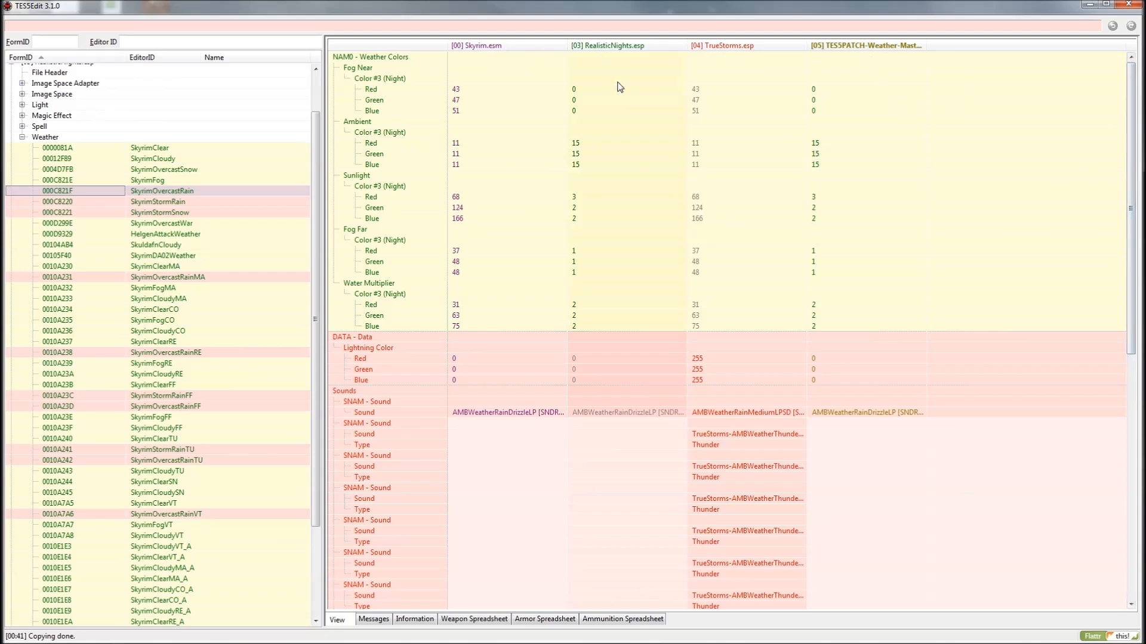
mouse_move(602, 82)
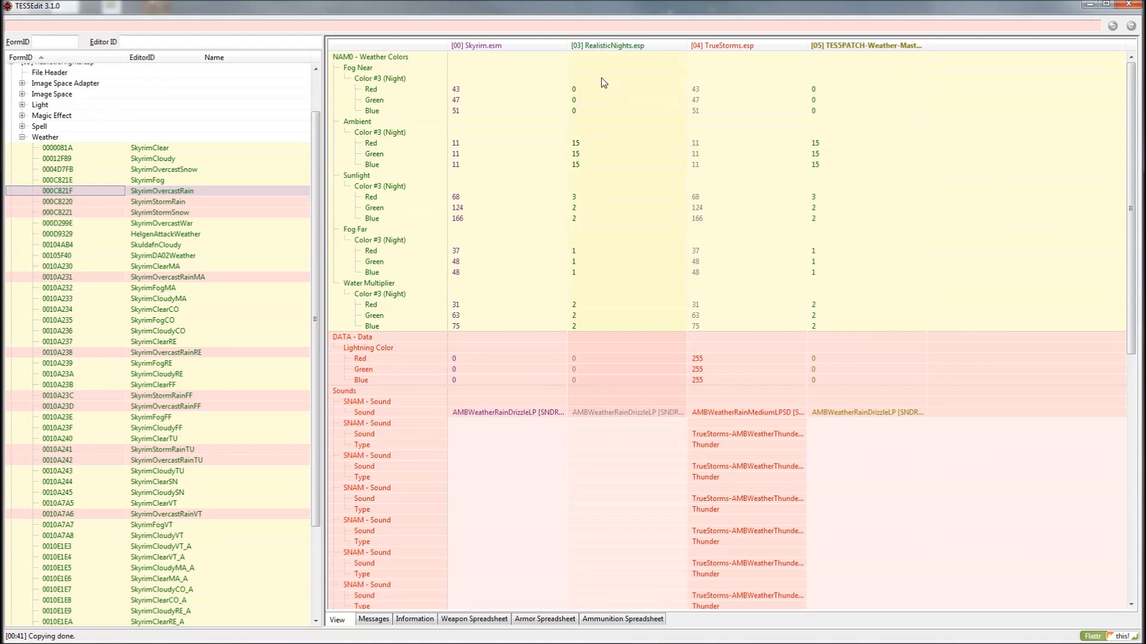
mouse_move(772, 364)
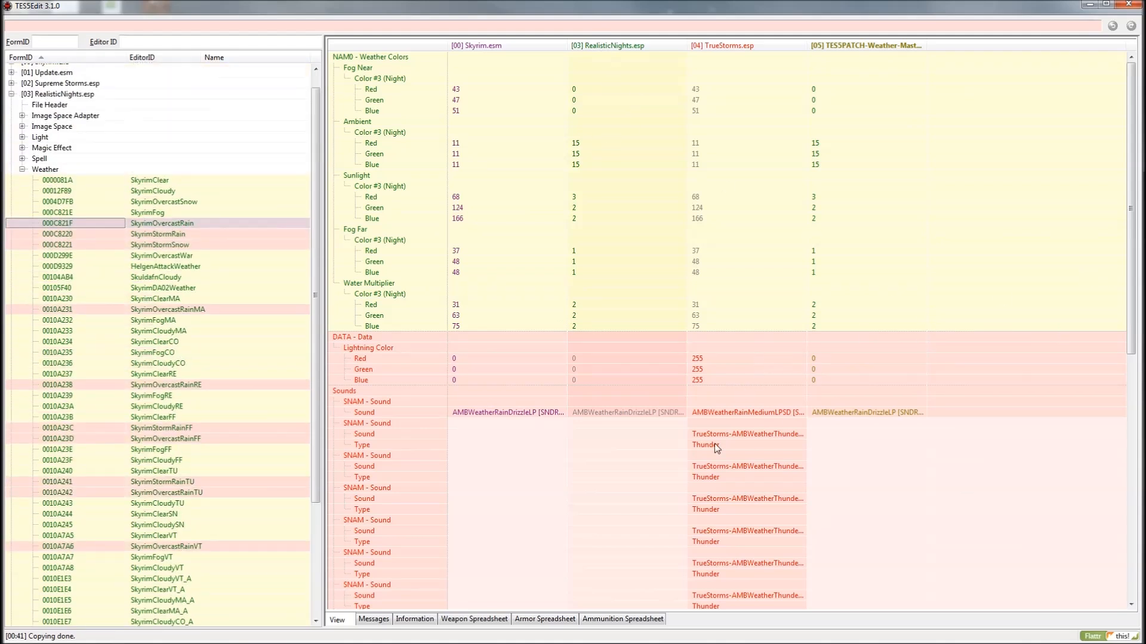
scroll("down", 3)
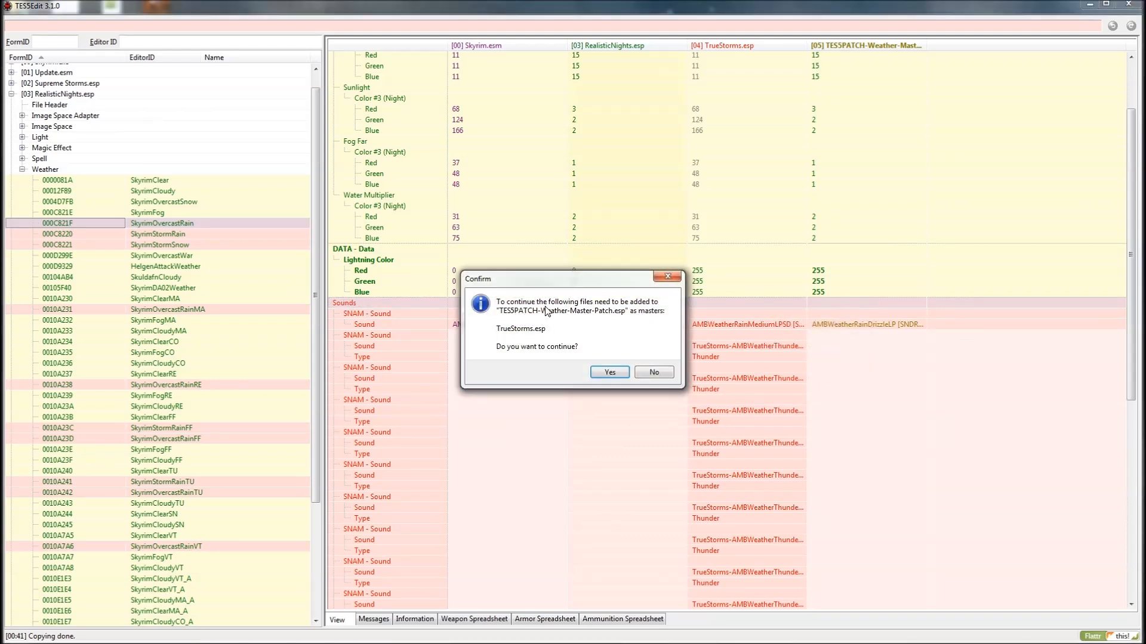
- Accept adding TrueStorms.esp as a master so its lightning and sounds land in SkyrimOvercastRain
left_click(609, 373)
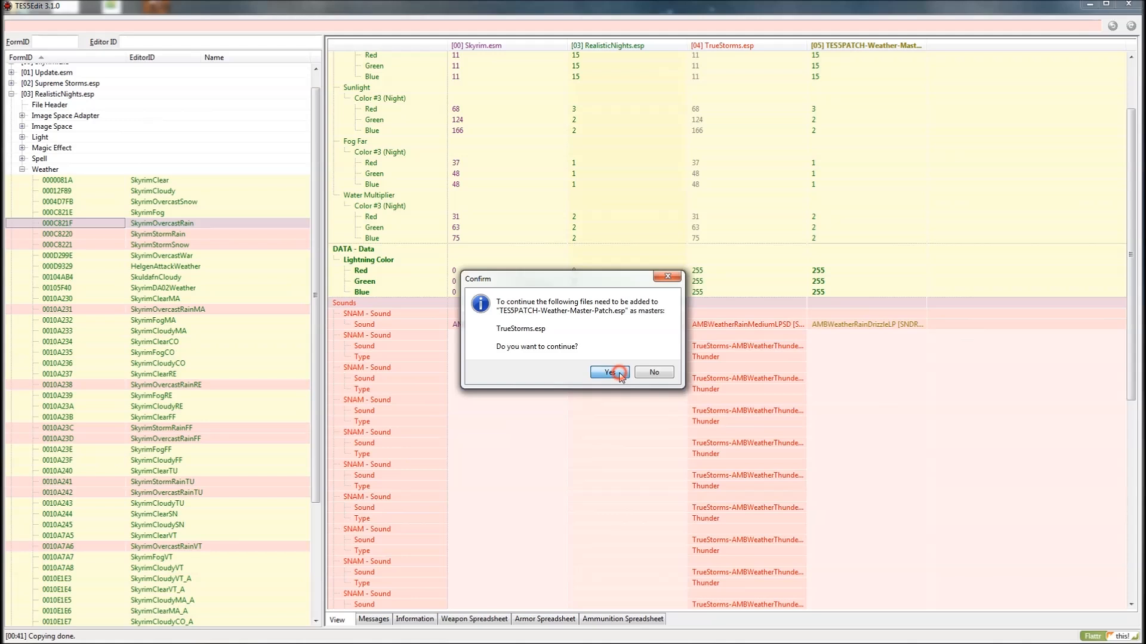
left_click(609, 372)
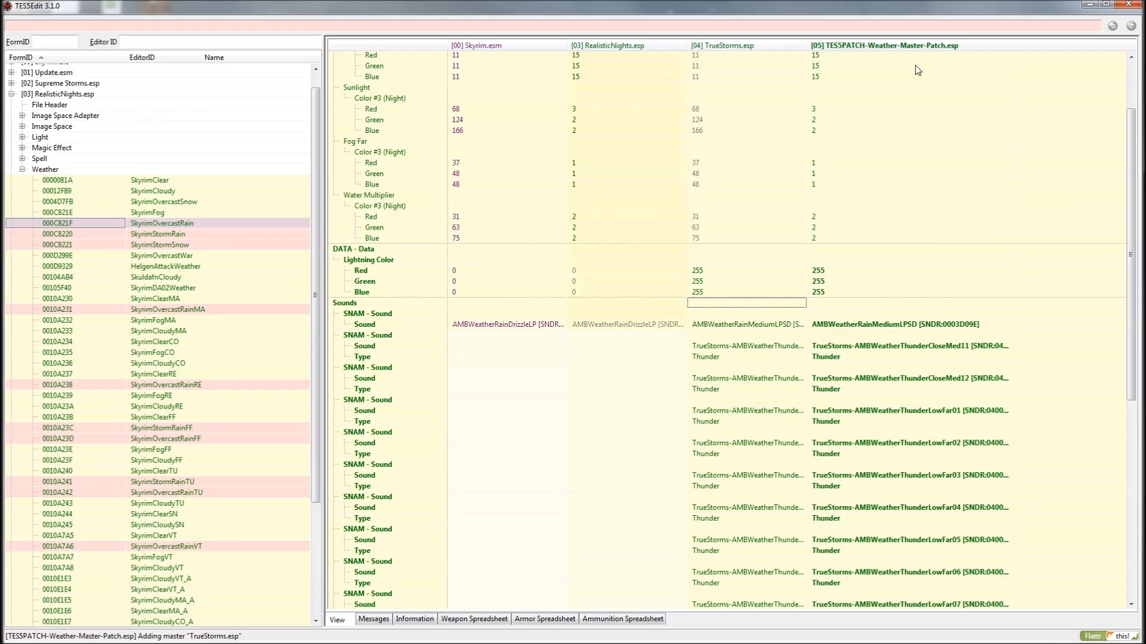
mouse_move(1023, 73)
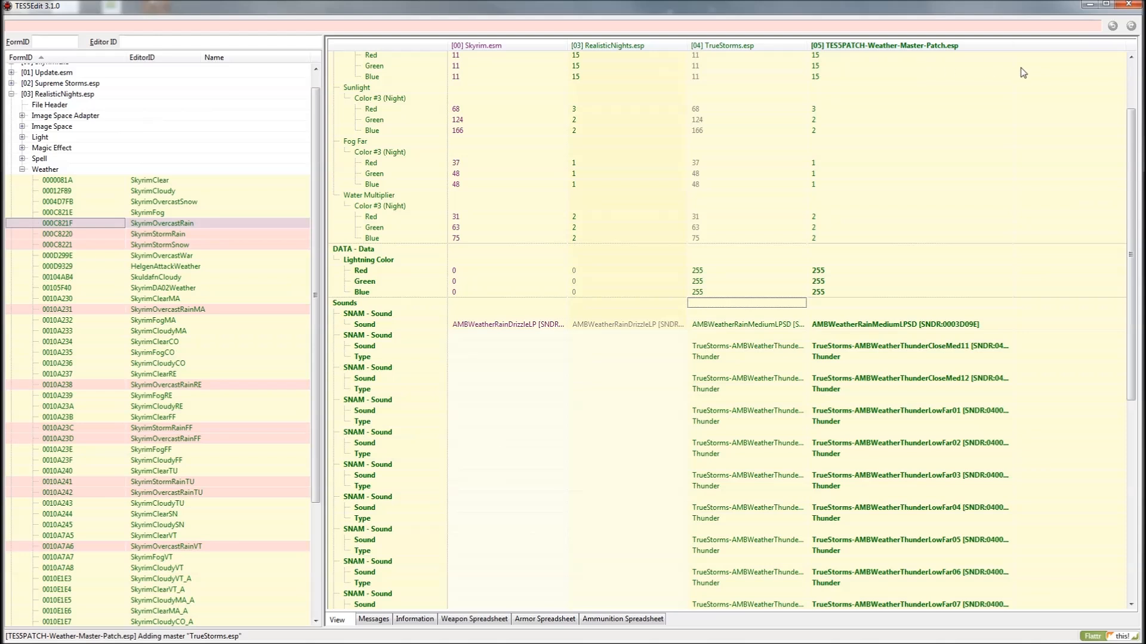
mouse_move(910, 50)
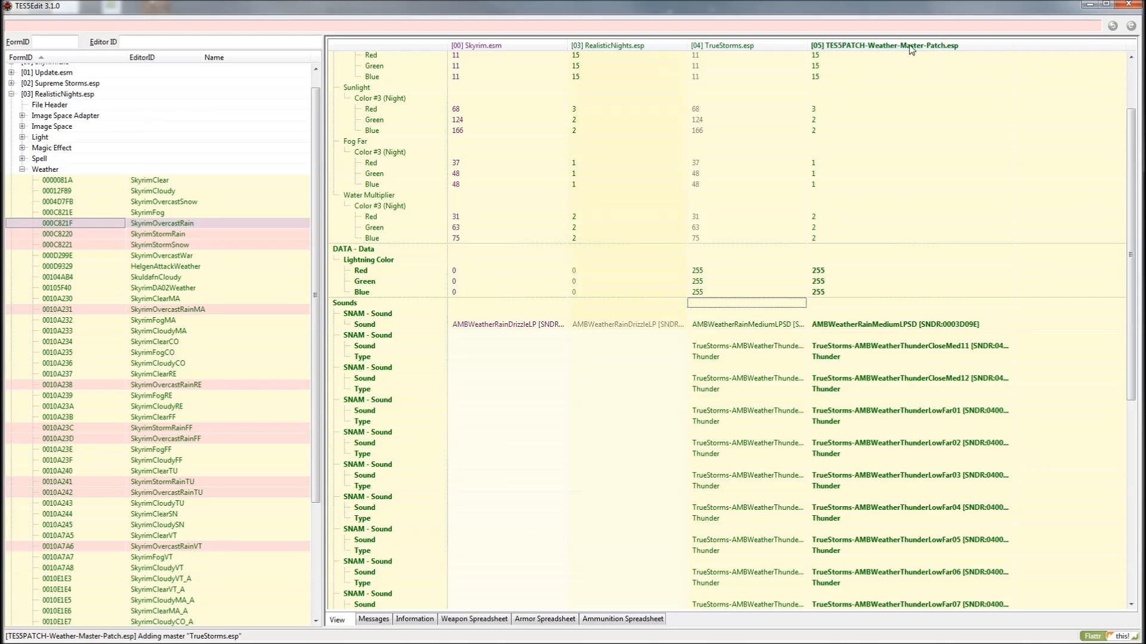
scroll("down", 3)
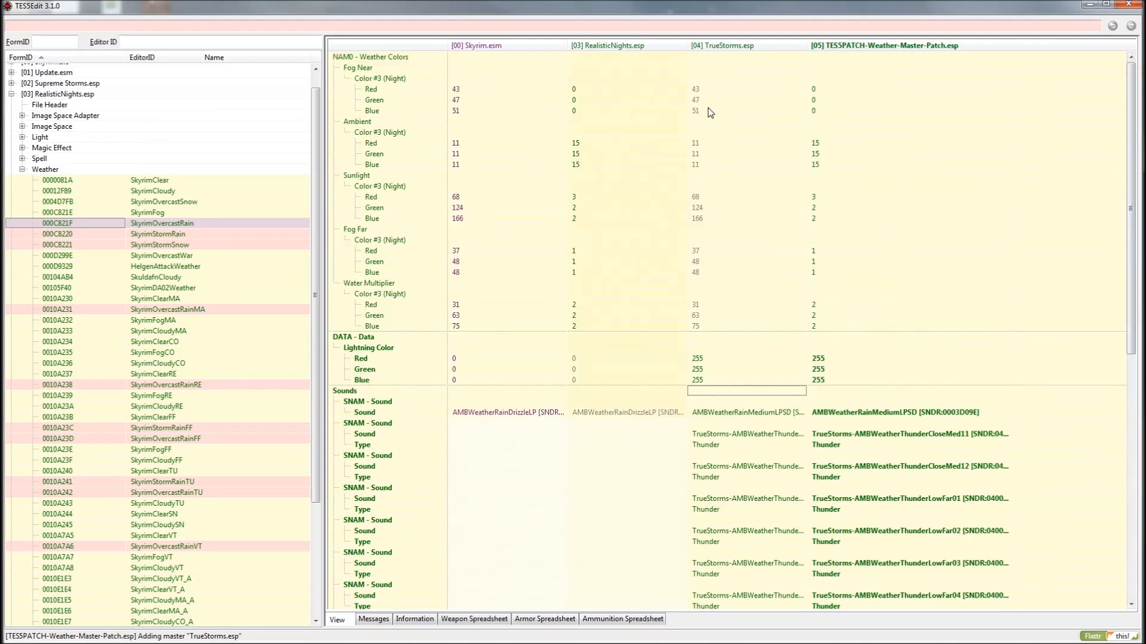
mouse_move(736, 314)
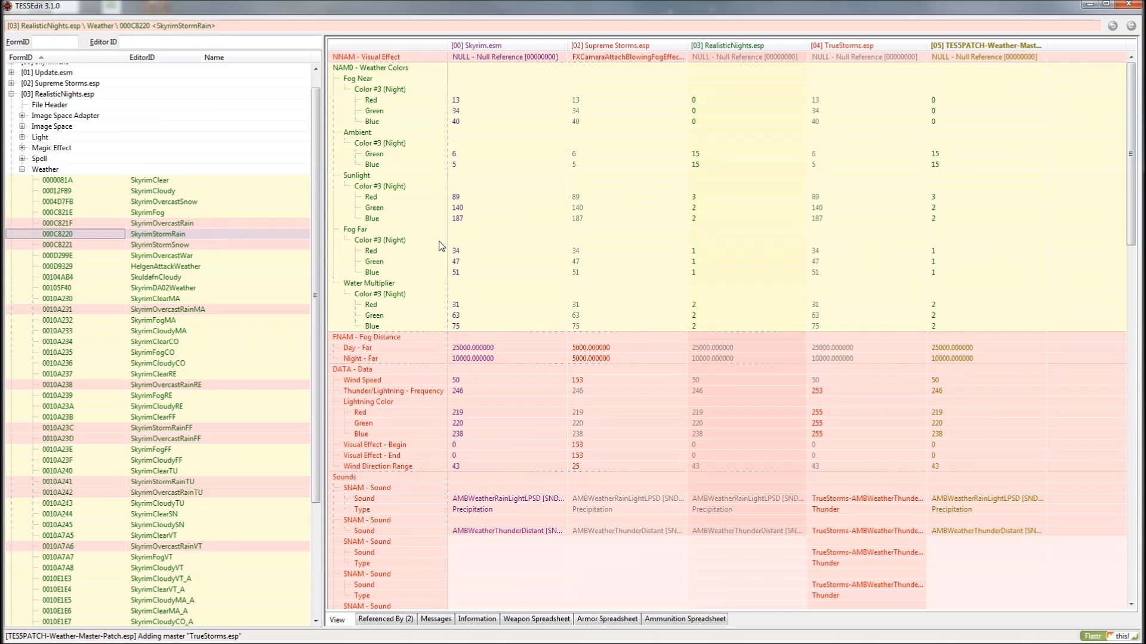
mouse_move(854, 422)
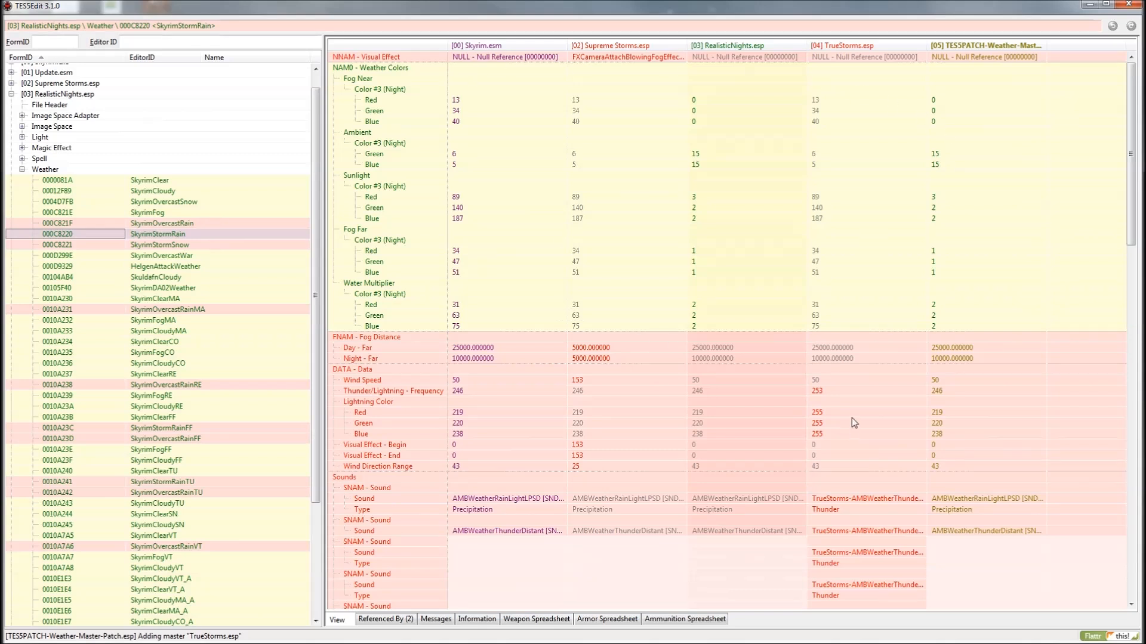
mouse_move(843, 123)
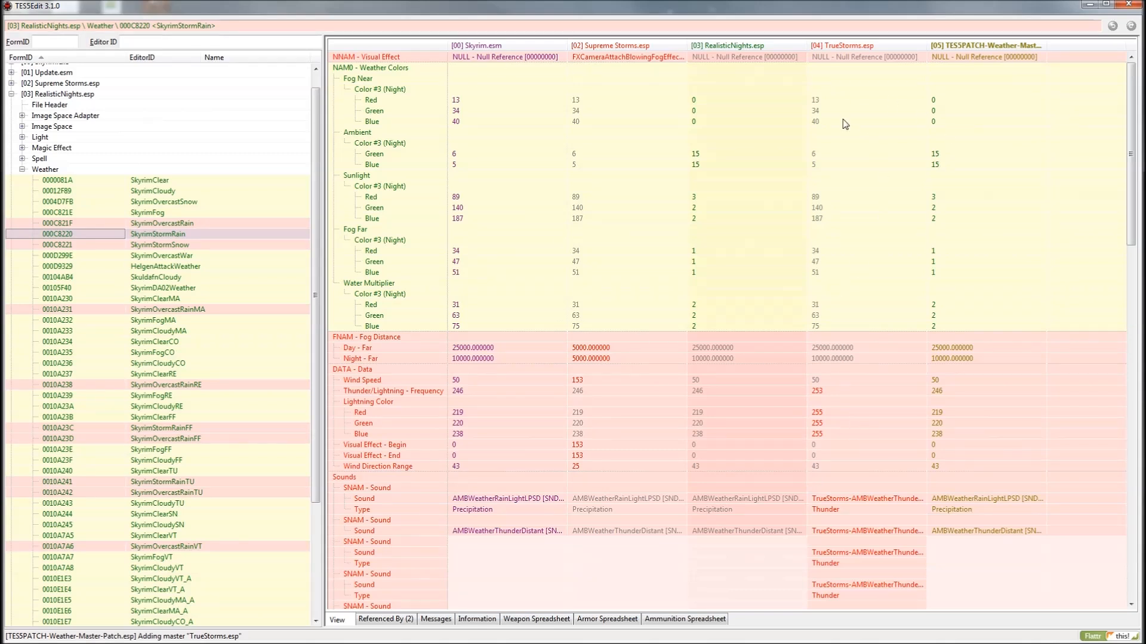
mouse_move(596, 160)
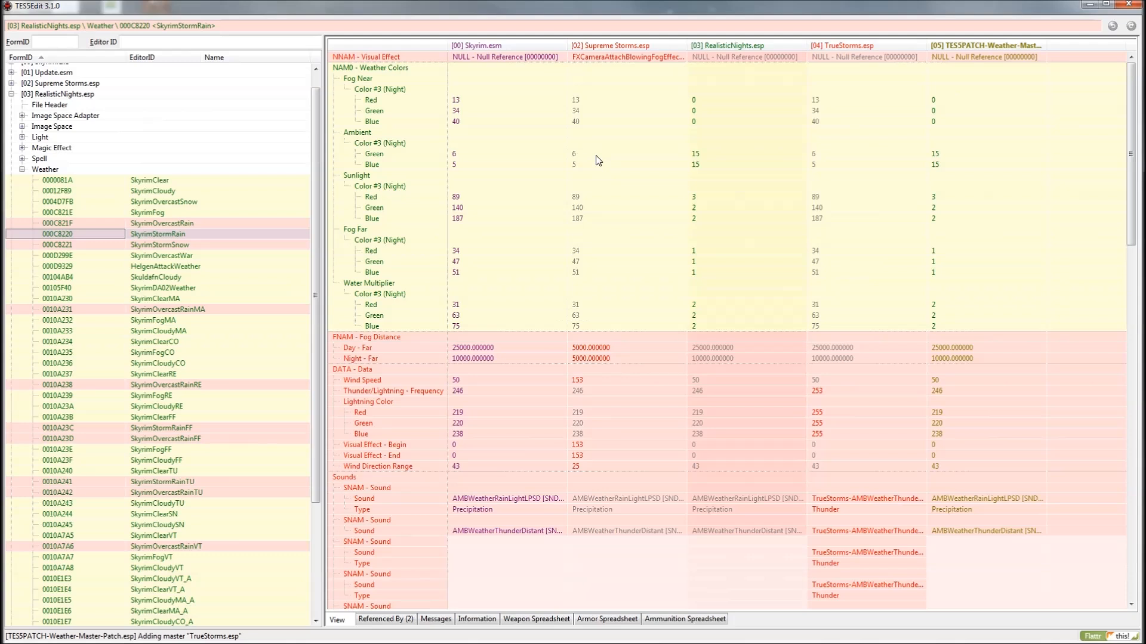
mouse_move(440, 67)
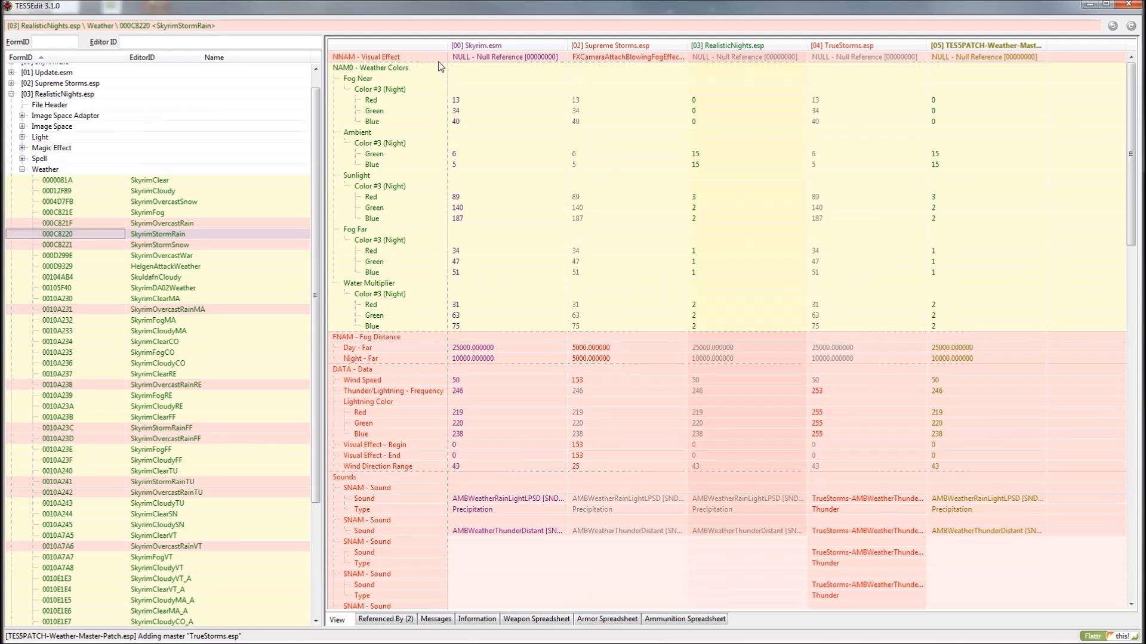
mouse_move(761, 68)
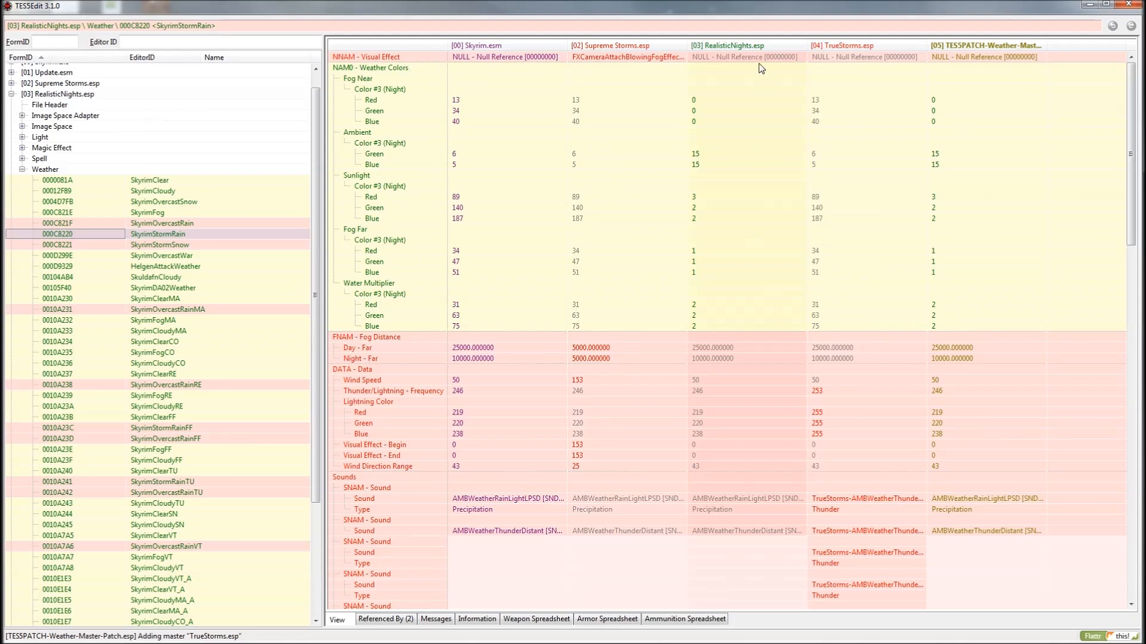
mouse_move(742, 142)
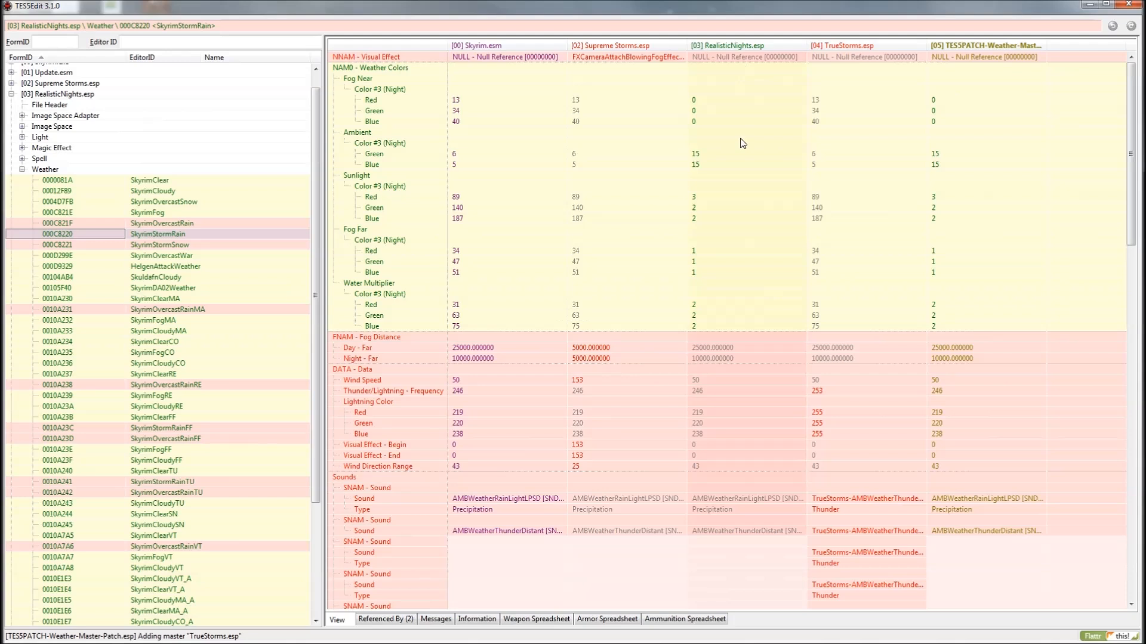
mouse_move(787, 129)
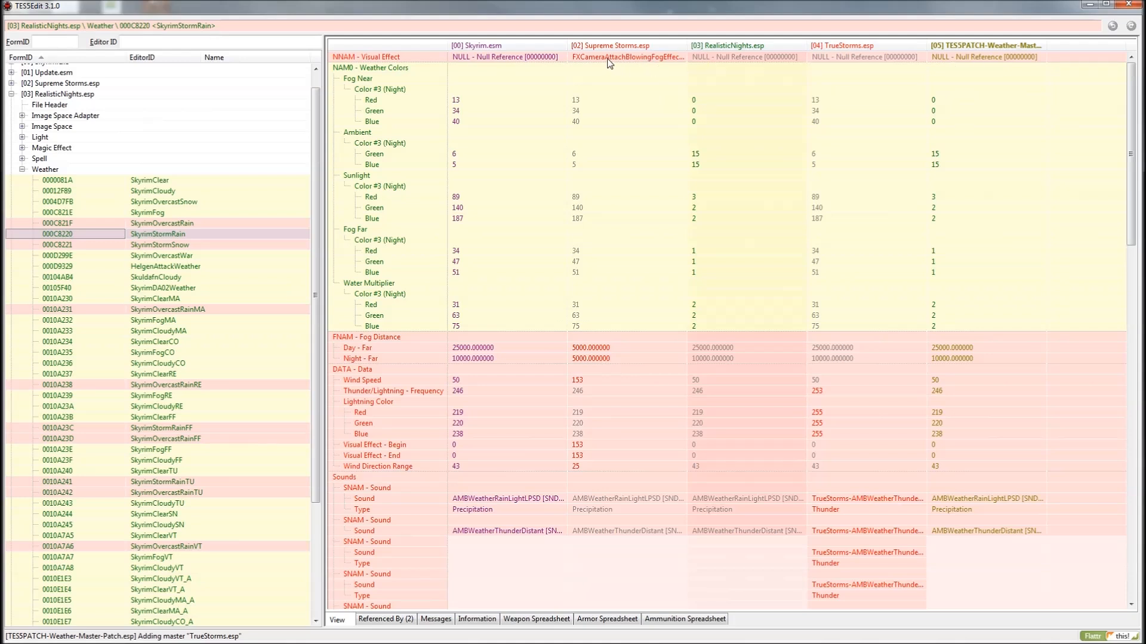
- Copy Supreme Storms' visual effect and fog distances into the patch's SkyrimStormRain column
left_click(627, 57)
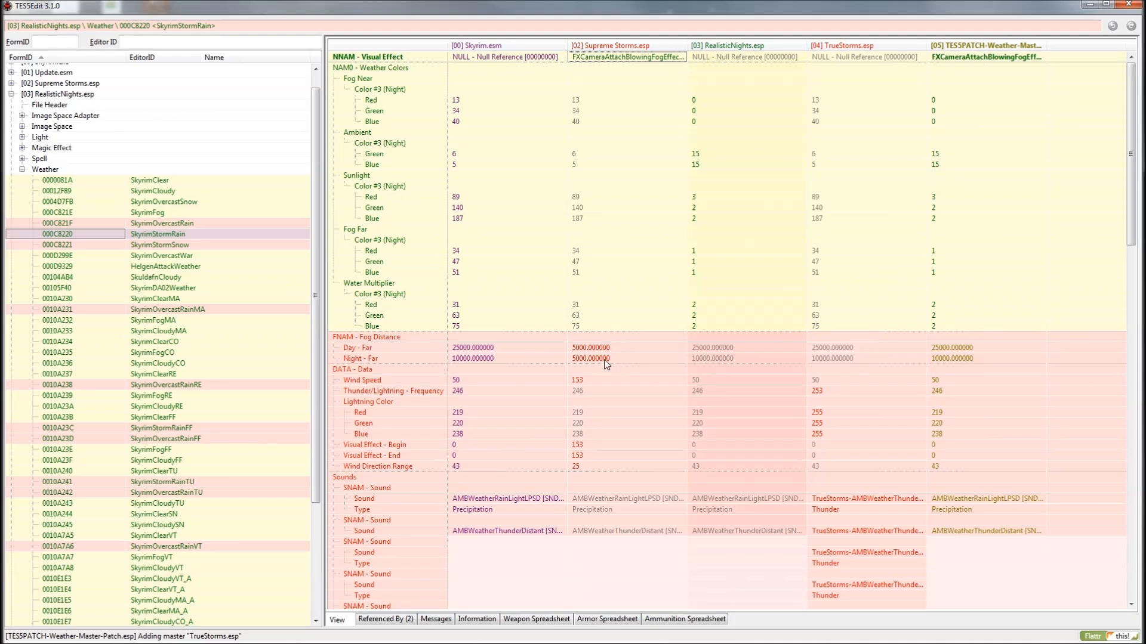
left_click(607, 336)
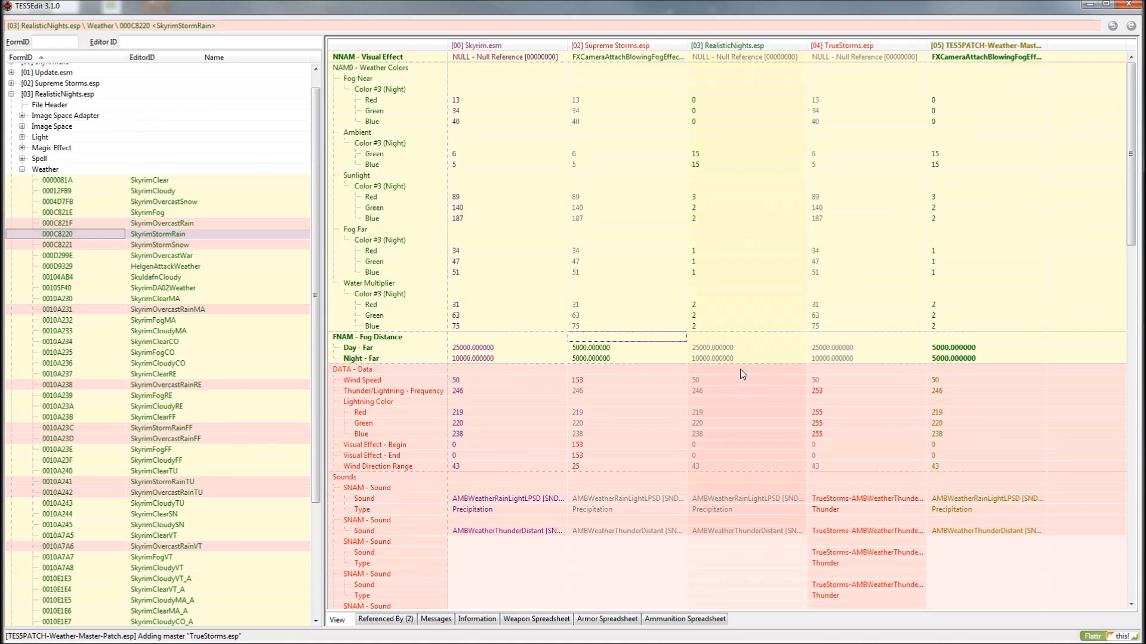
mouse_move(460, 454)
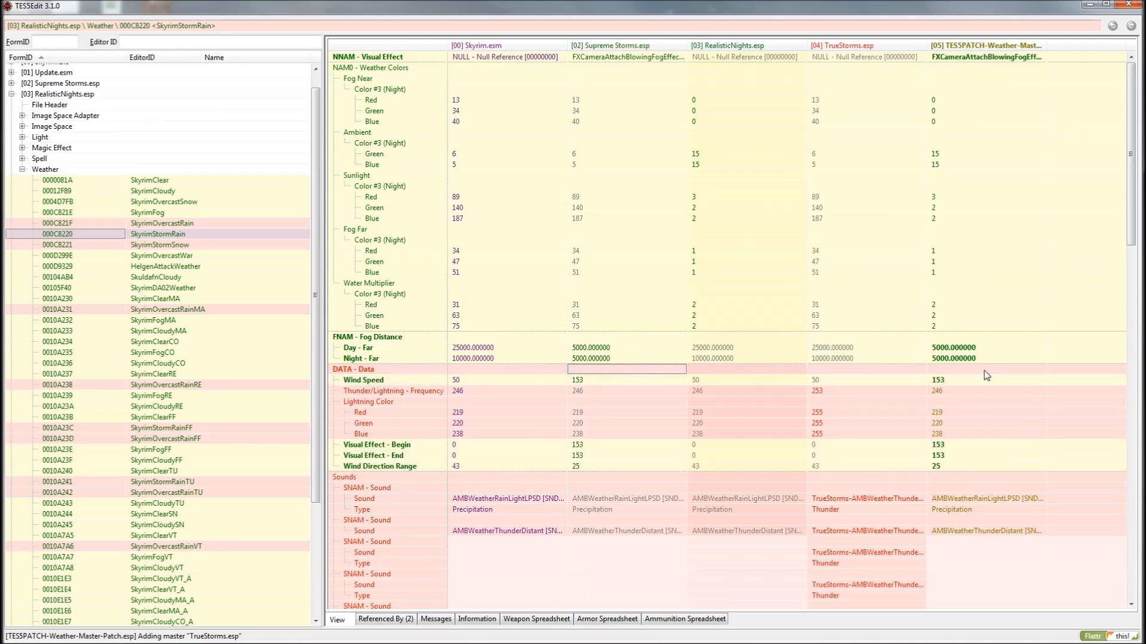
mouse_move(671, 375)
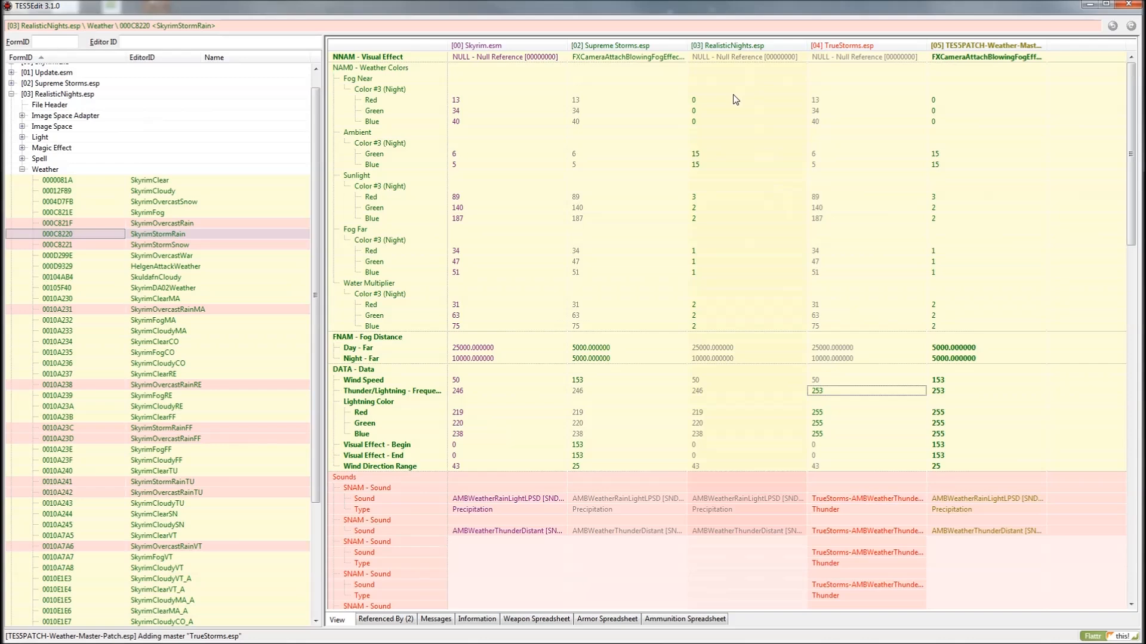
mouse_move(877, 355)
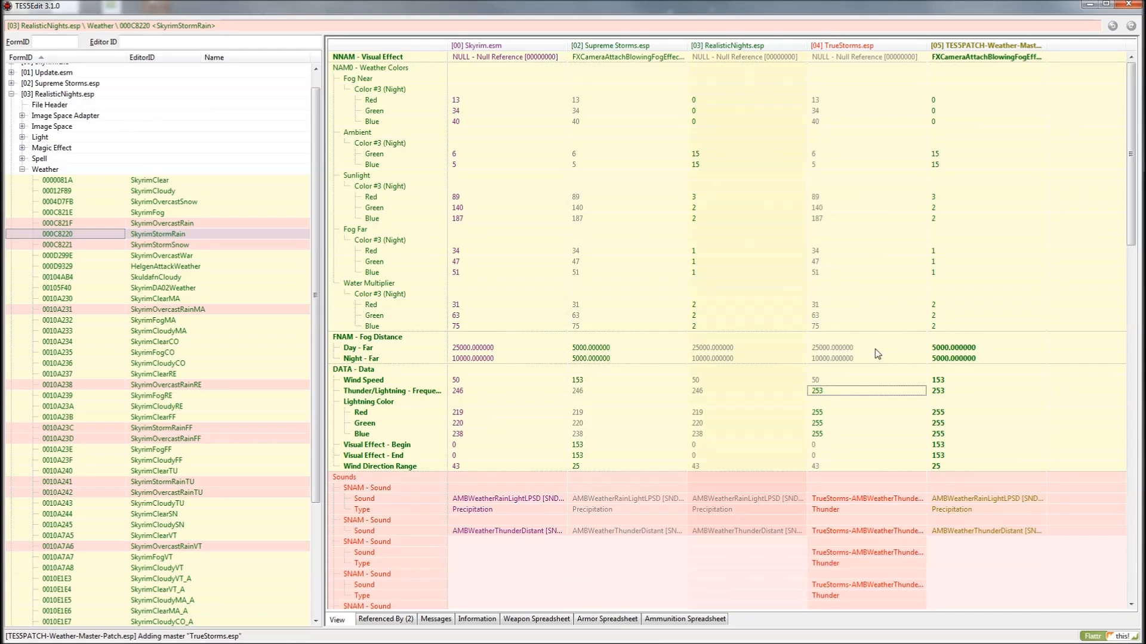
mouse_move(988, 380)
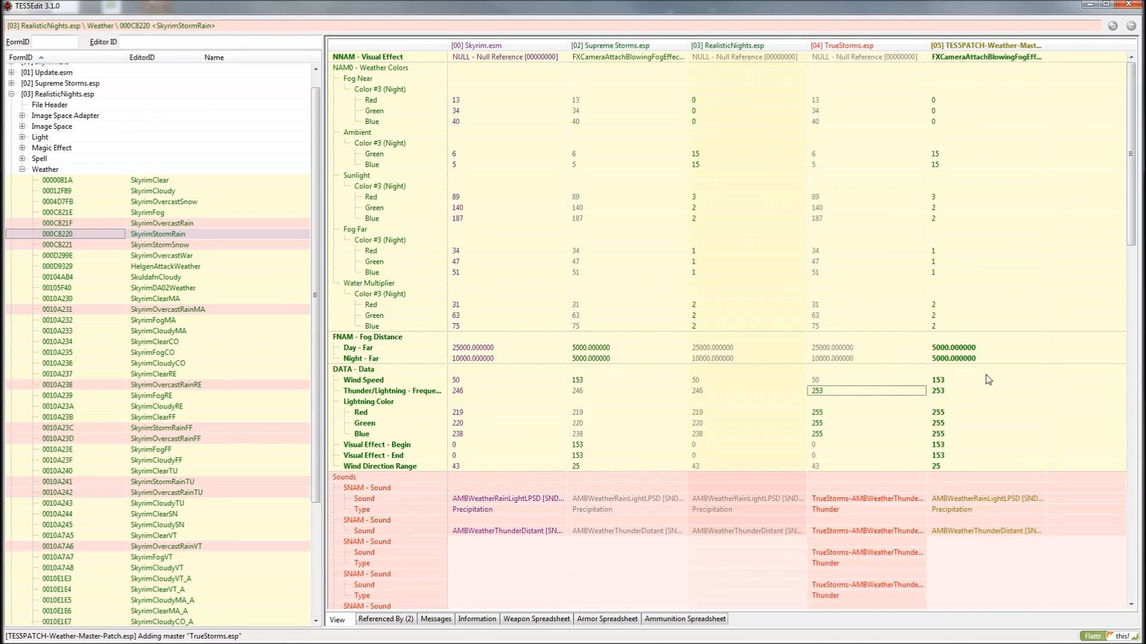
scroll("down", 3)
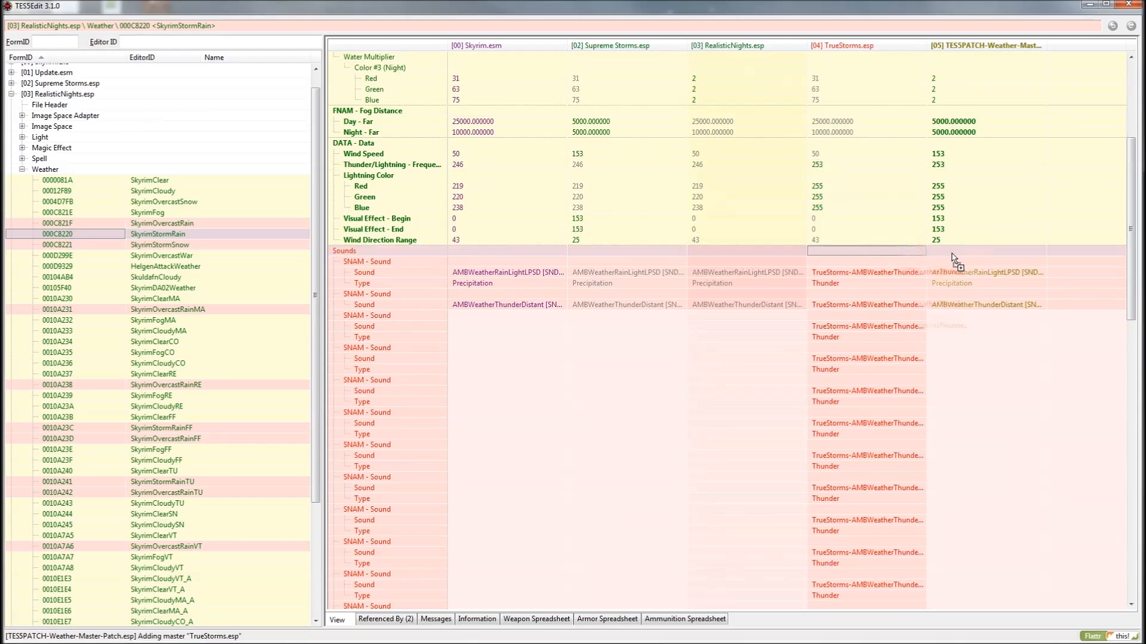
scroll("down", 3)
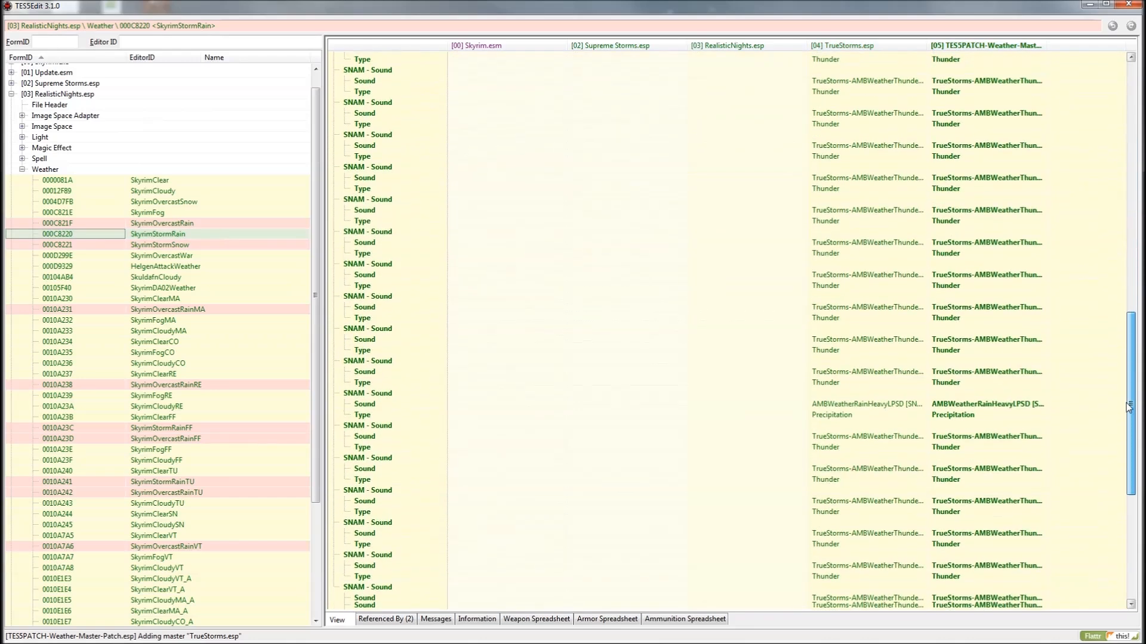
scroll("down", 3)
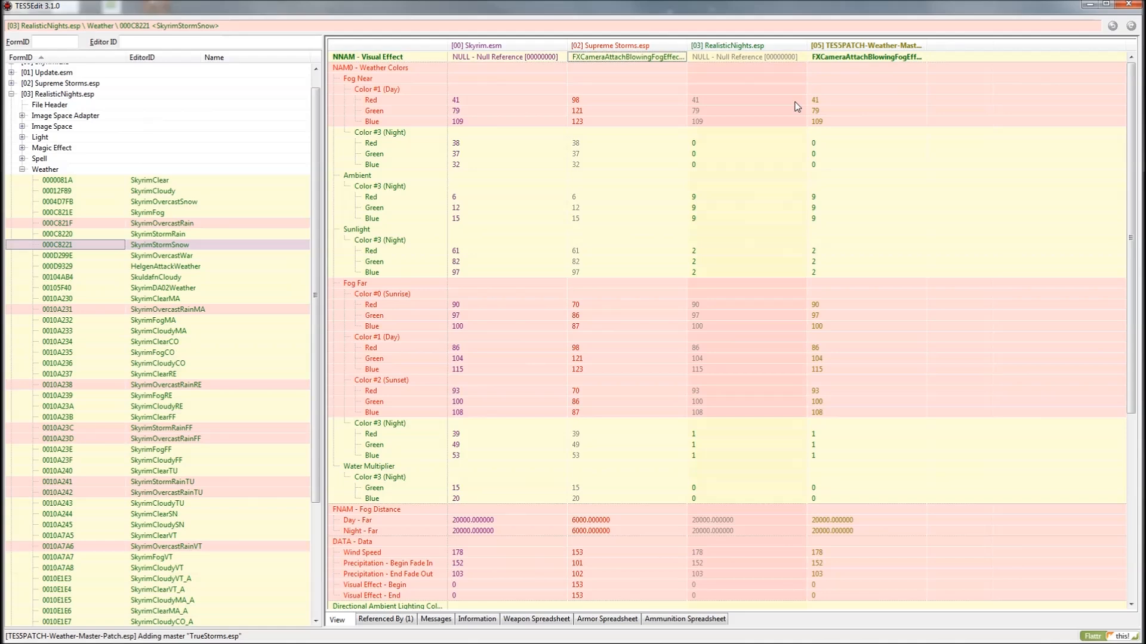
mouse_move(638, 99)
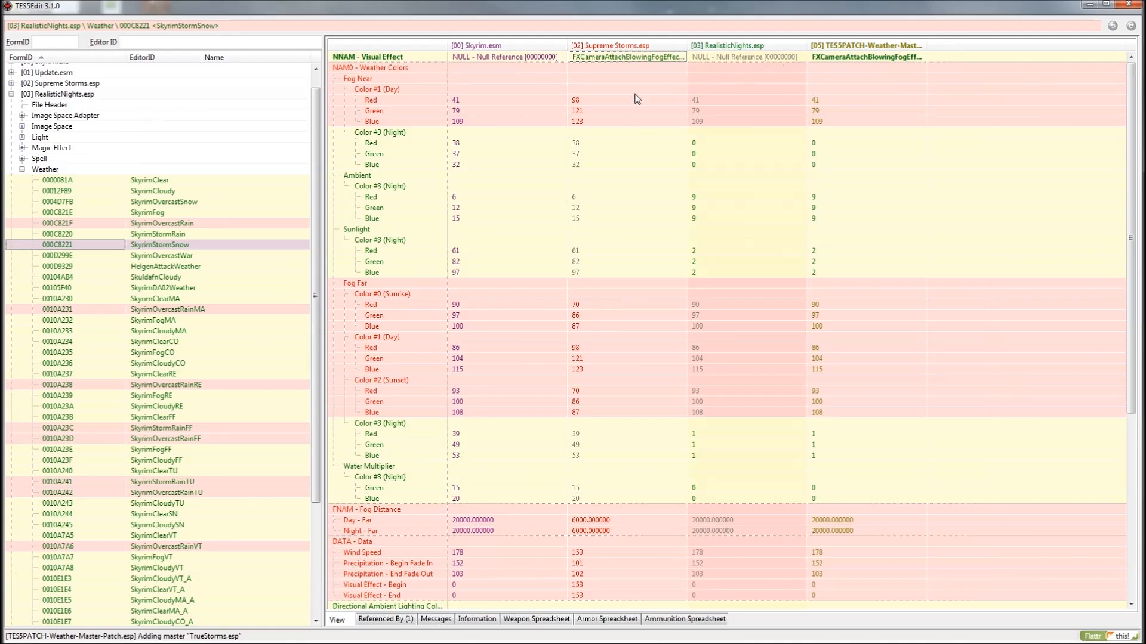
mouse_move(732, 139)
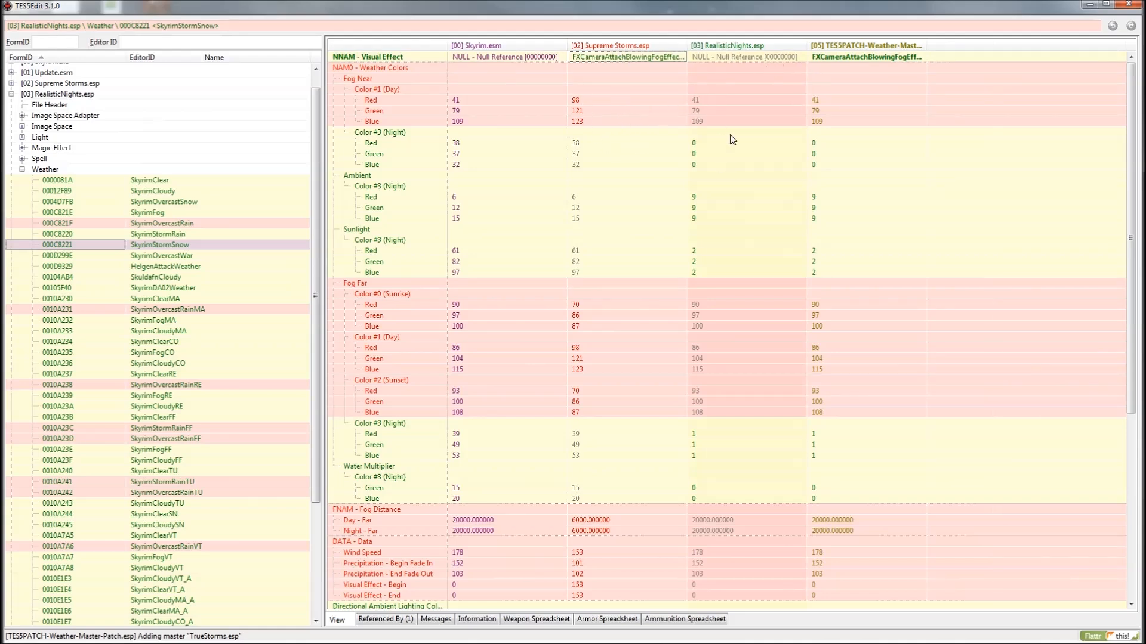
- Scroll through SkyrimStormSnow's fields while applying Supreme Storms' fog and wind values
scroll("down", 3)
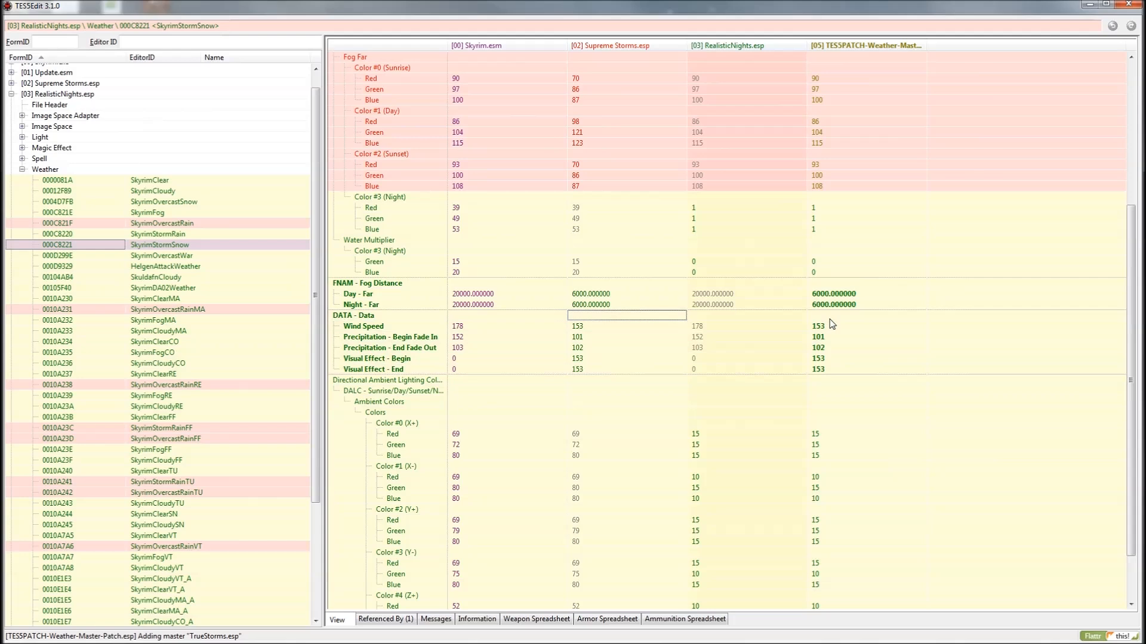
scroll("down", 3)
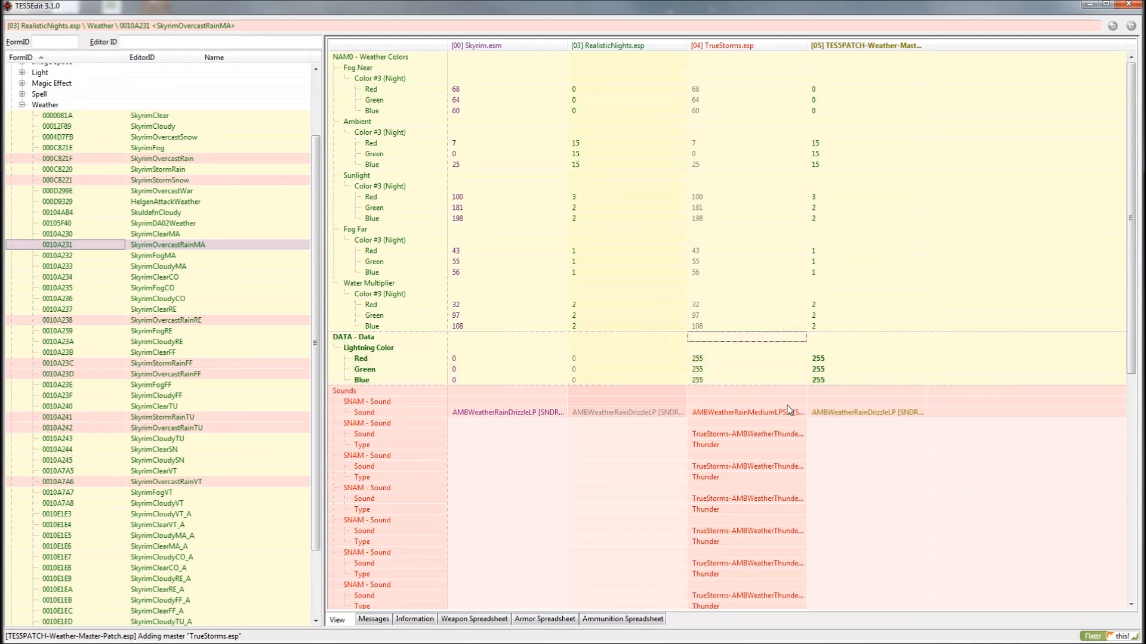
- Drag True Storms' rain and thunder sounds into the patch's SkyrimOvercastRainRE
left_click(744, 401)
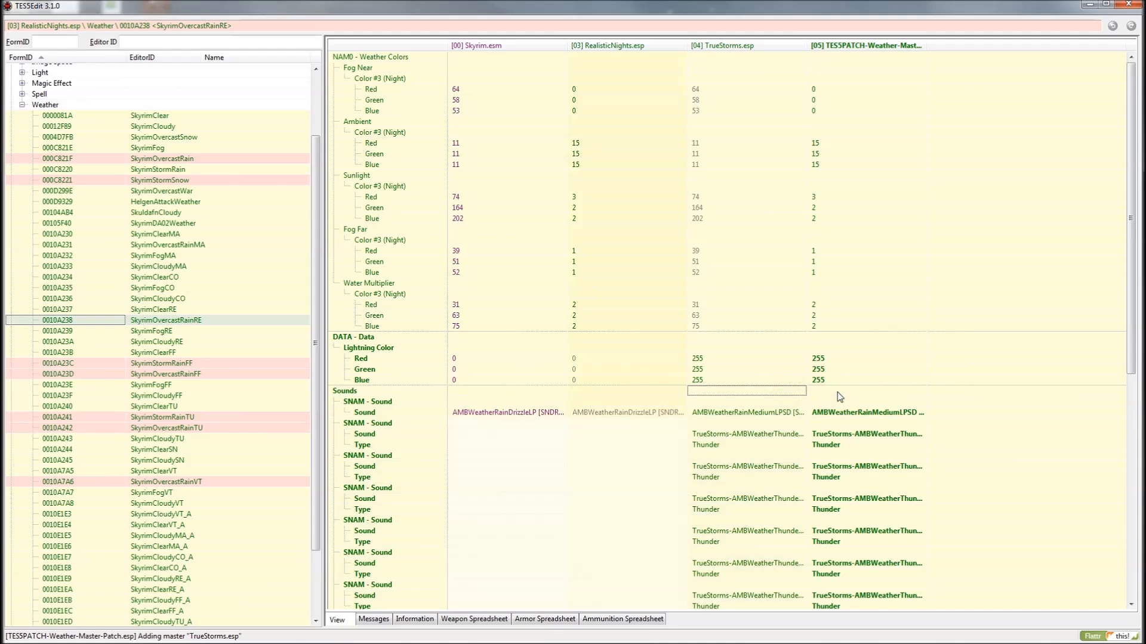
mouse_move(176, 365)
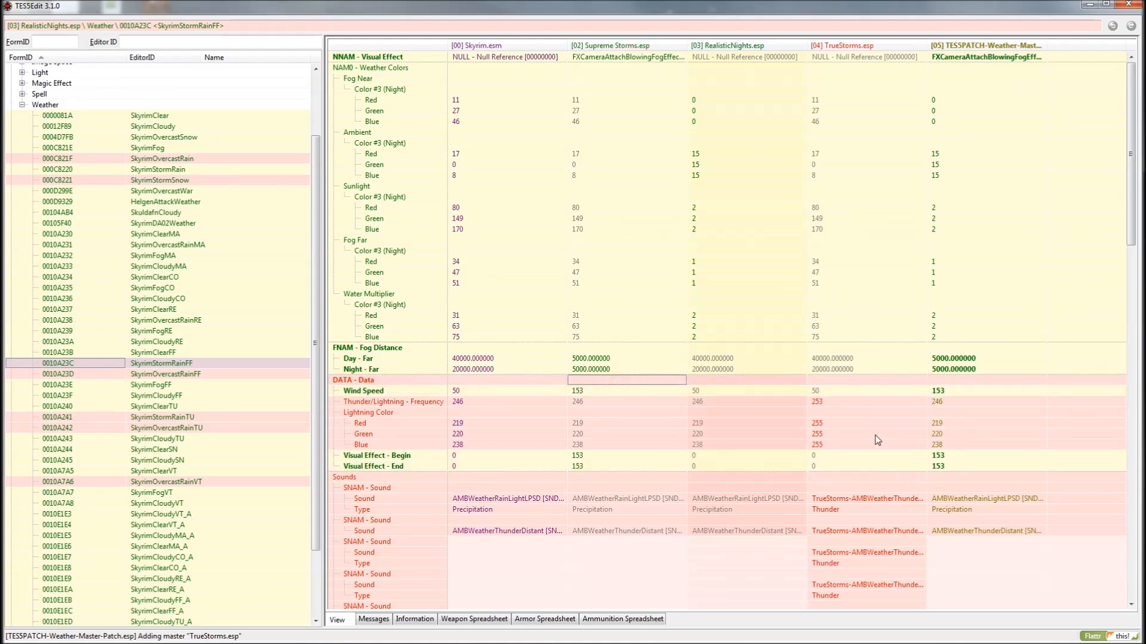
- Copy True Storms' lightning values and colour into the patch for SkyrimStormRainFF and SkyrimOvercastRainFF
left_click(866, 403)
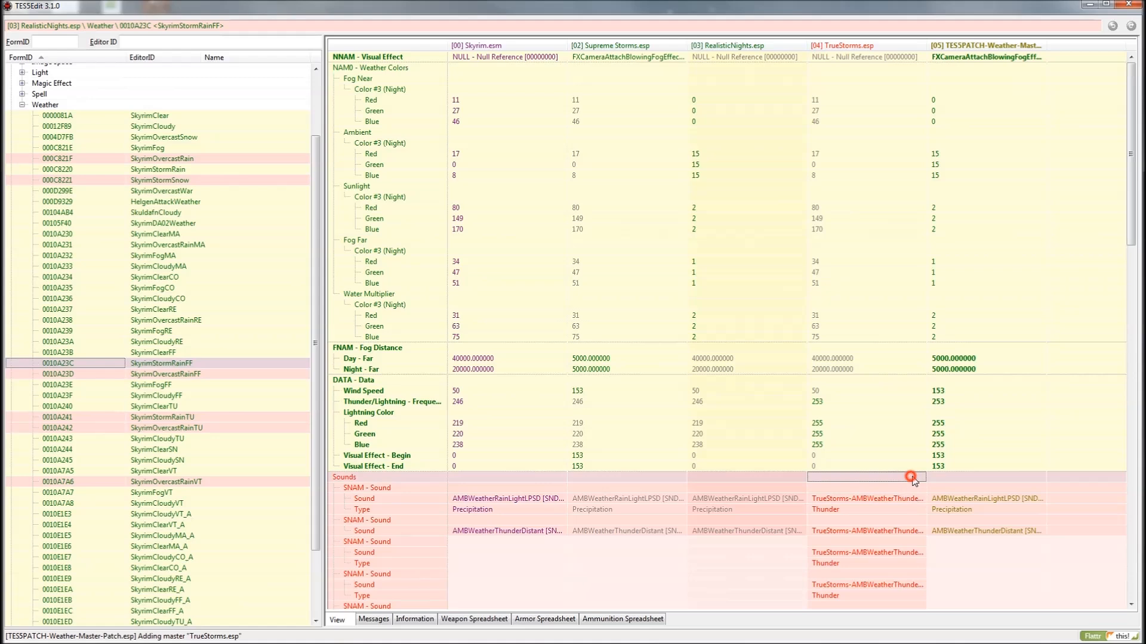
scroll("down", 3)
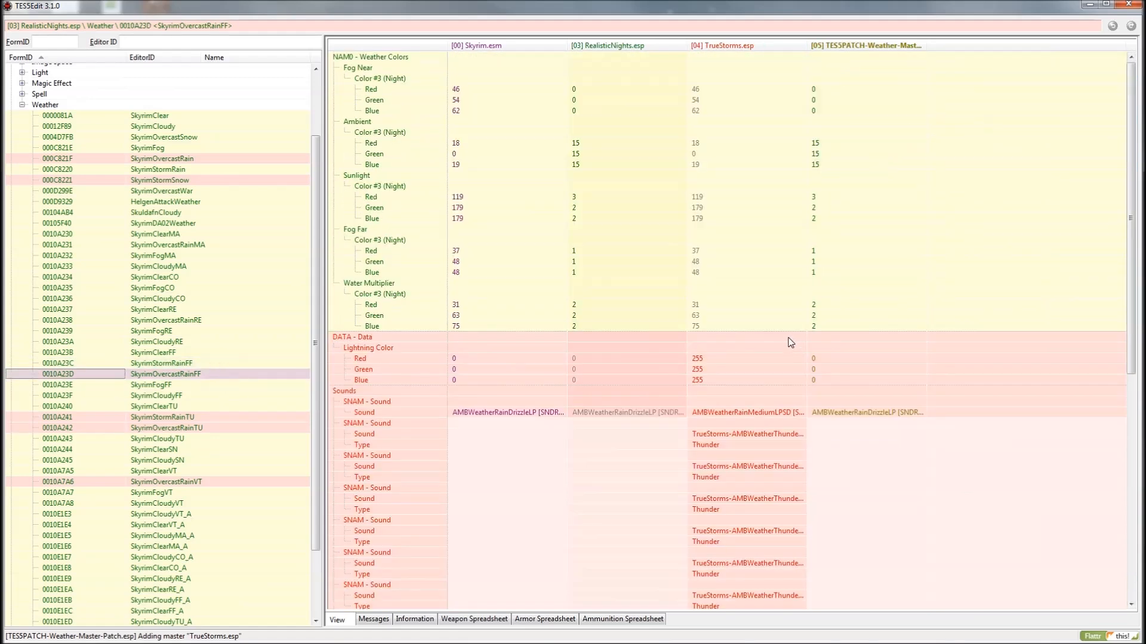
left_click(746, 336)
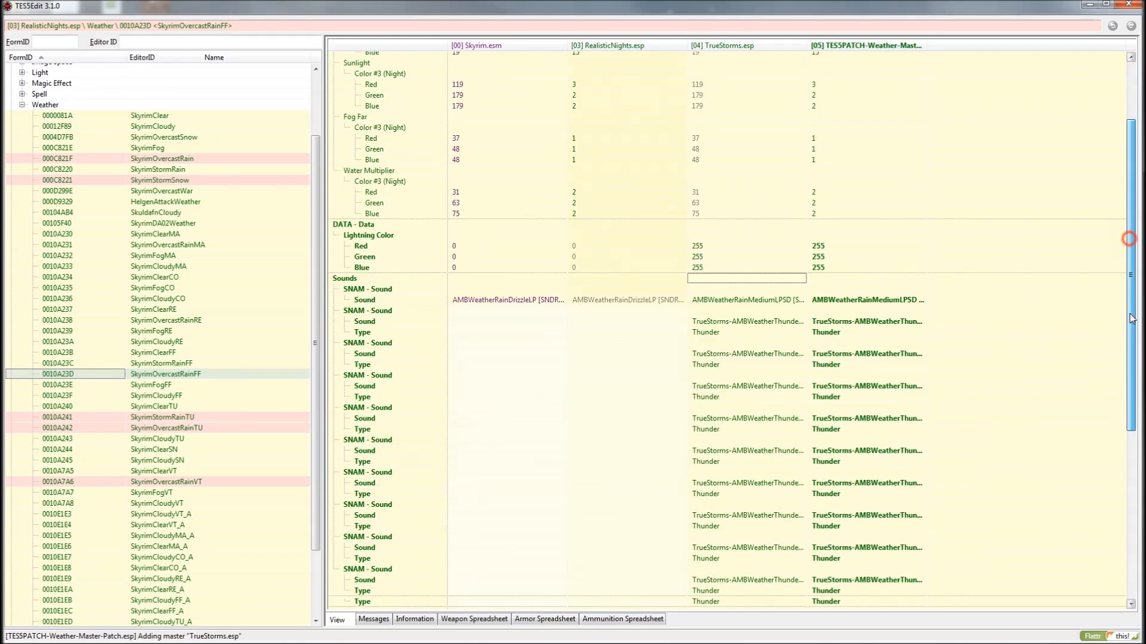
scroll("down", 3)
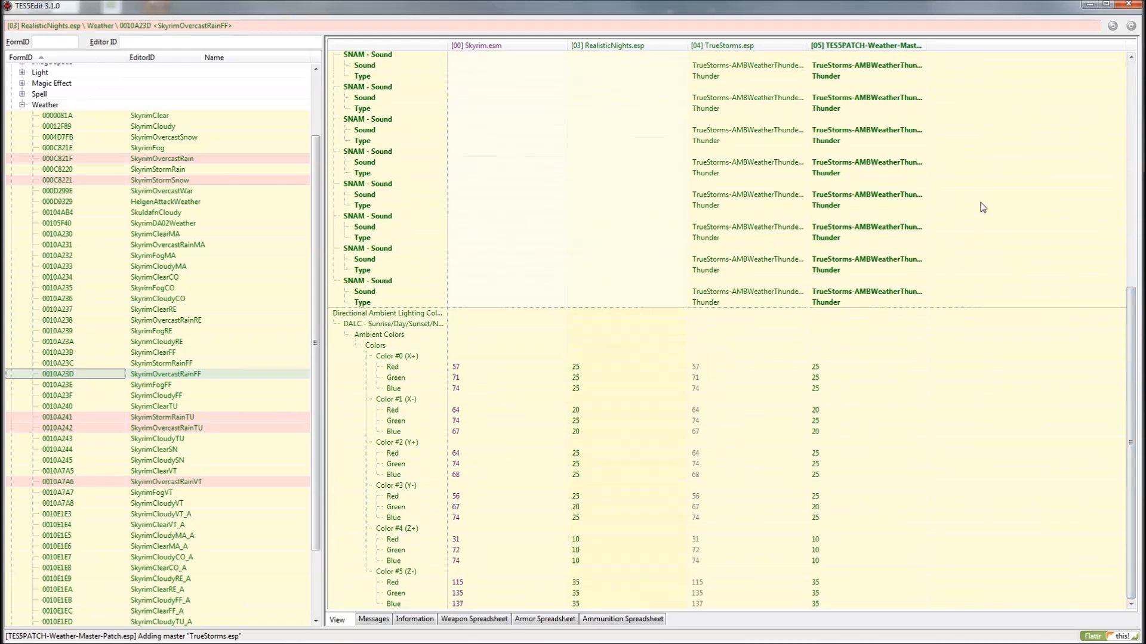
mouse_move(605, 518)
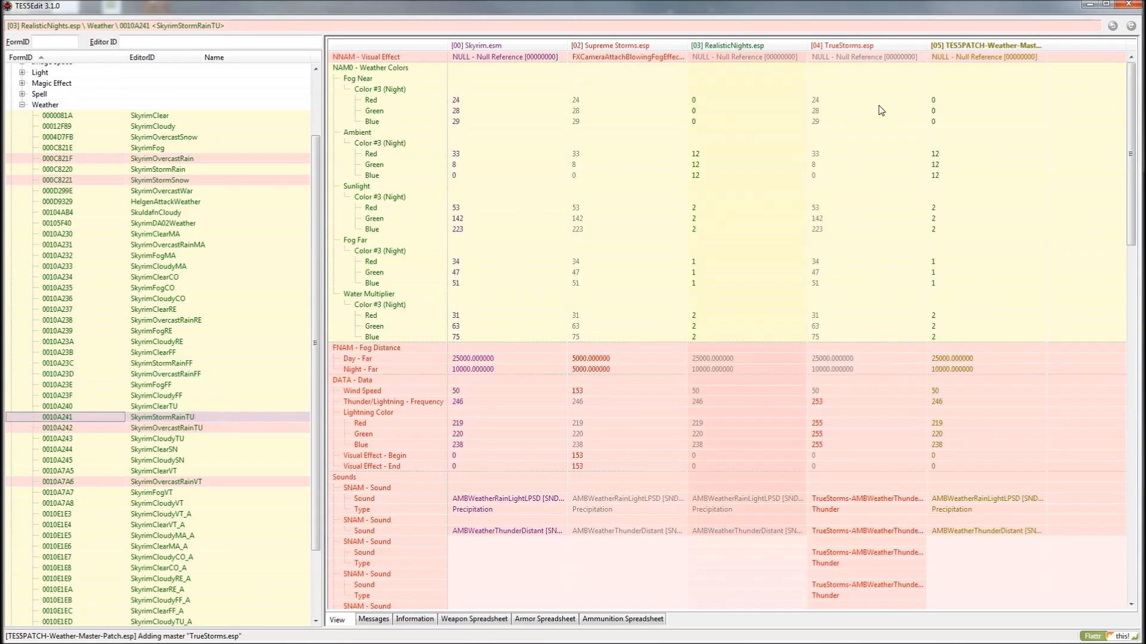
mouse_move(664, 70)
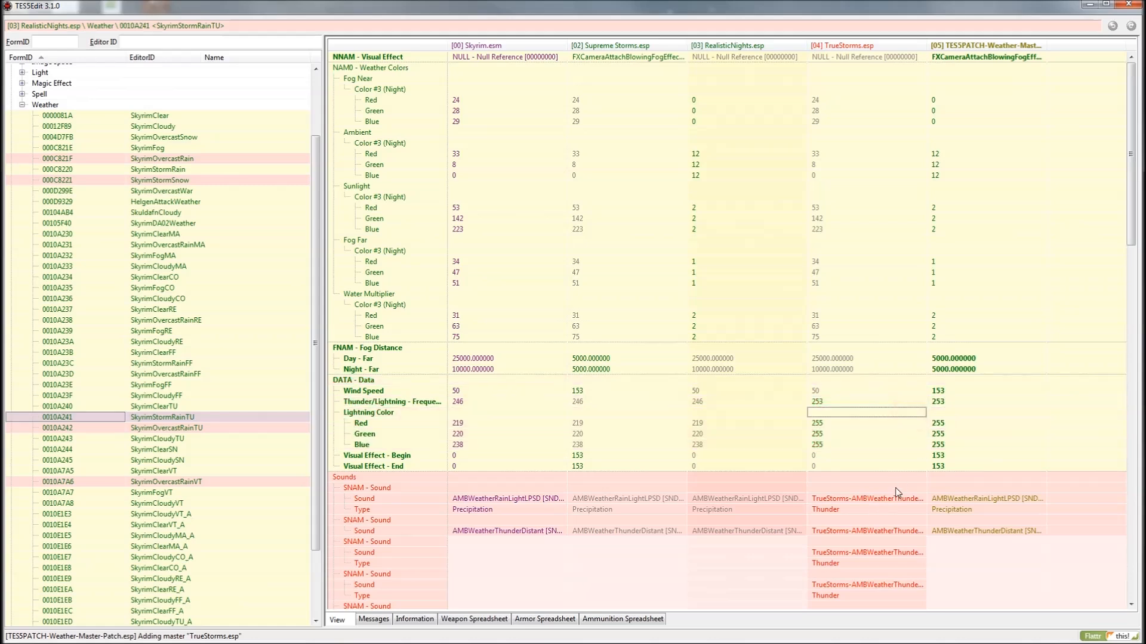
- Scroll the rain weather records and bring up SkyrimOvercastRainVT, then SkyrimOvercastRain, beside the patch column
scroll("down", 3)
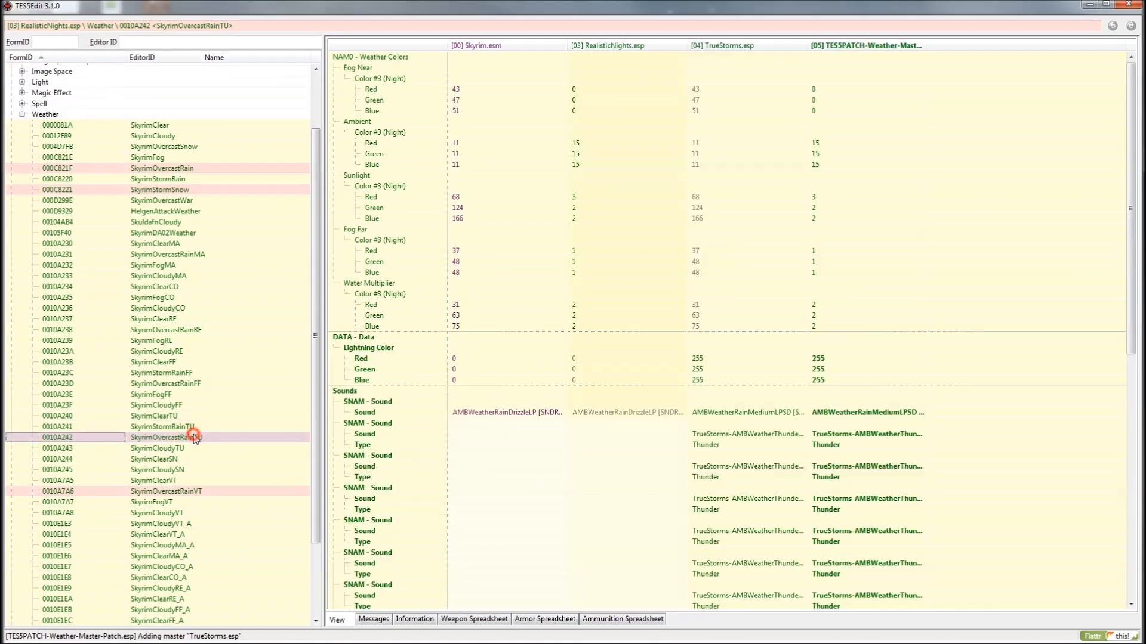
scroll("down", 3)
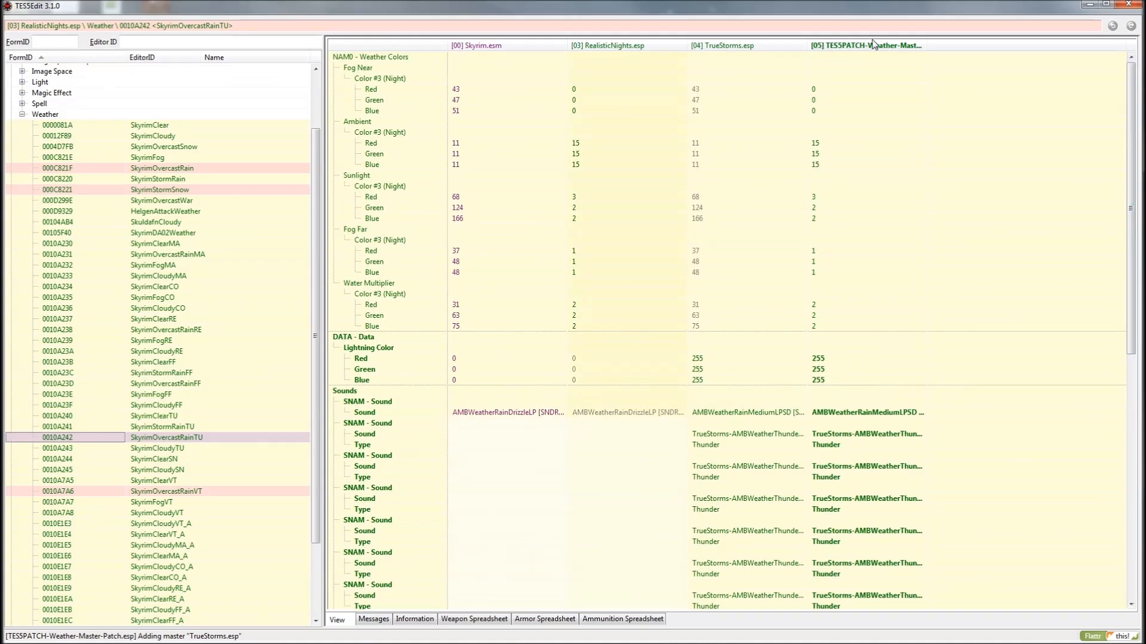
left_click(166, 490)
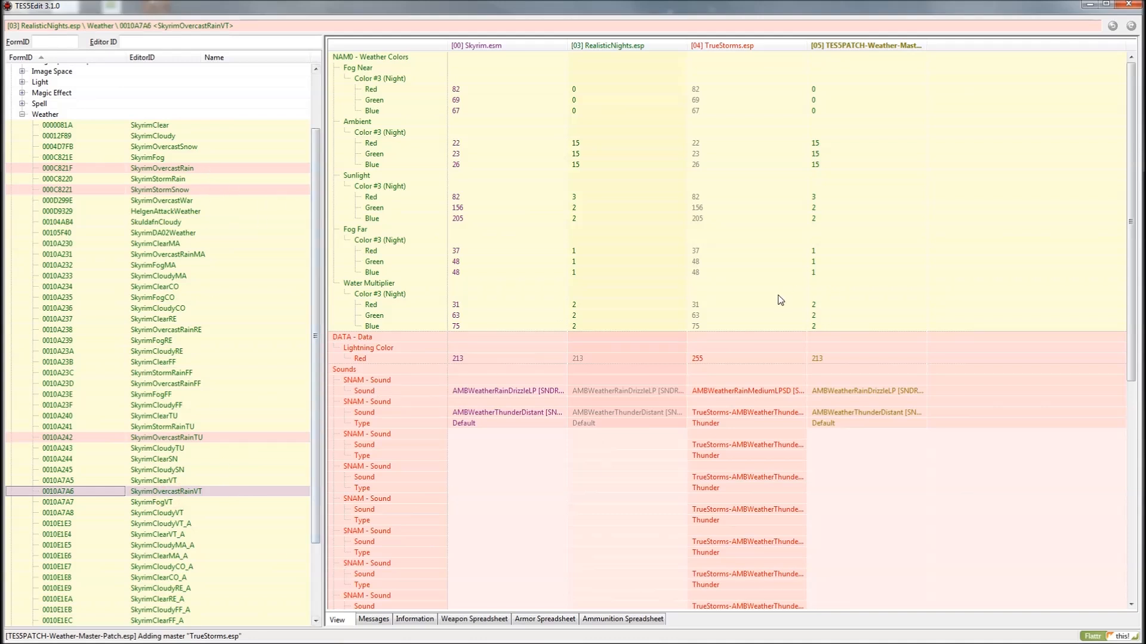
left_click(746, 358)
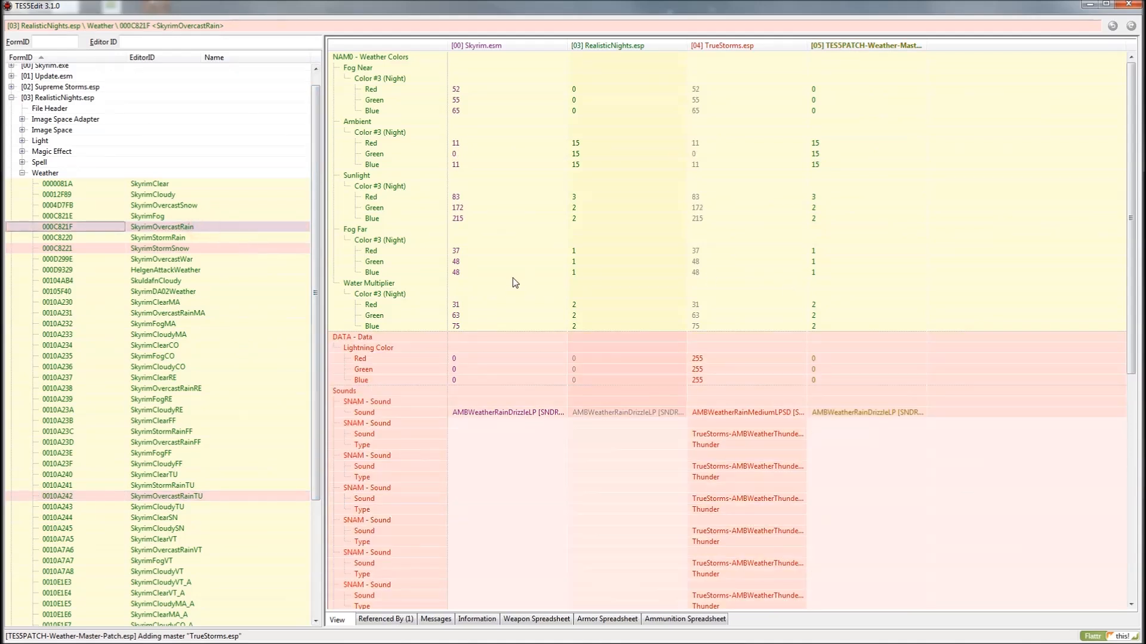
mouse_move(974, 178)
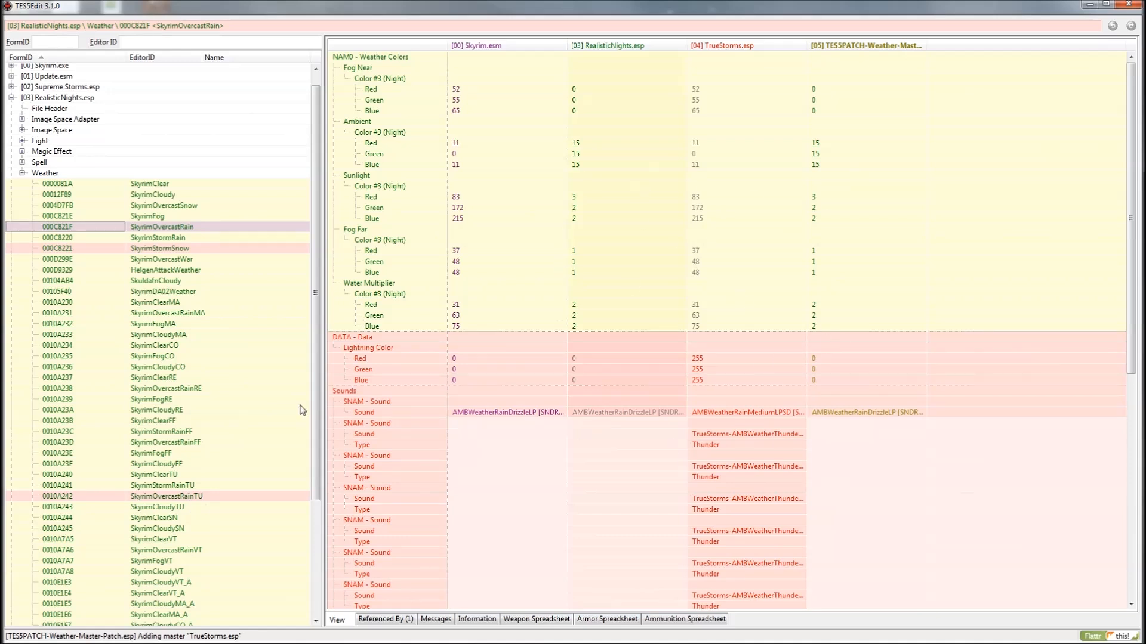
mouse_move(773, 350)
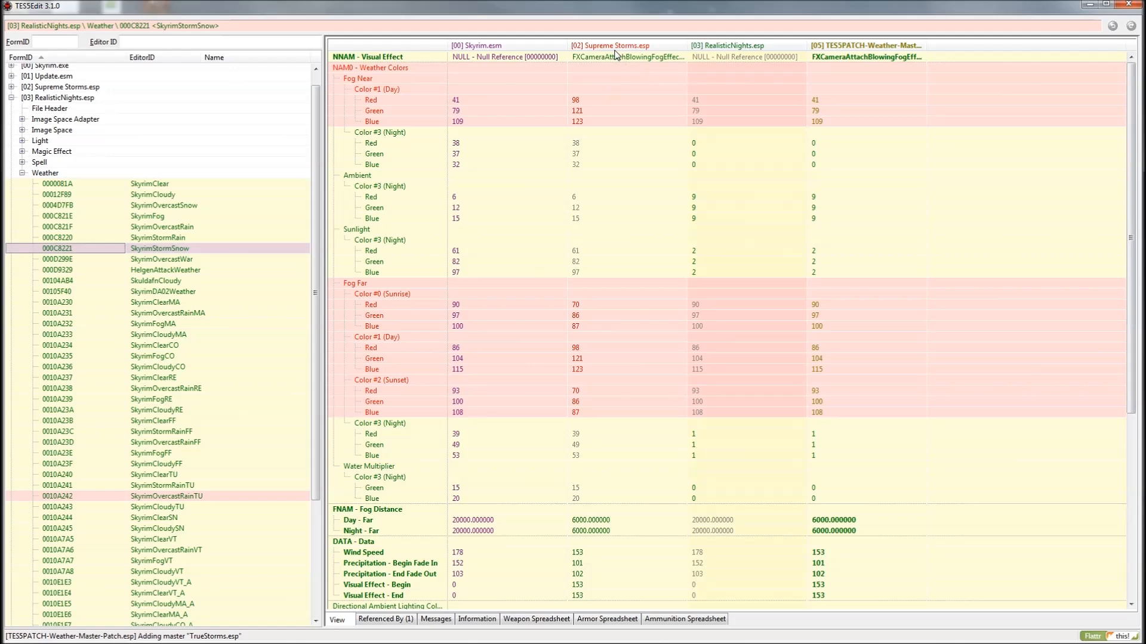
- Review the patch's SkyrimOvercastRainTU override, then collapse RealisticNights' weather list
scroll("down", 3)
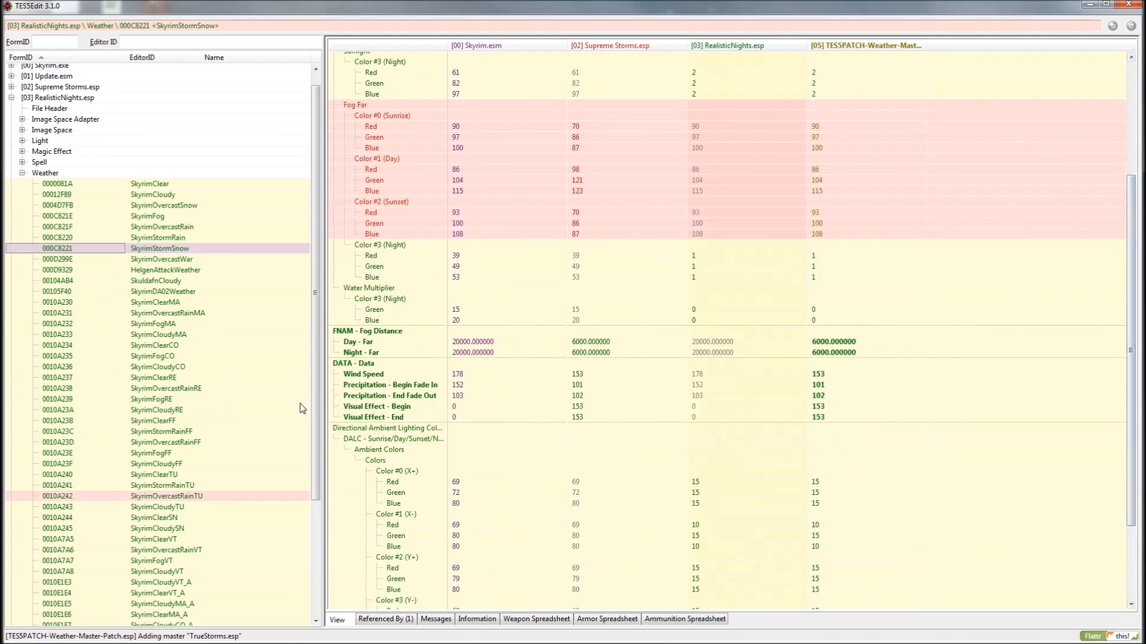
left_click(65, 495)
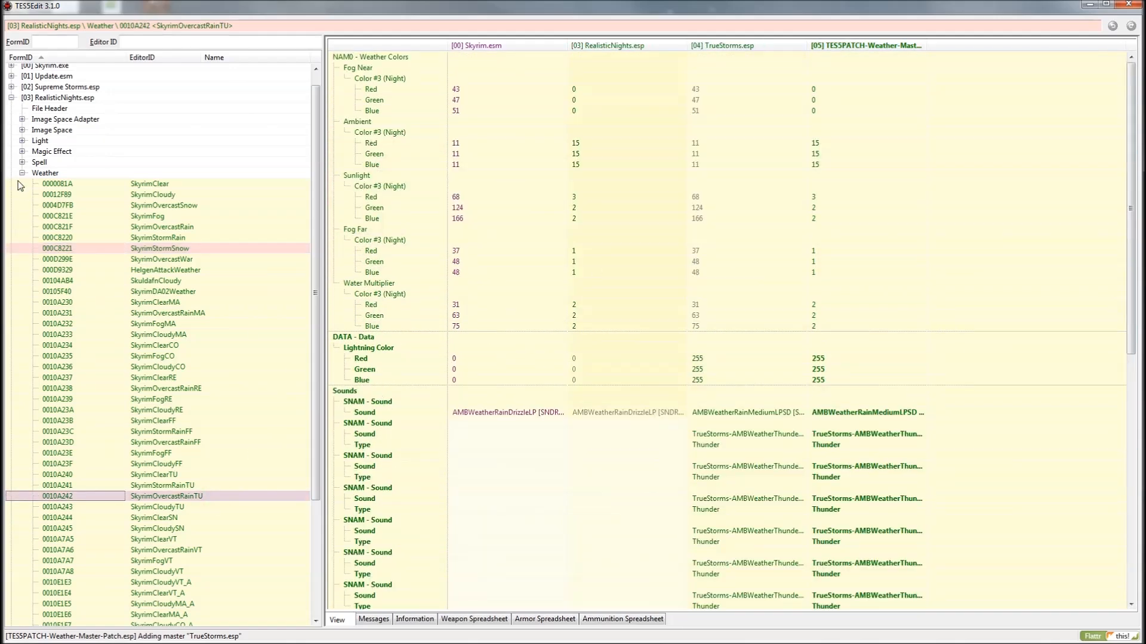
left_click(22, 172)
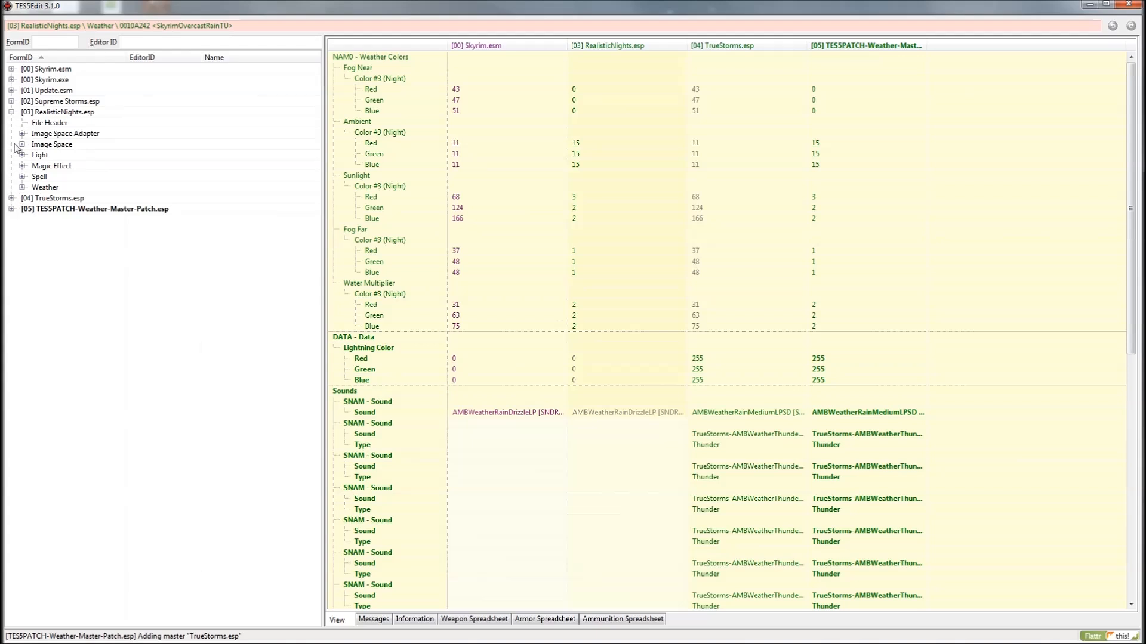
- Expand Supreme Storms.esp's Shader Particle Geometry and select SnowParticlesStorm's TrueStorms column
left_click(12, 101)
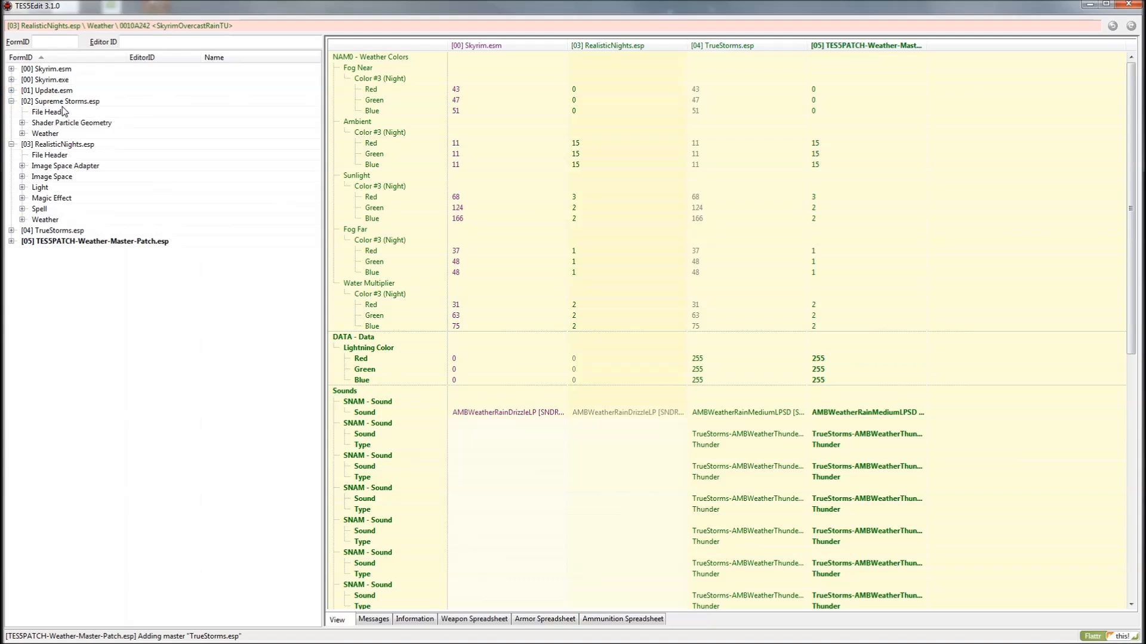
left_click(11, 231)
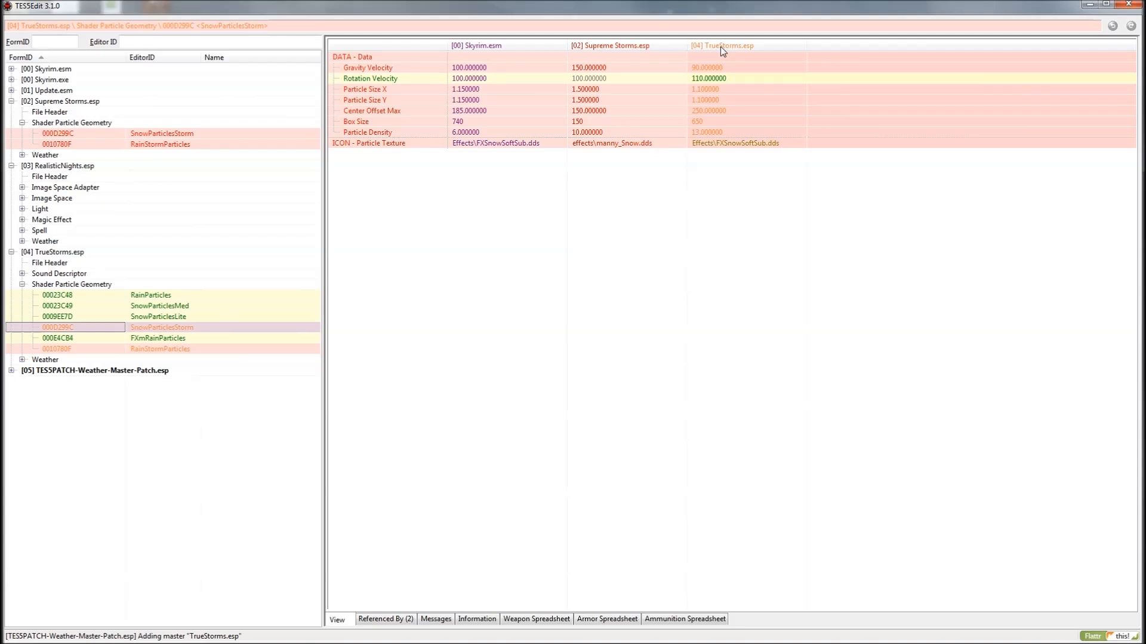
mouse_move(631, 63)
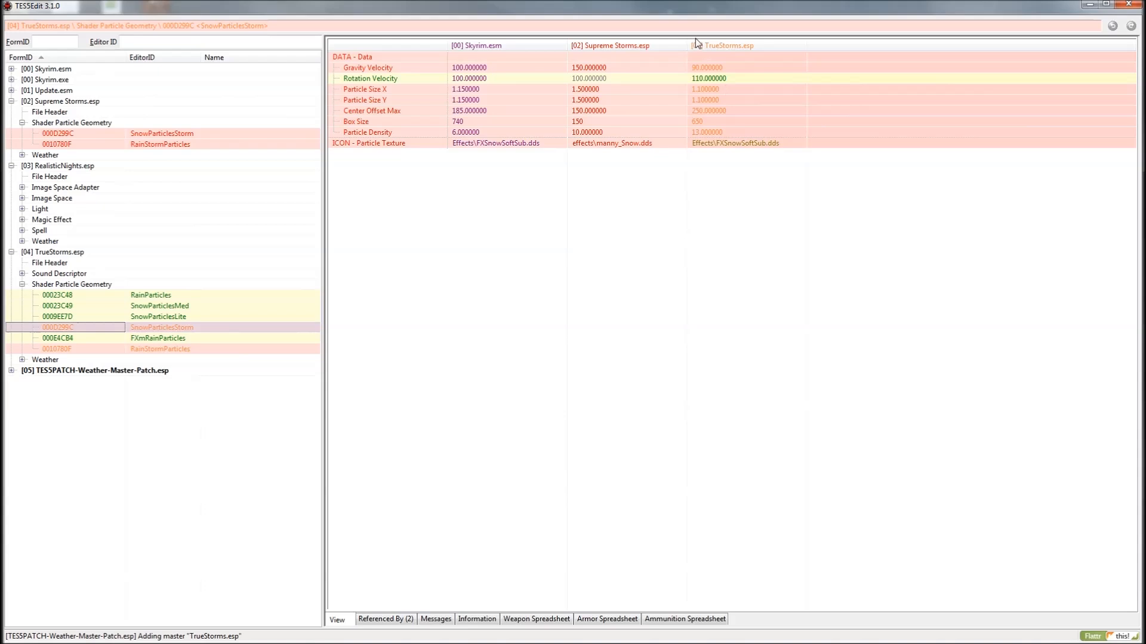
left_click(744, 67)
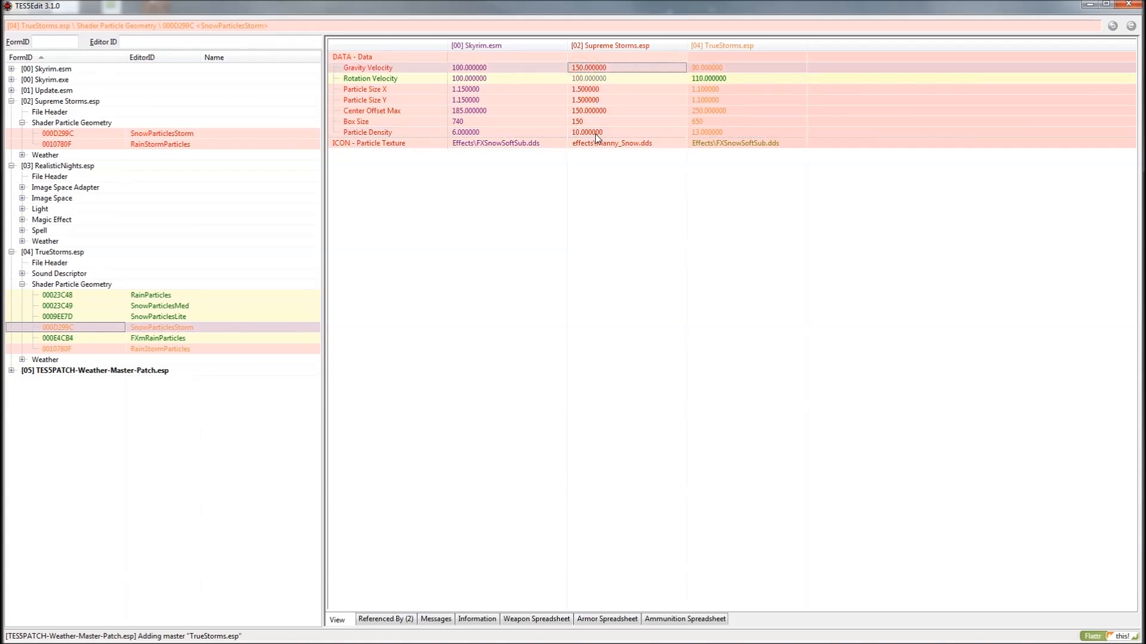
left_click(624, 90)
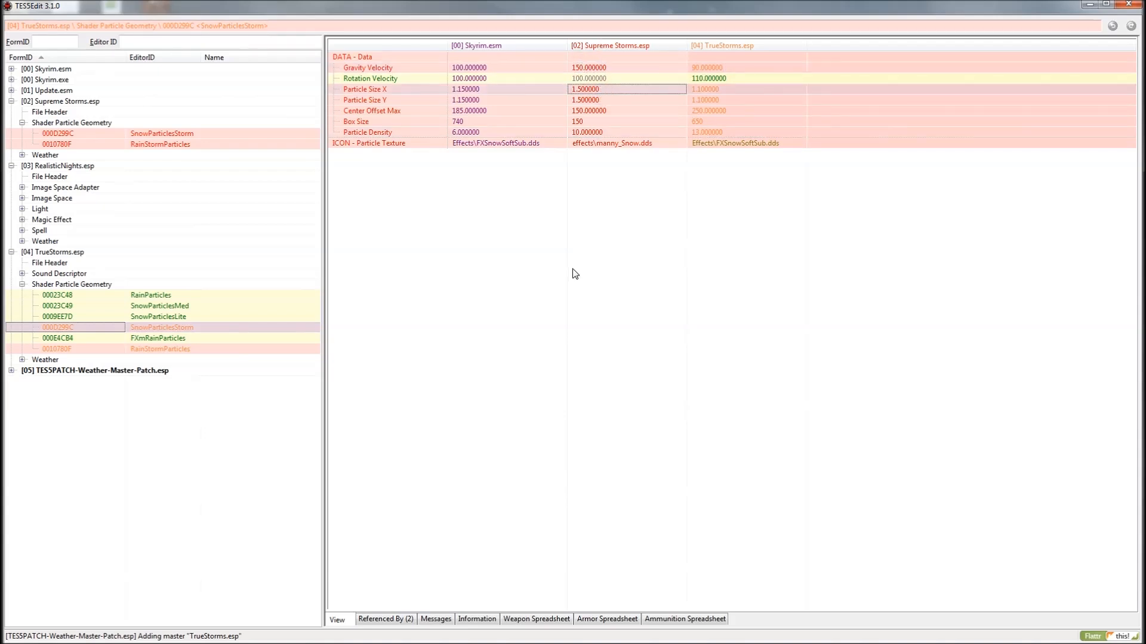
mouse_move(675, 1)
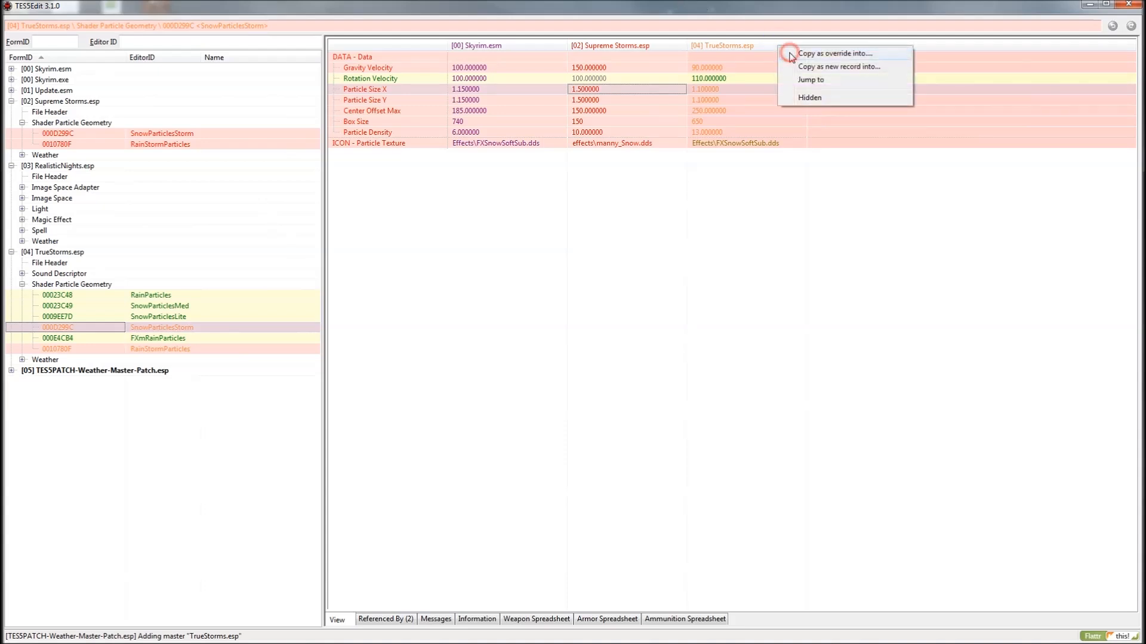
- Copy SnowParticlesStorm as an override into TES5PATCH-Weather-Master-Patch.esp
left_click(833, 53)
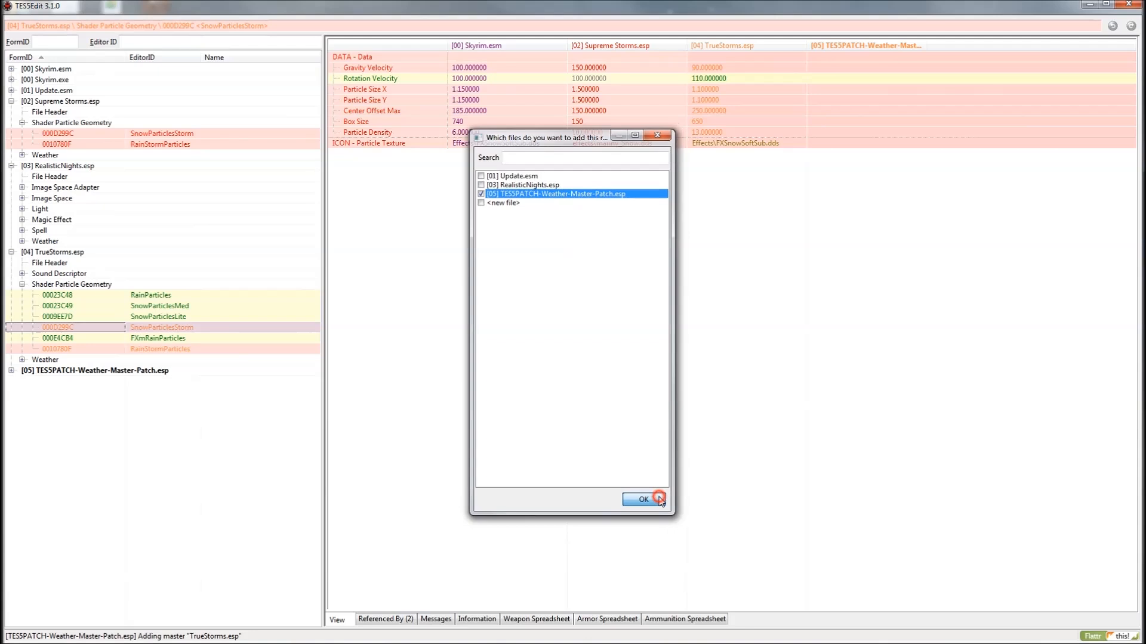
left_click(642, 500)
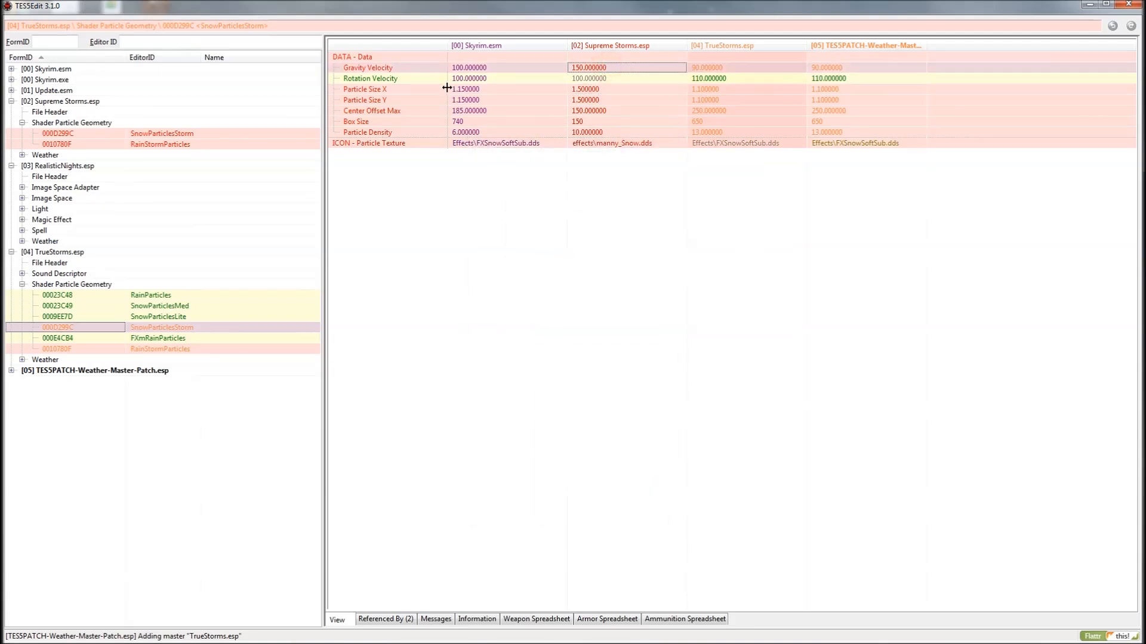
mouse_move(590, 76)
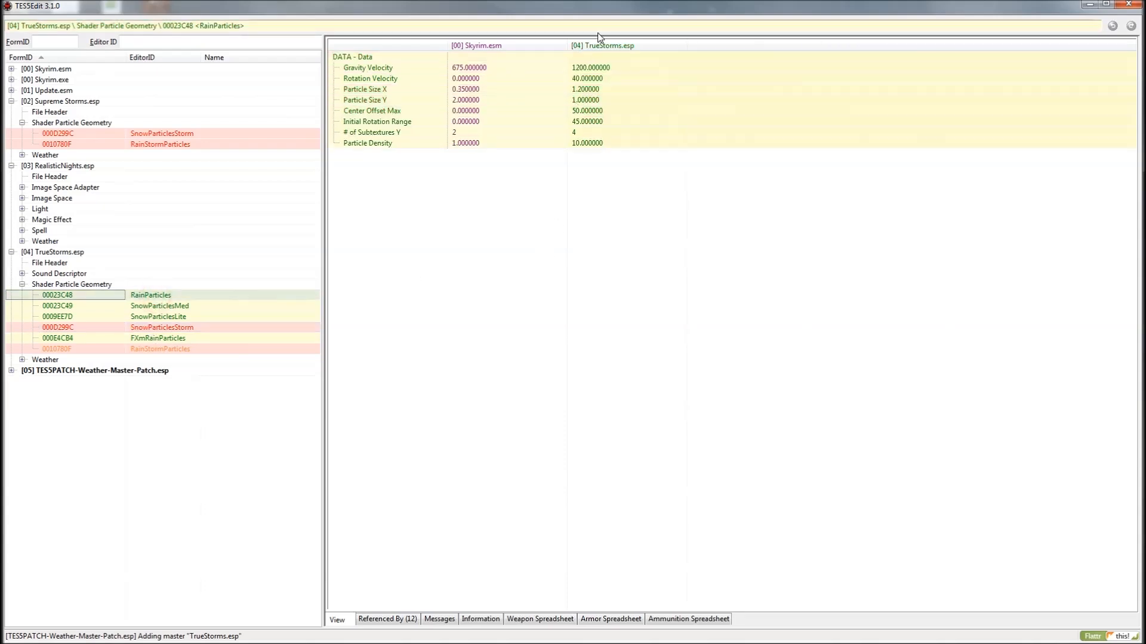
- Copy TrueStorms' RainStormParticles as an override into TES5PATCH-Weather-Master-Patch.esp
left_click(58, 316)
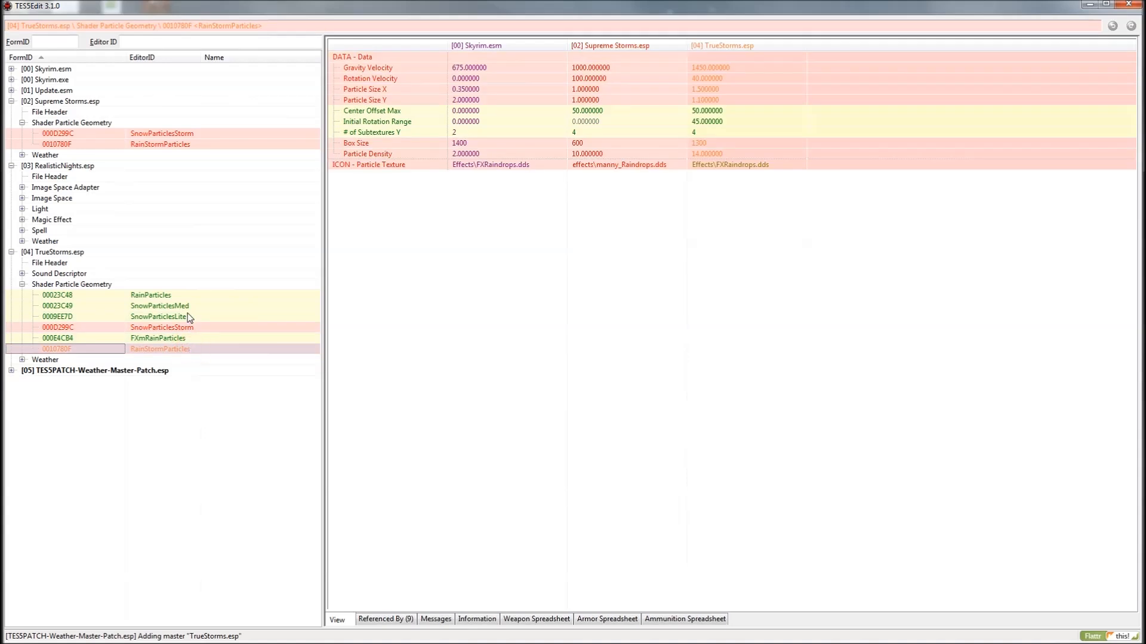
left_click(159, 306)
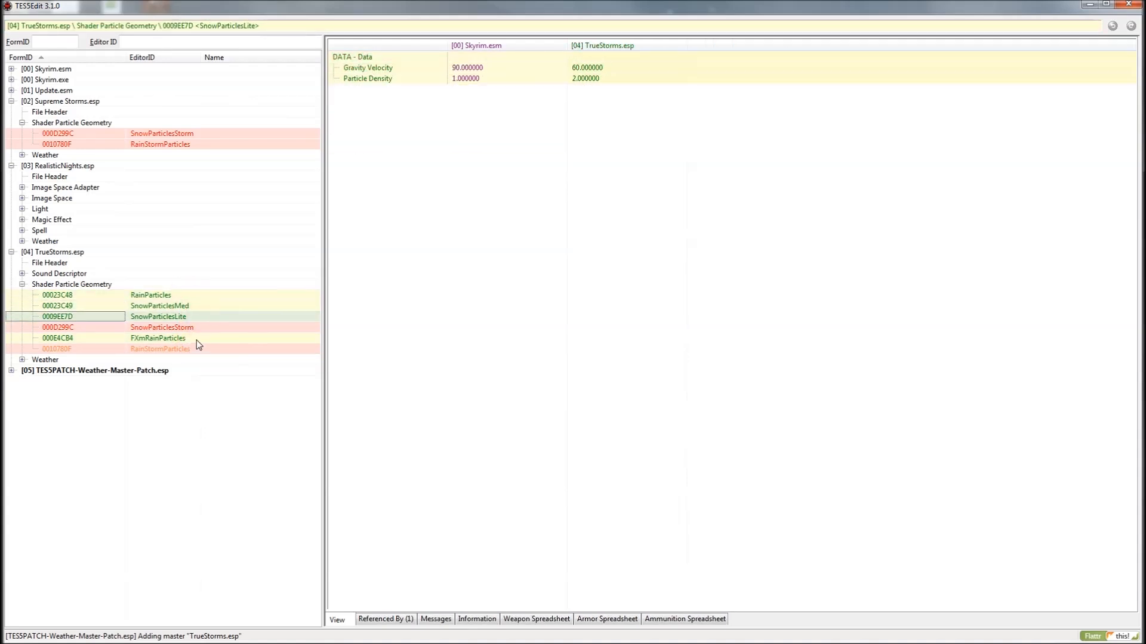
left_click(159, 348)
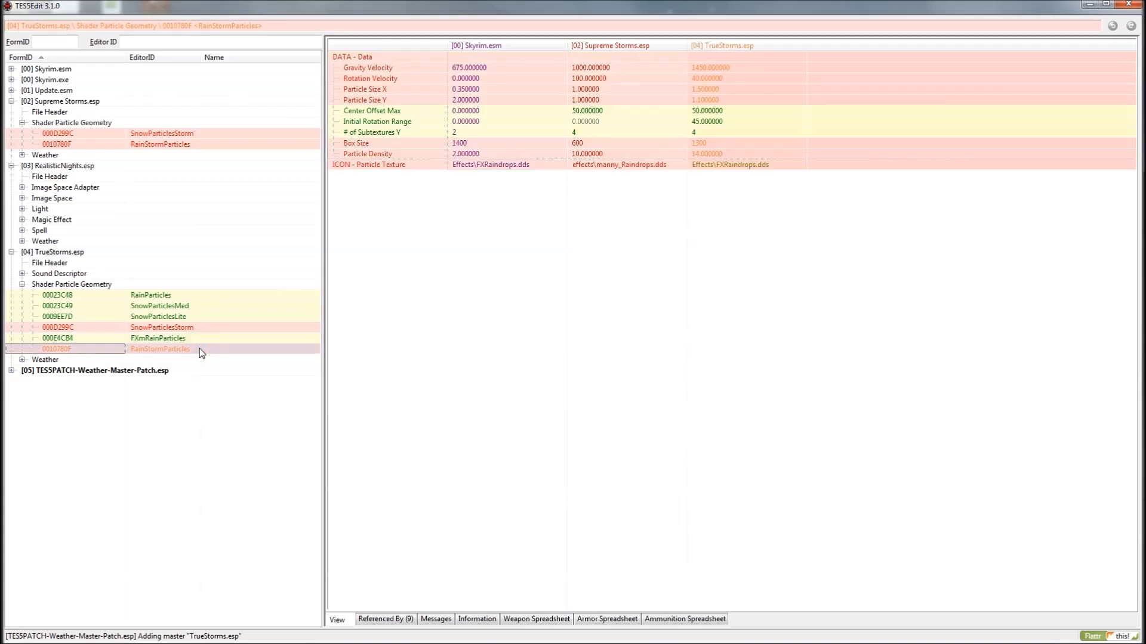
mouse_move(635, 67)
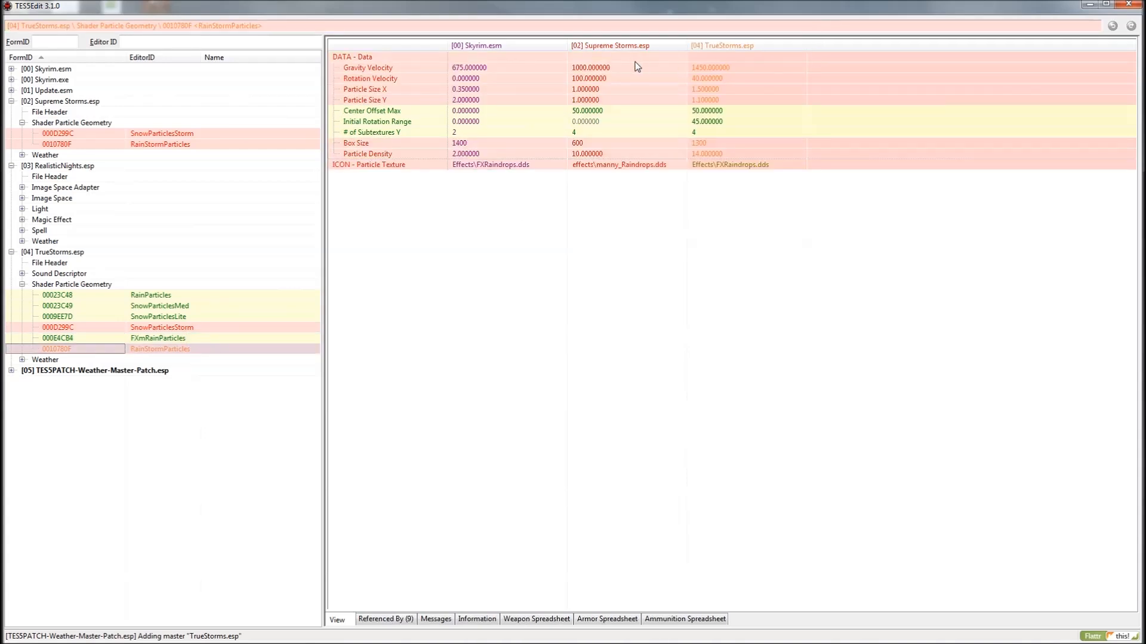
mouse_move(710, 67)
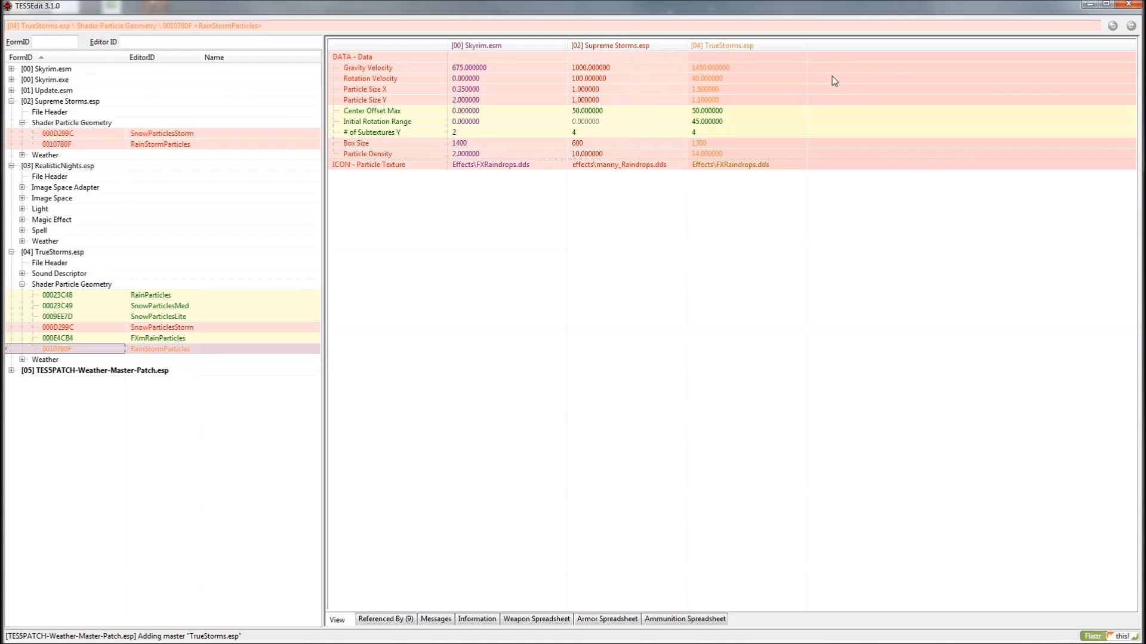
left_click(835, 54)
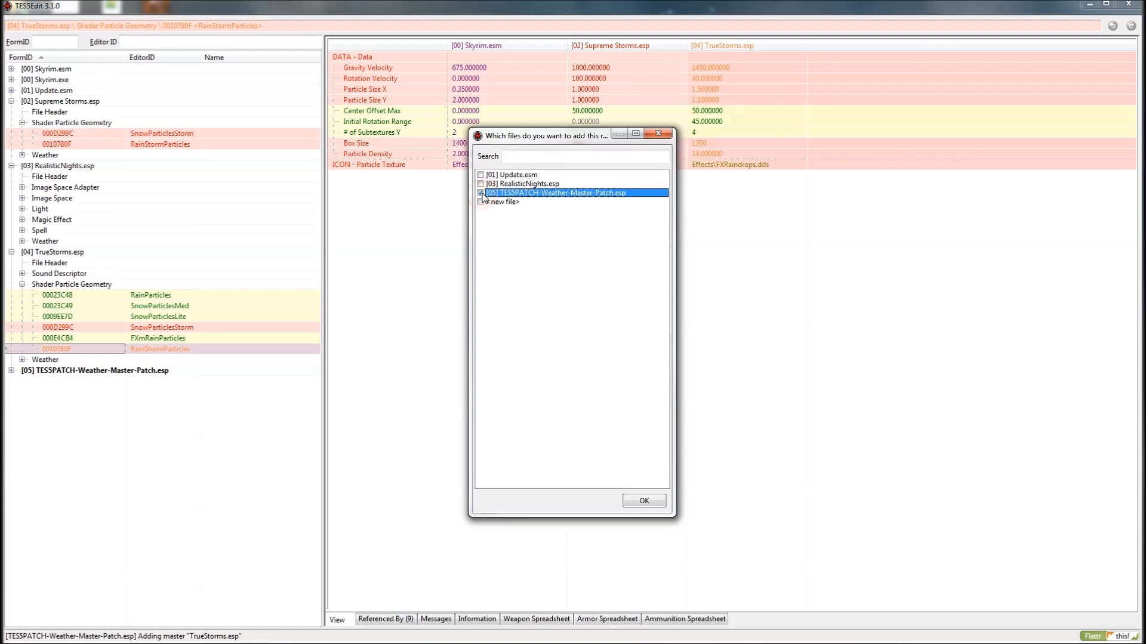
left_click(643, 501)
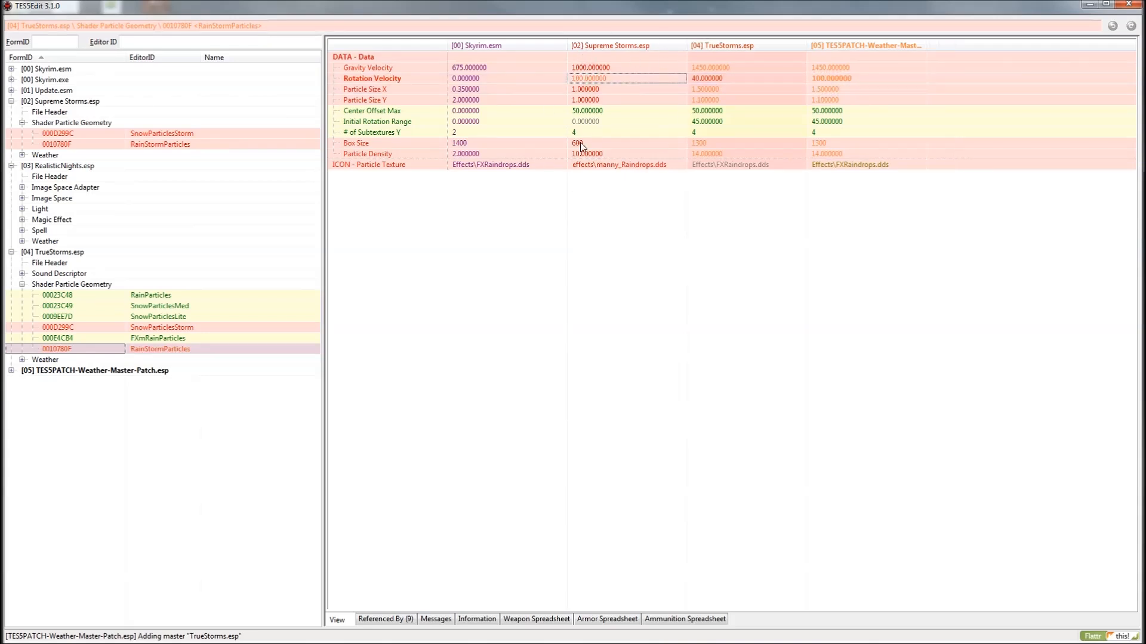
mouse_move(606, 89)
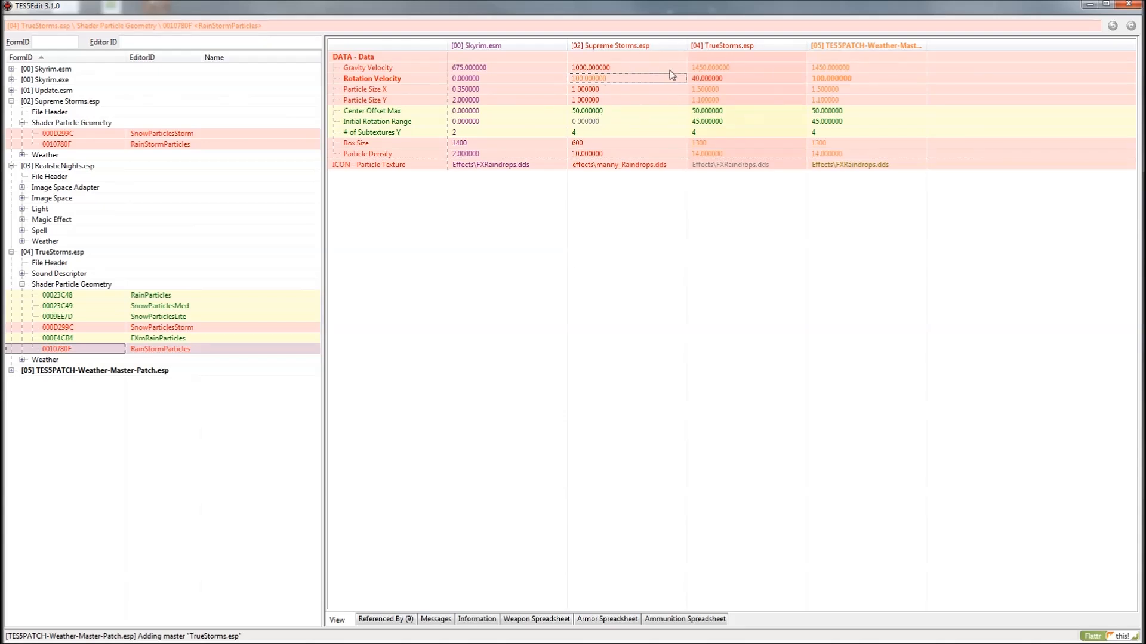
mouse_move(614, 93)
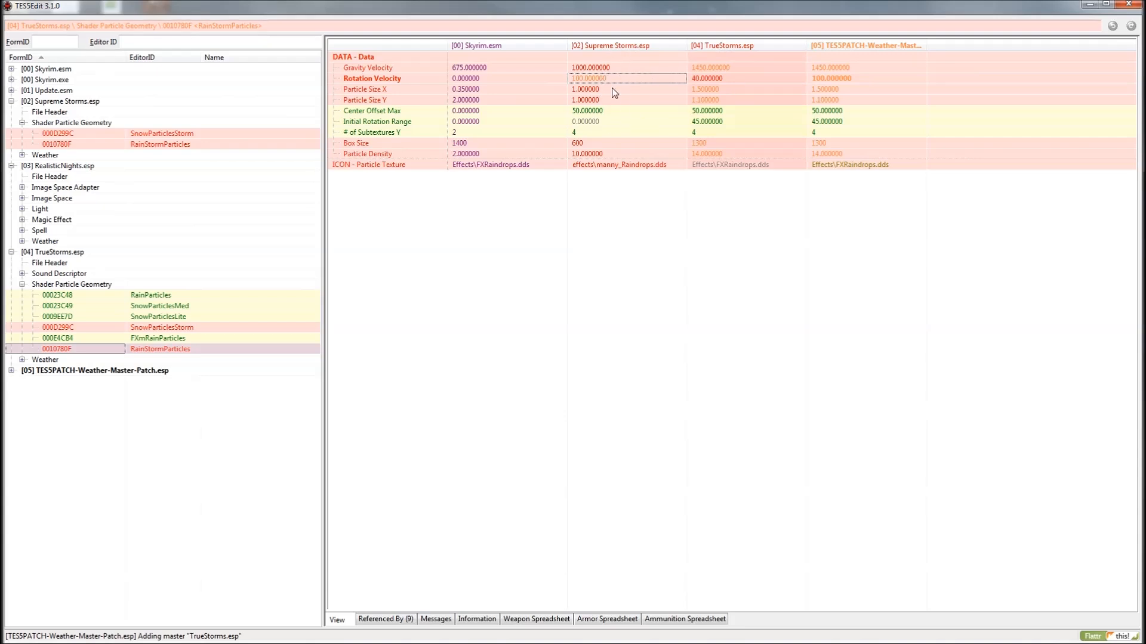
mouse_move(617, 81)
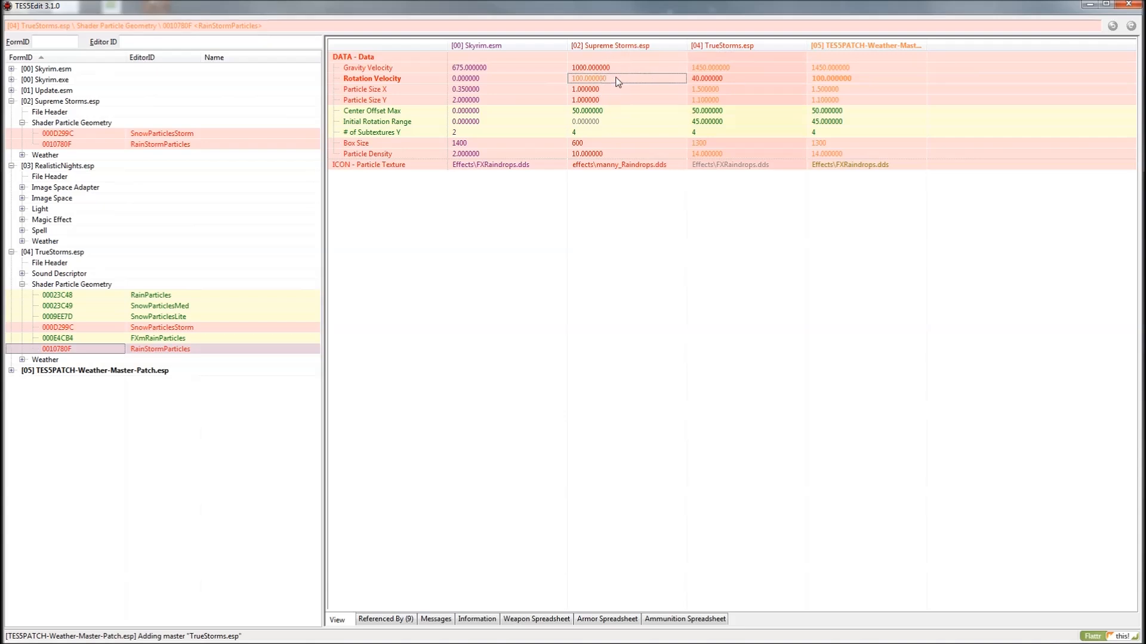
mouse_move(619, 83)
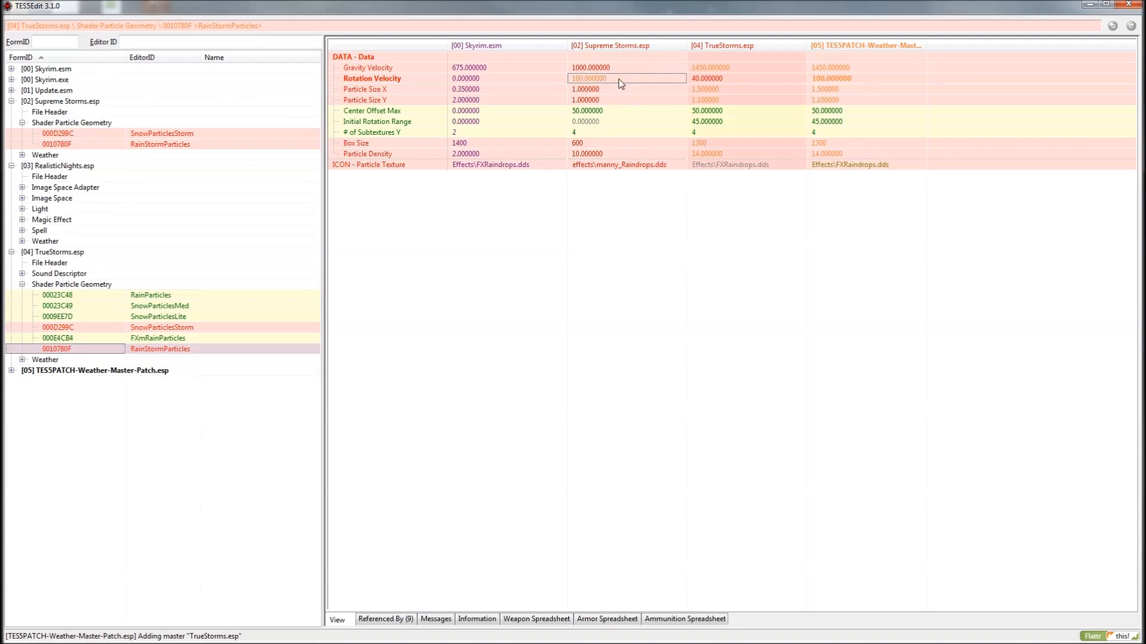
mouse_move(785, 86)
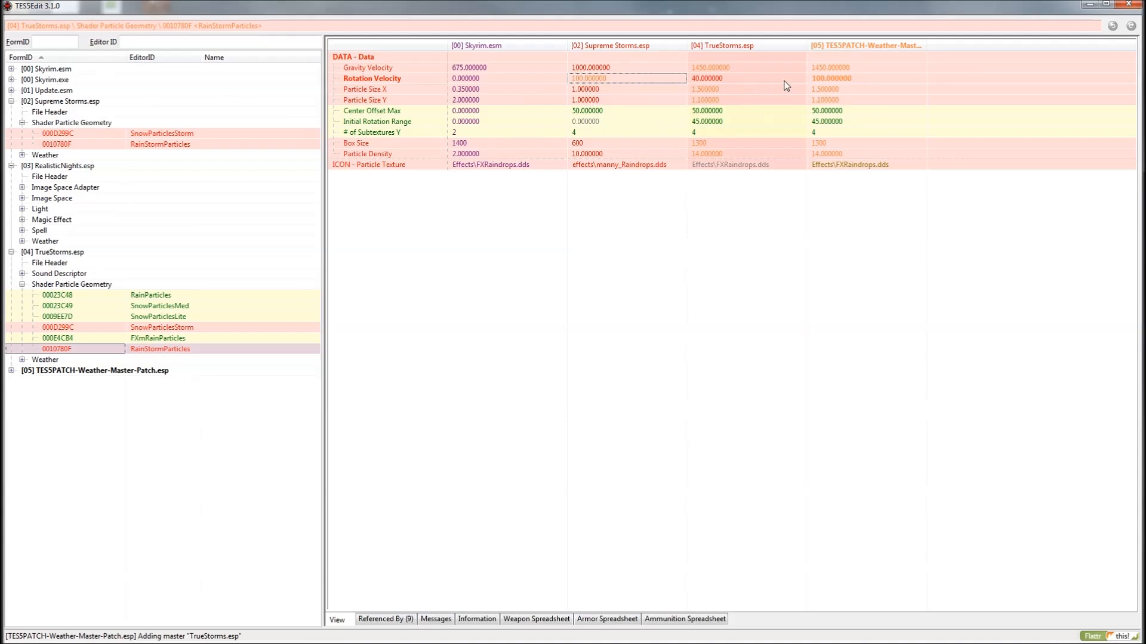
mouse_move(604, 100)
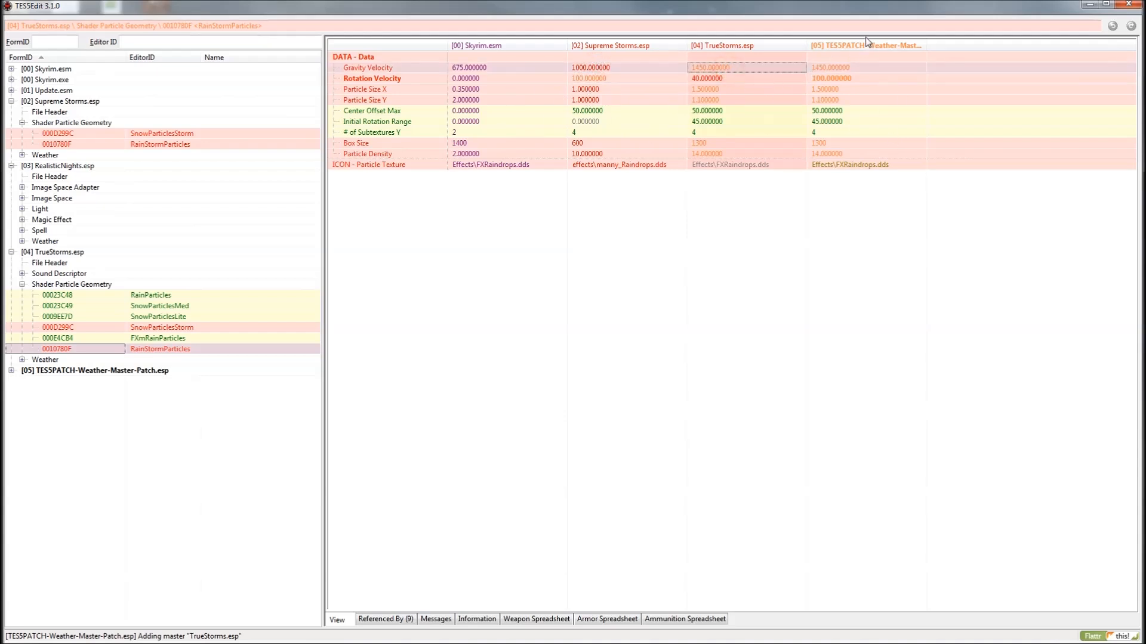
mouse_move(63, 359)
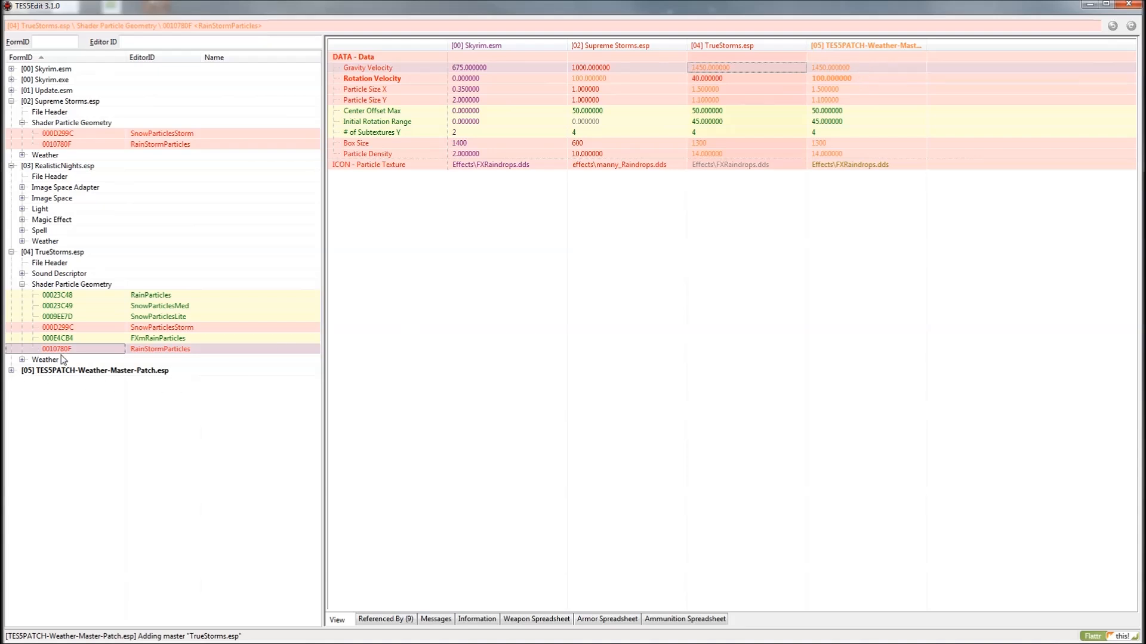
- Expand the patch and view its SnowParticlesStorm and RainStormParticles overrides
left_click(12, 375)
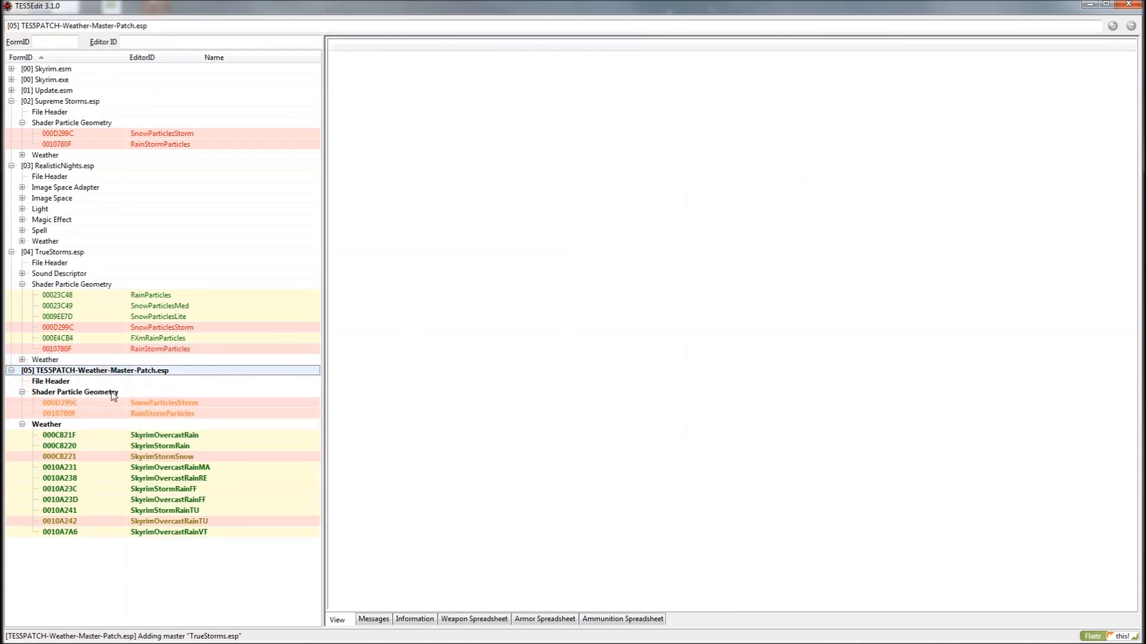
left_click(165, 402)
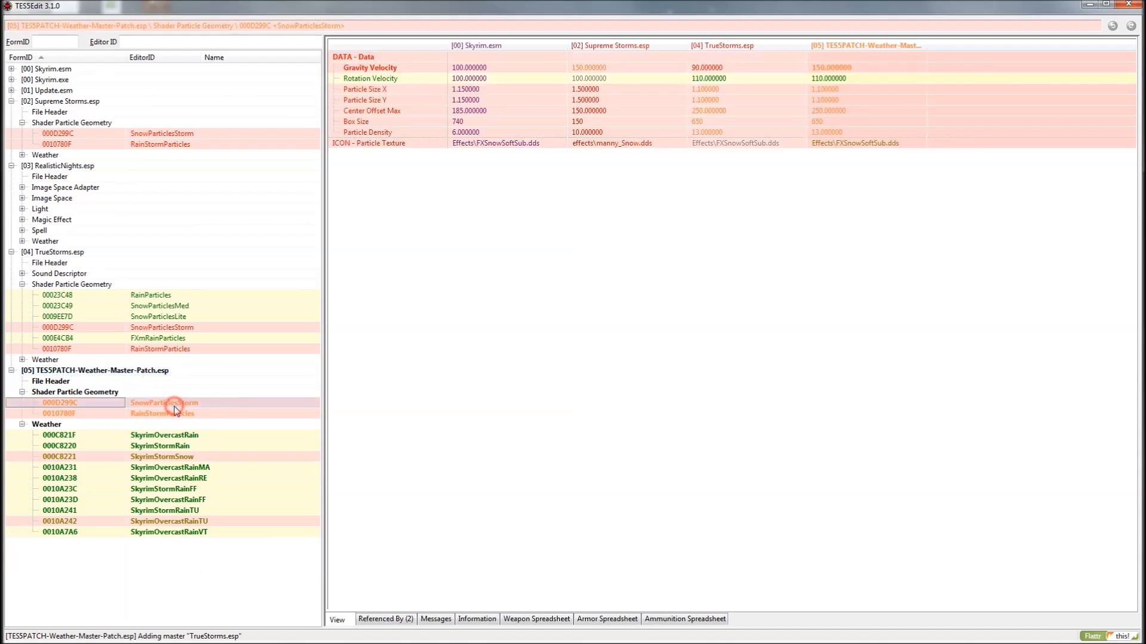
mouse_move(868, 92)
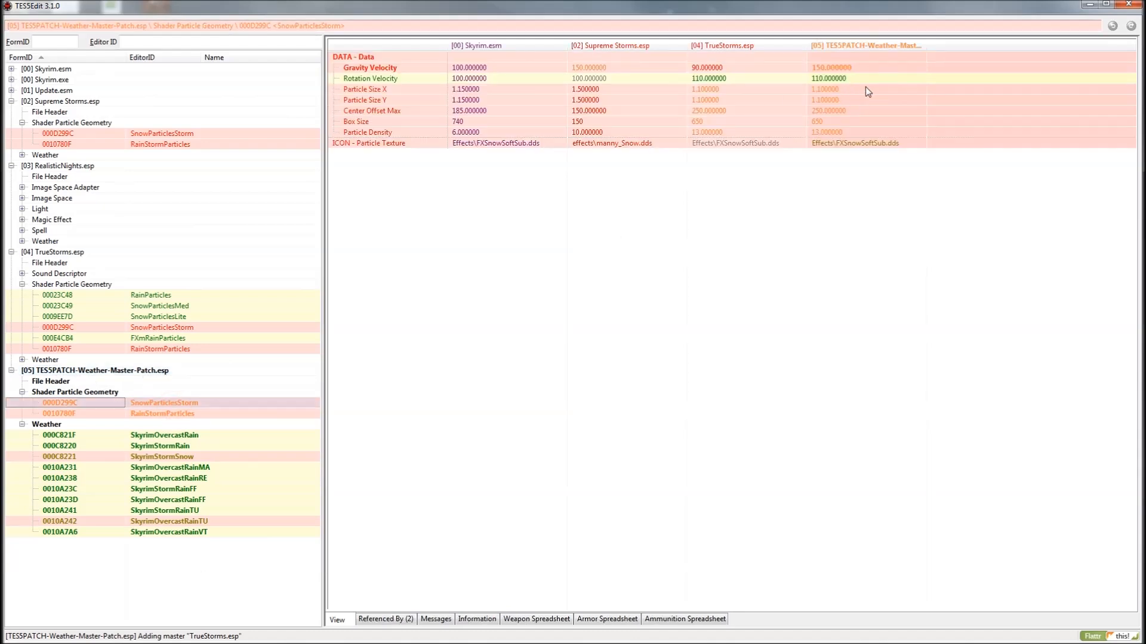
left_click(163, 414)
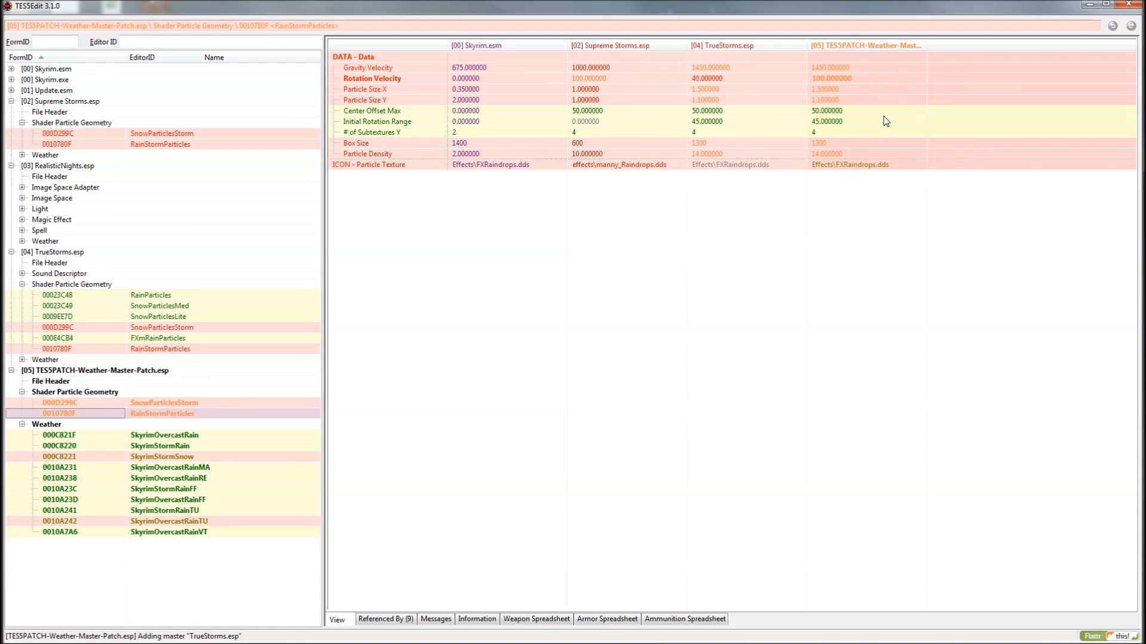
- Review the patch's SkyrimOvercastRain record, scrolling through its merged lightning and sound values
left_click(59, 434)
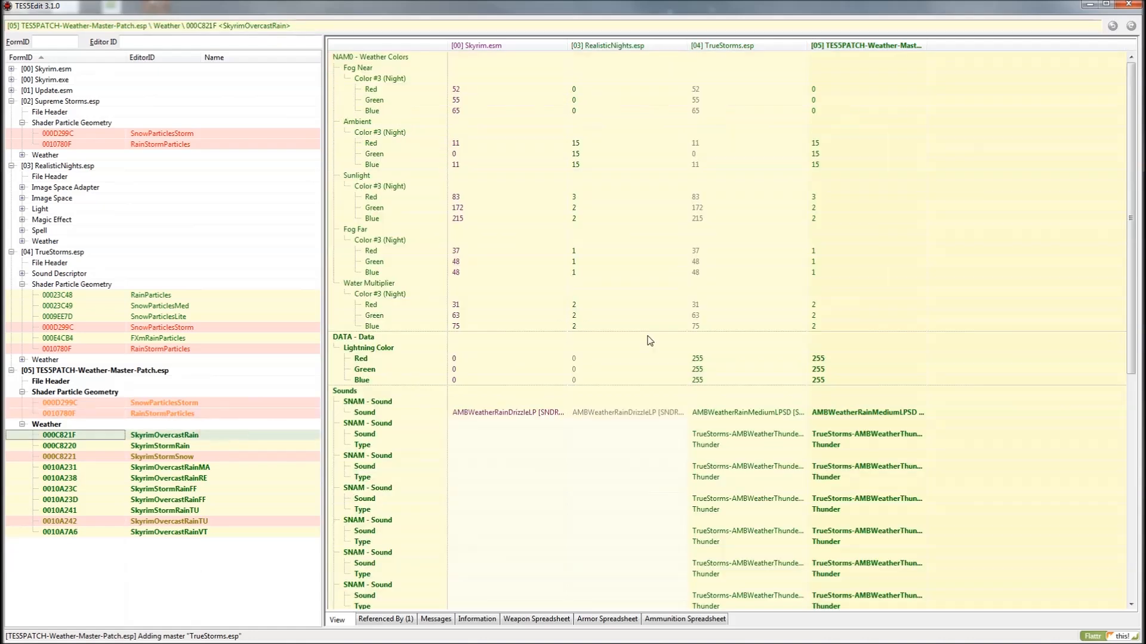
right_click(866, 199)
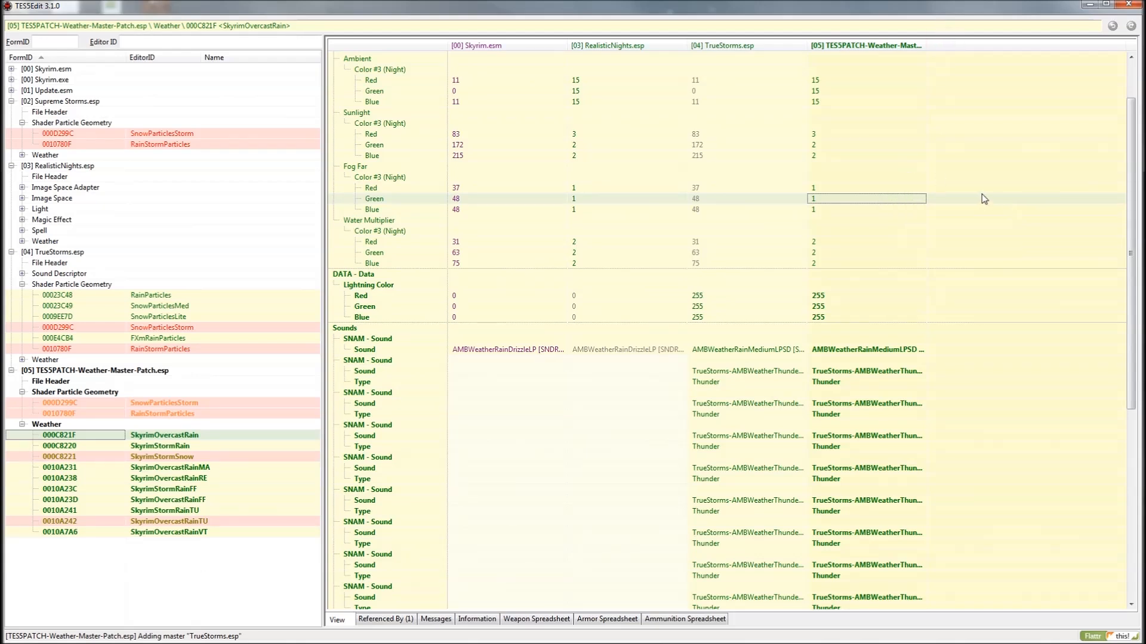
scroll("down", 3)
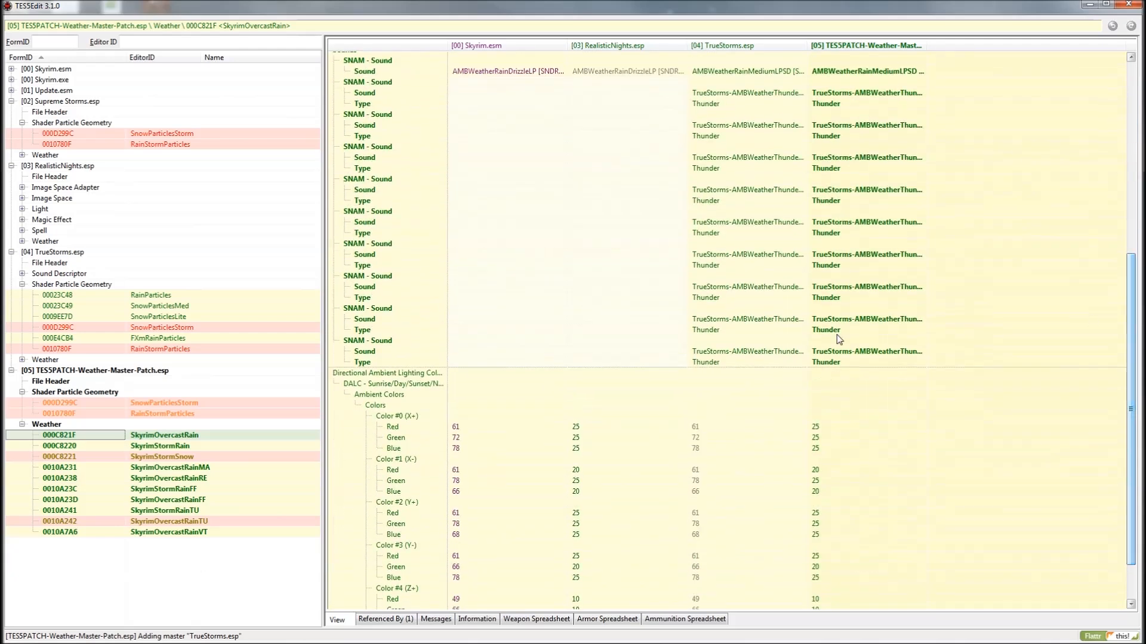
scroll("down", 3)
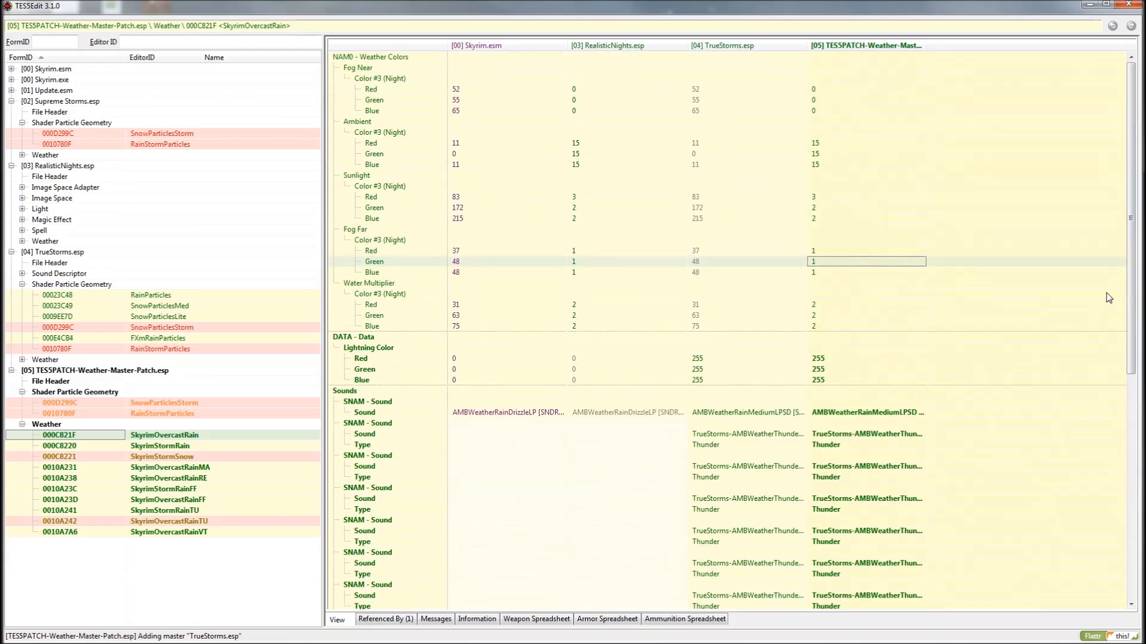
scroll("down", 3)
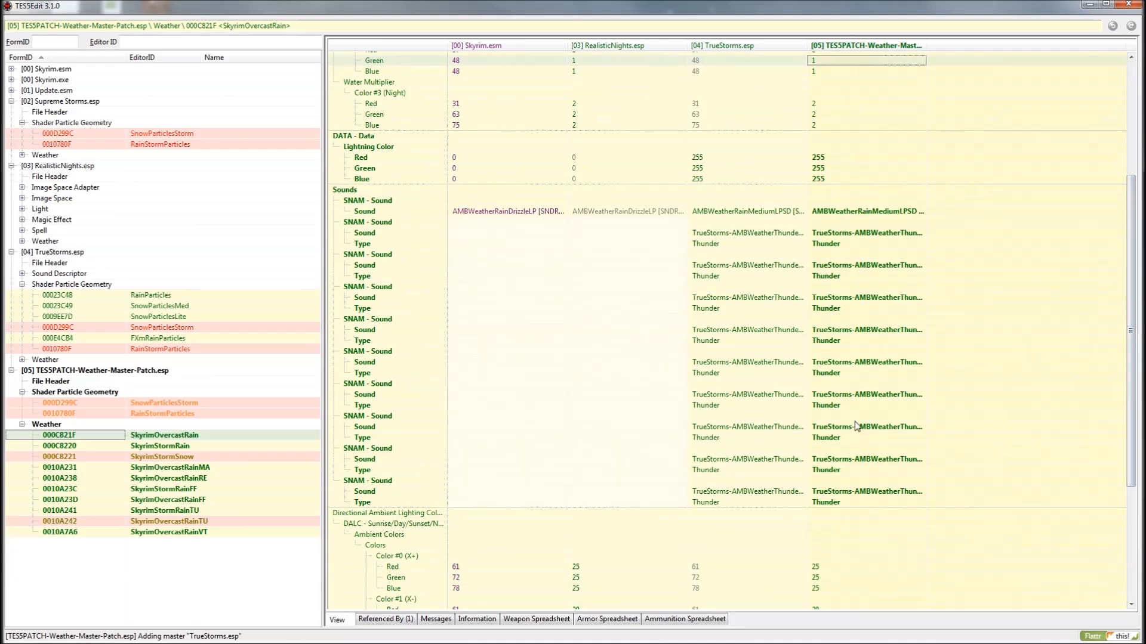
mouse_move(162, 422)
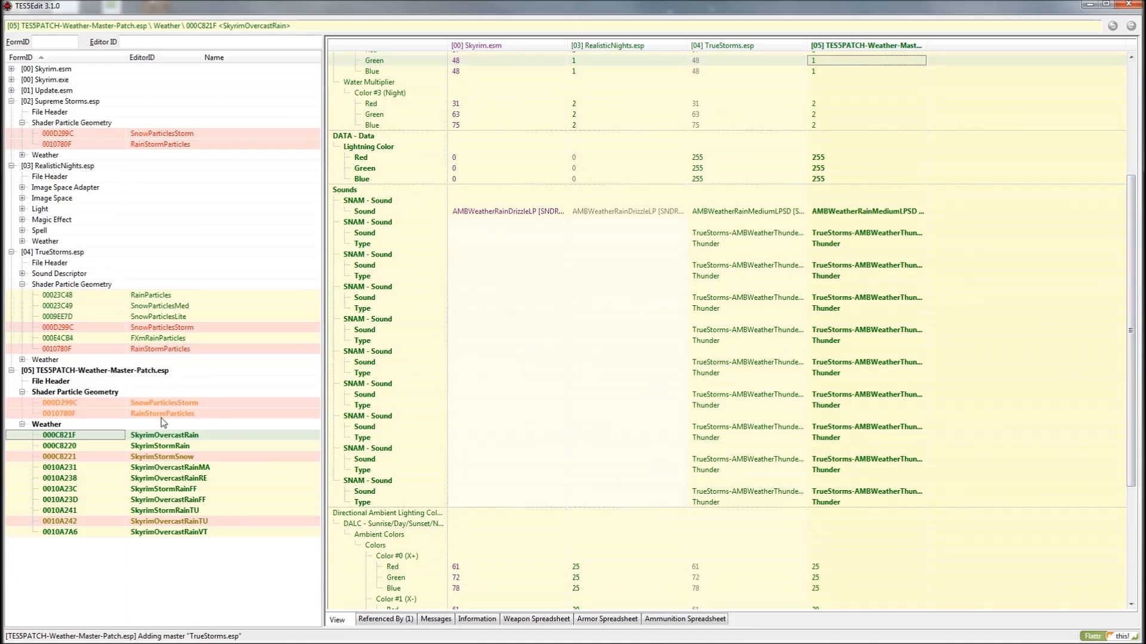
mouse_move(203, 525)
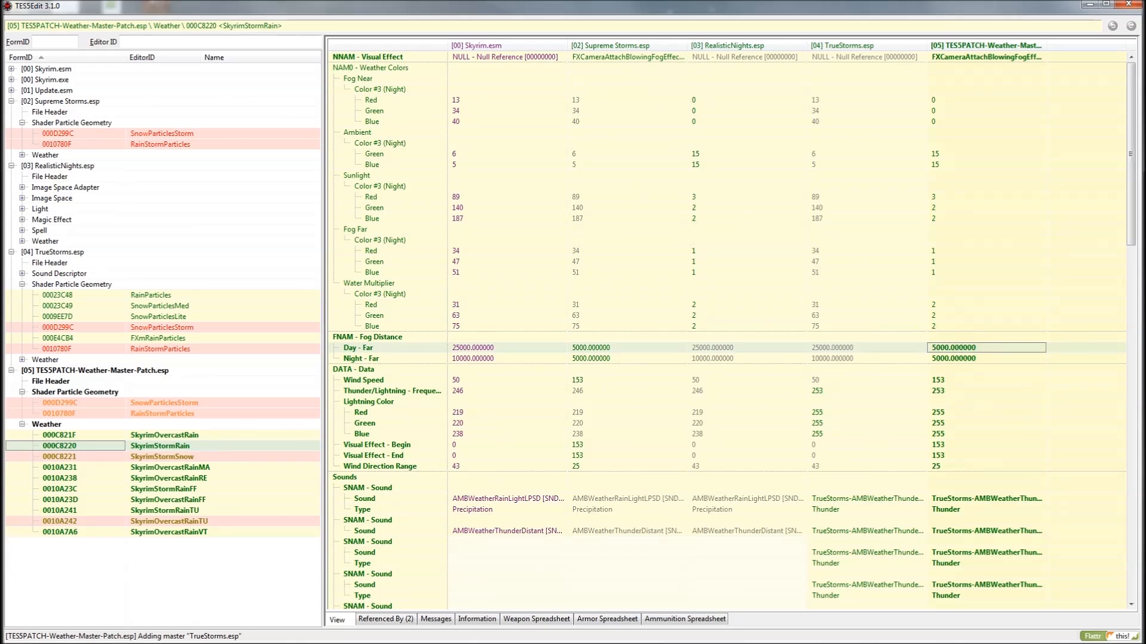
mouse_move(740, 374)
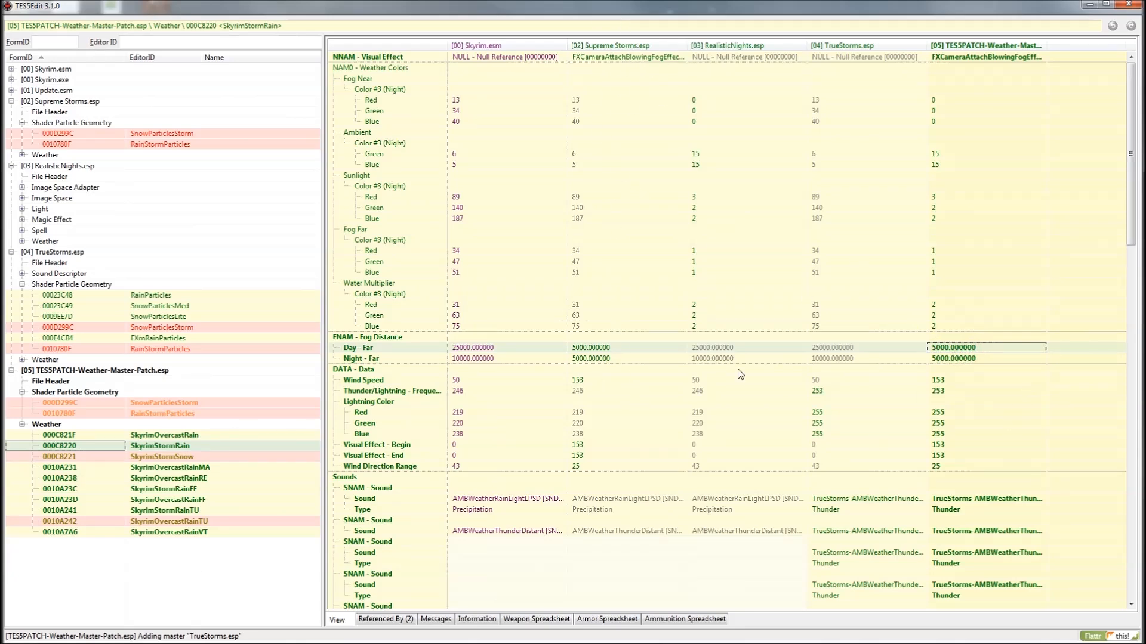
mouse_move(949, 454)
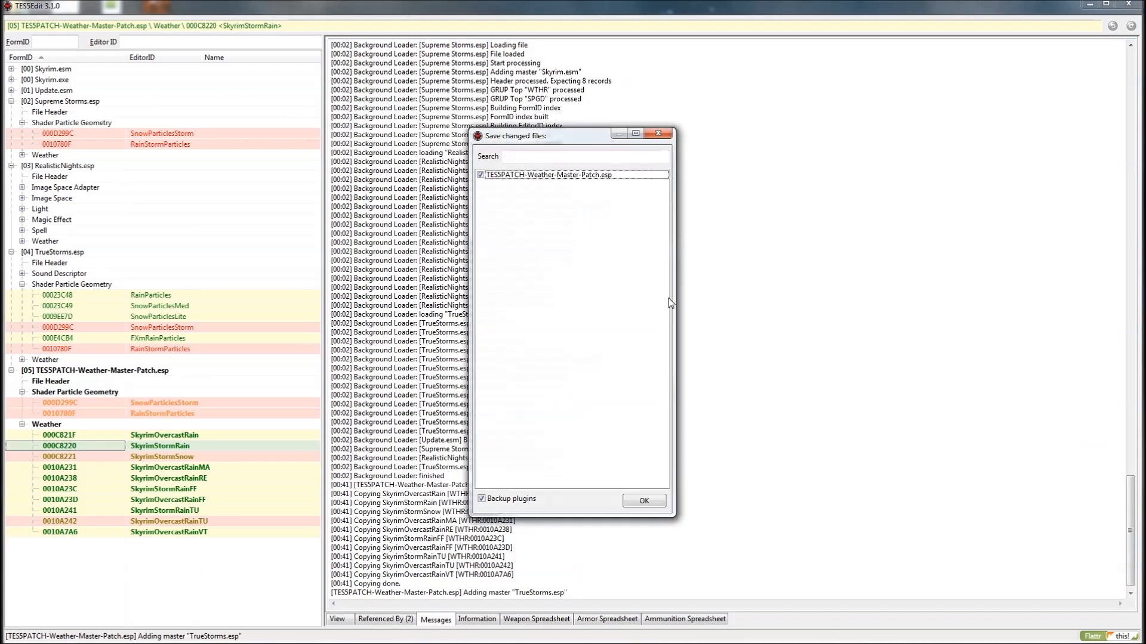
- Save TES5PATCH-Weather-Master-Patch.esp to disk and select it in the tree
left_click(642, 500)
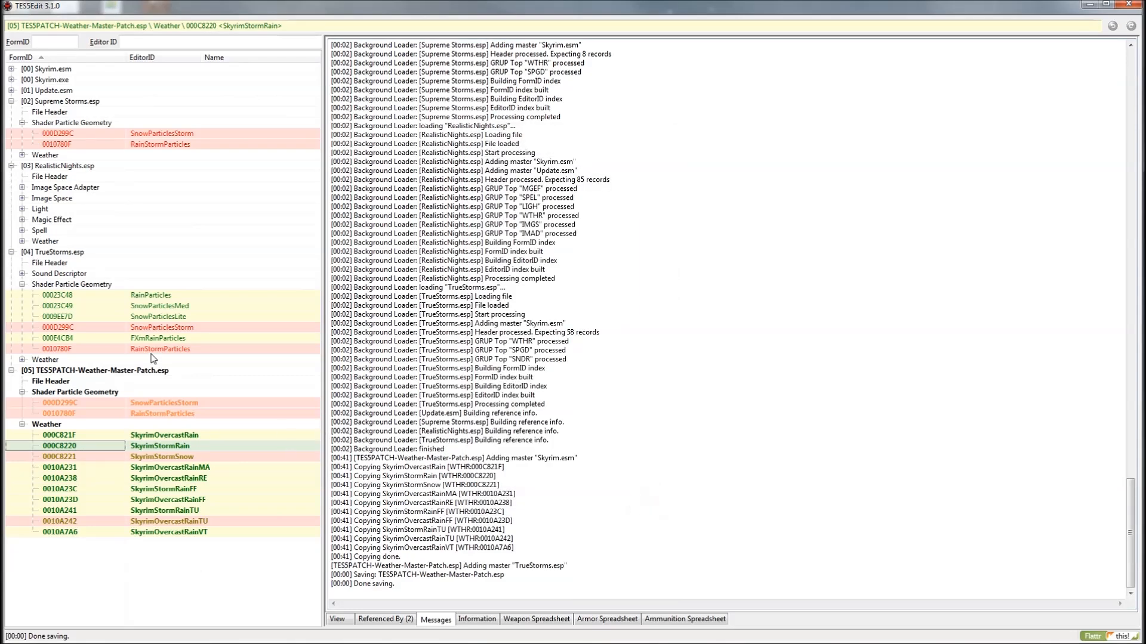
left_click(99, 370)
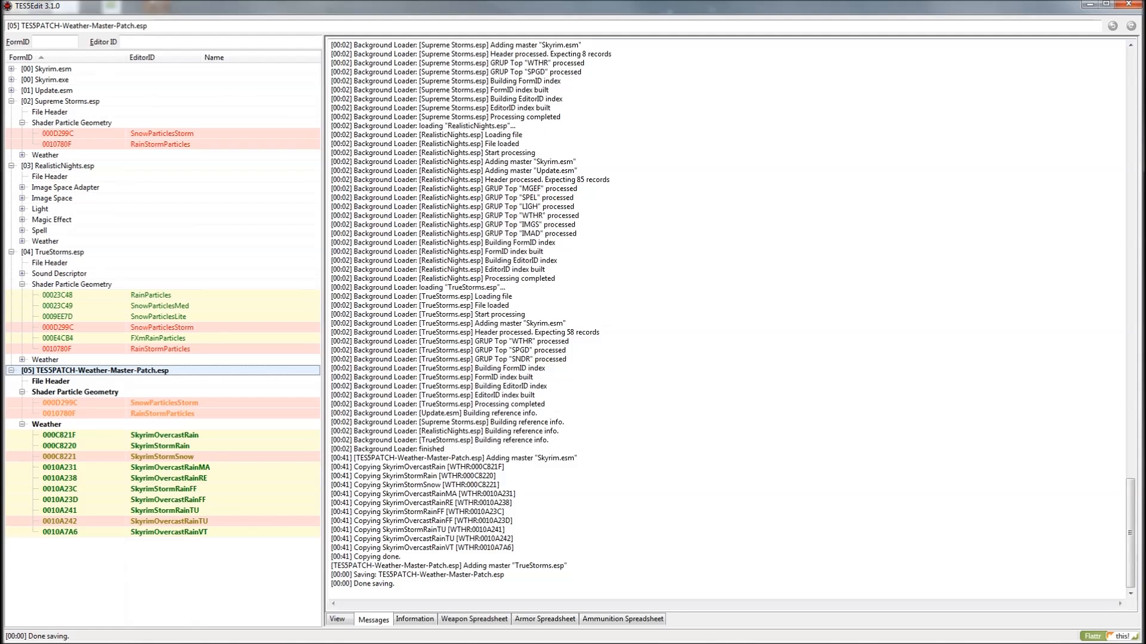
mouse_move(103, 424)
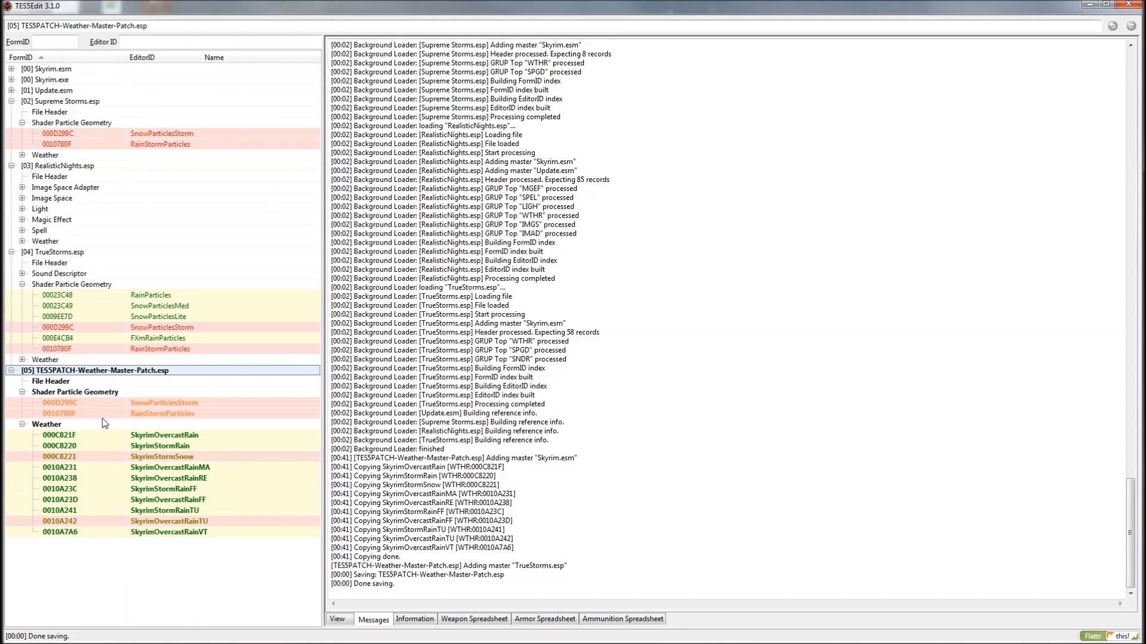
mouse_move(130, 129)
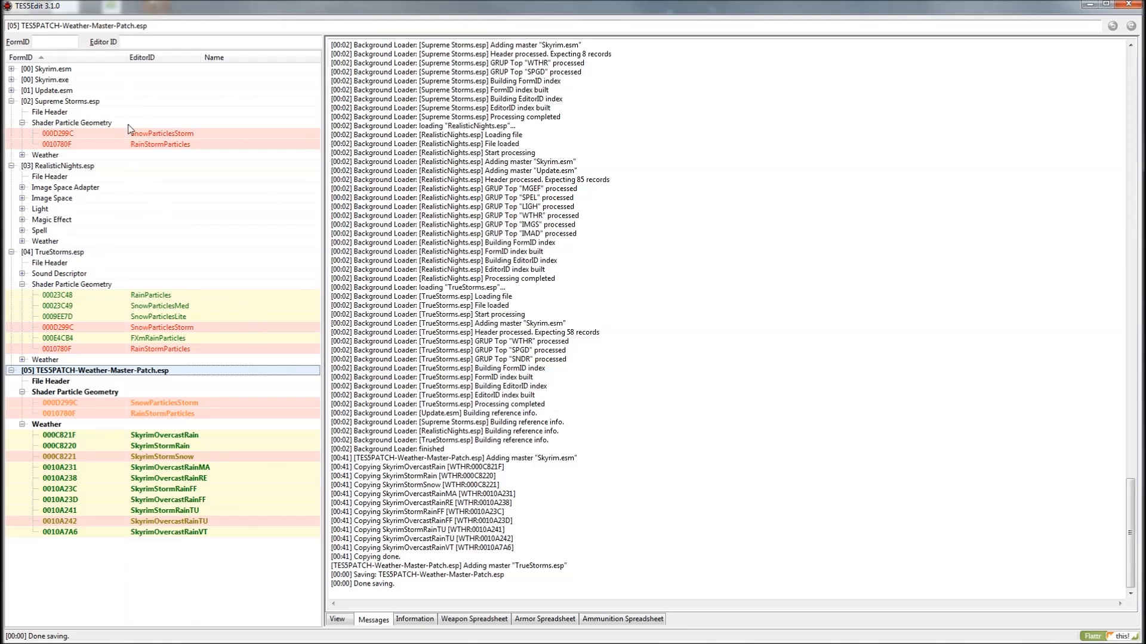
mouse_move(107, 121)
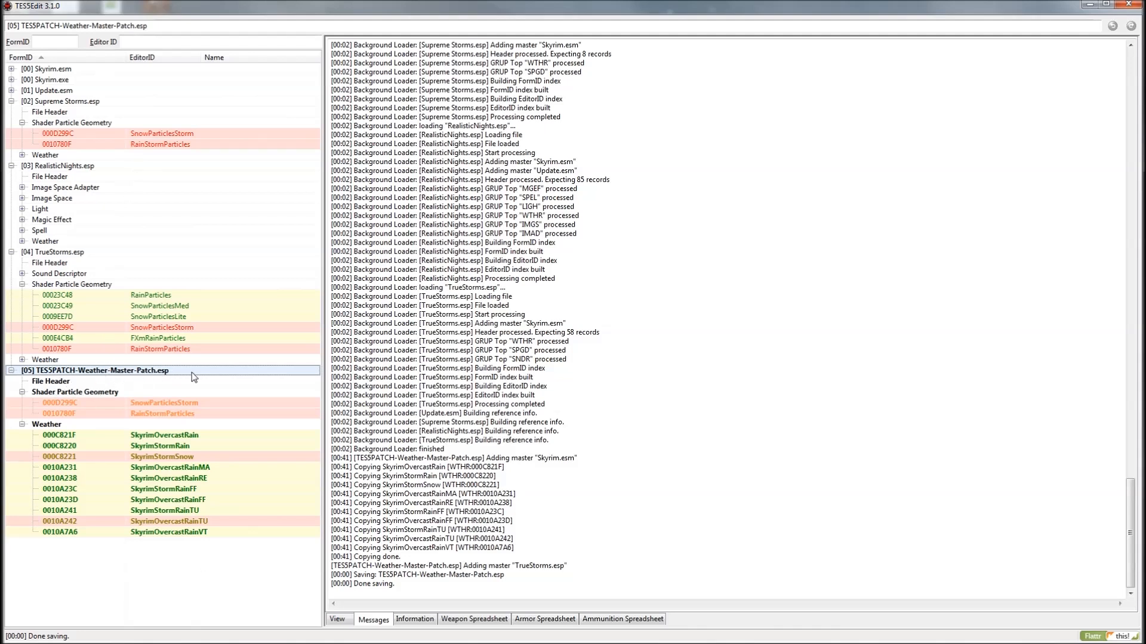
mouse_move(243, 376)
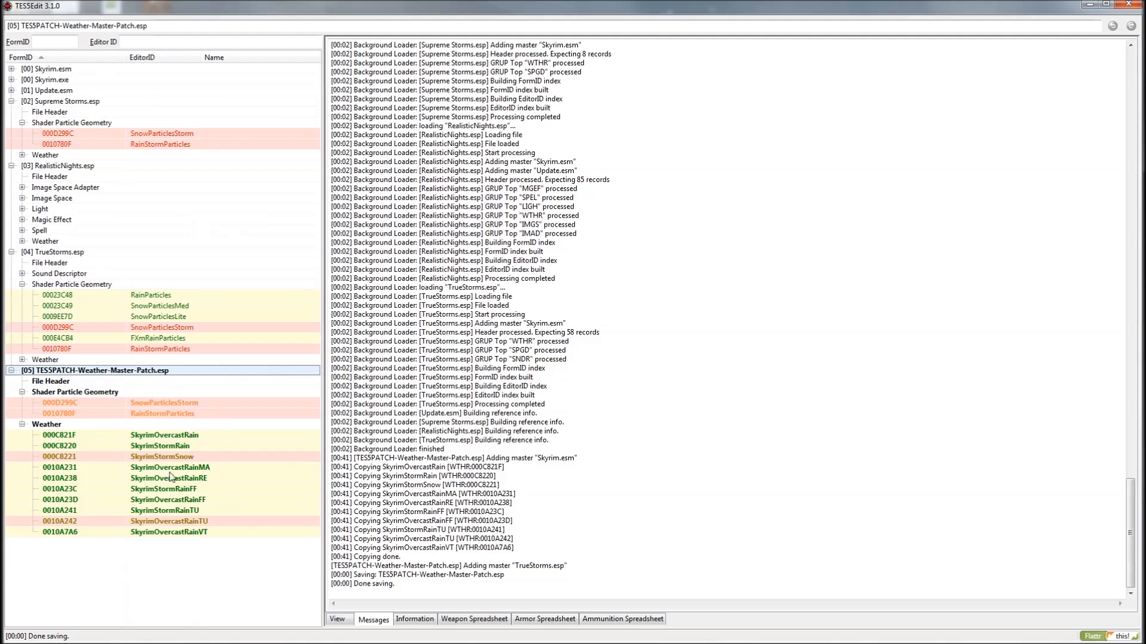
mouse_move(182, 353)
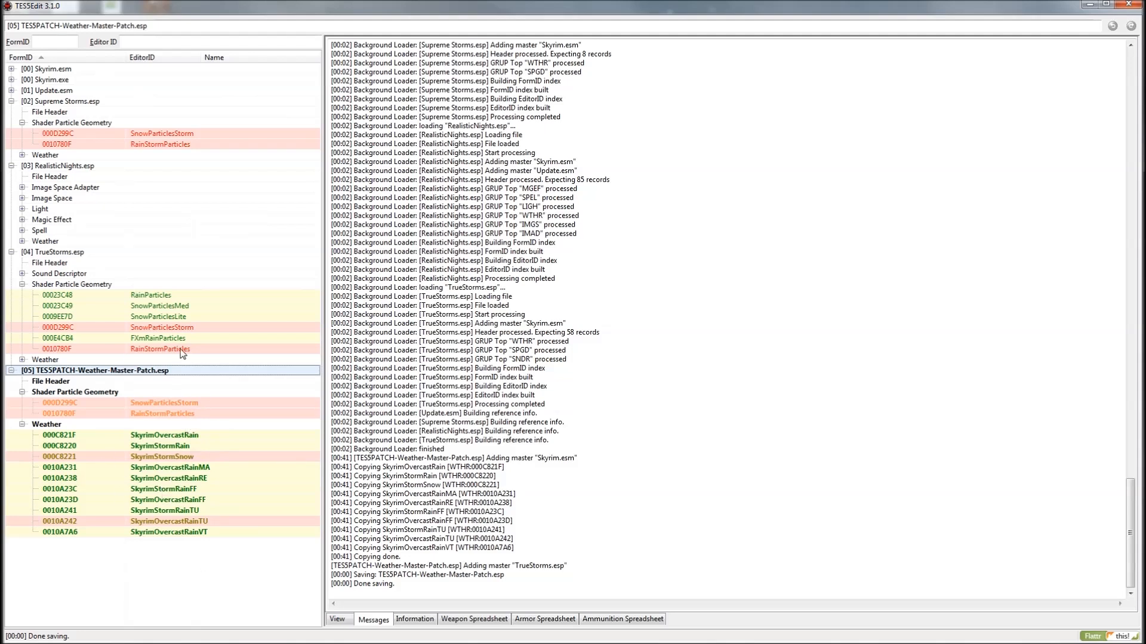